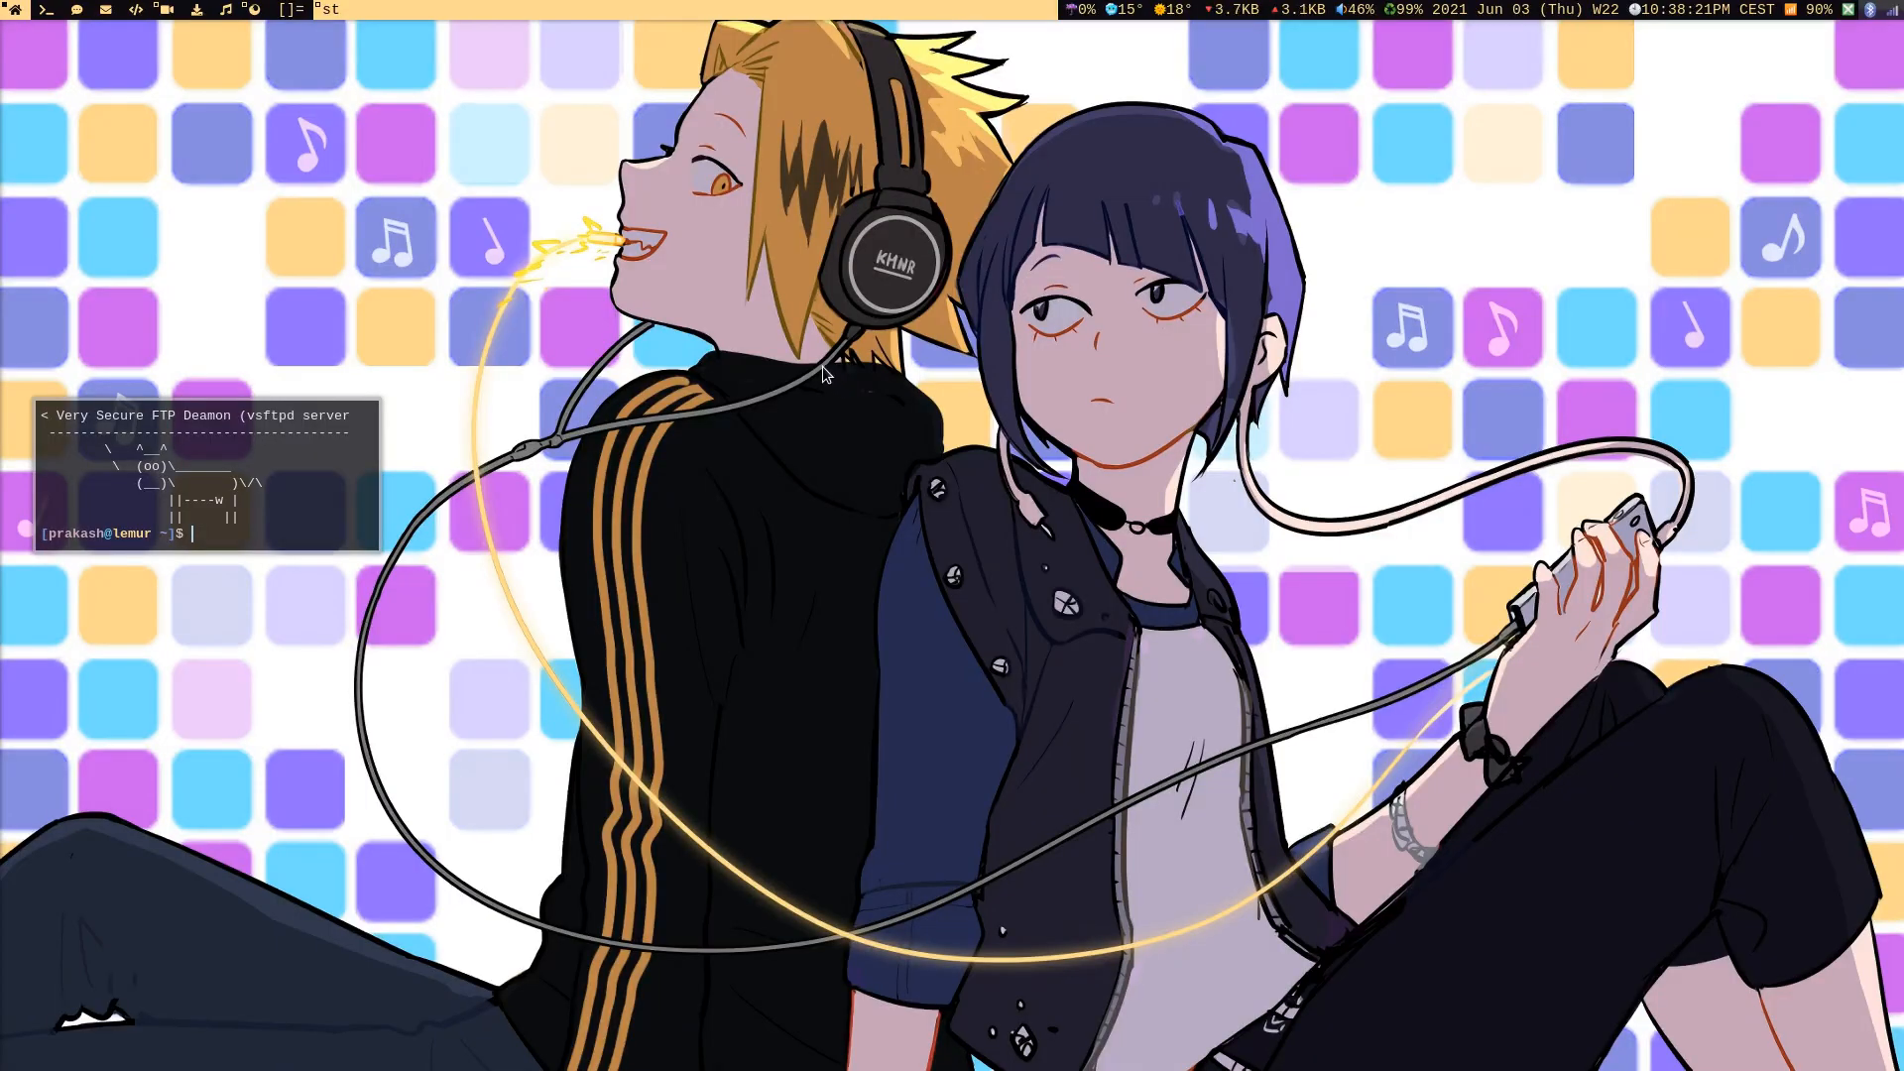
mouse_move(798, 414)
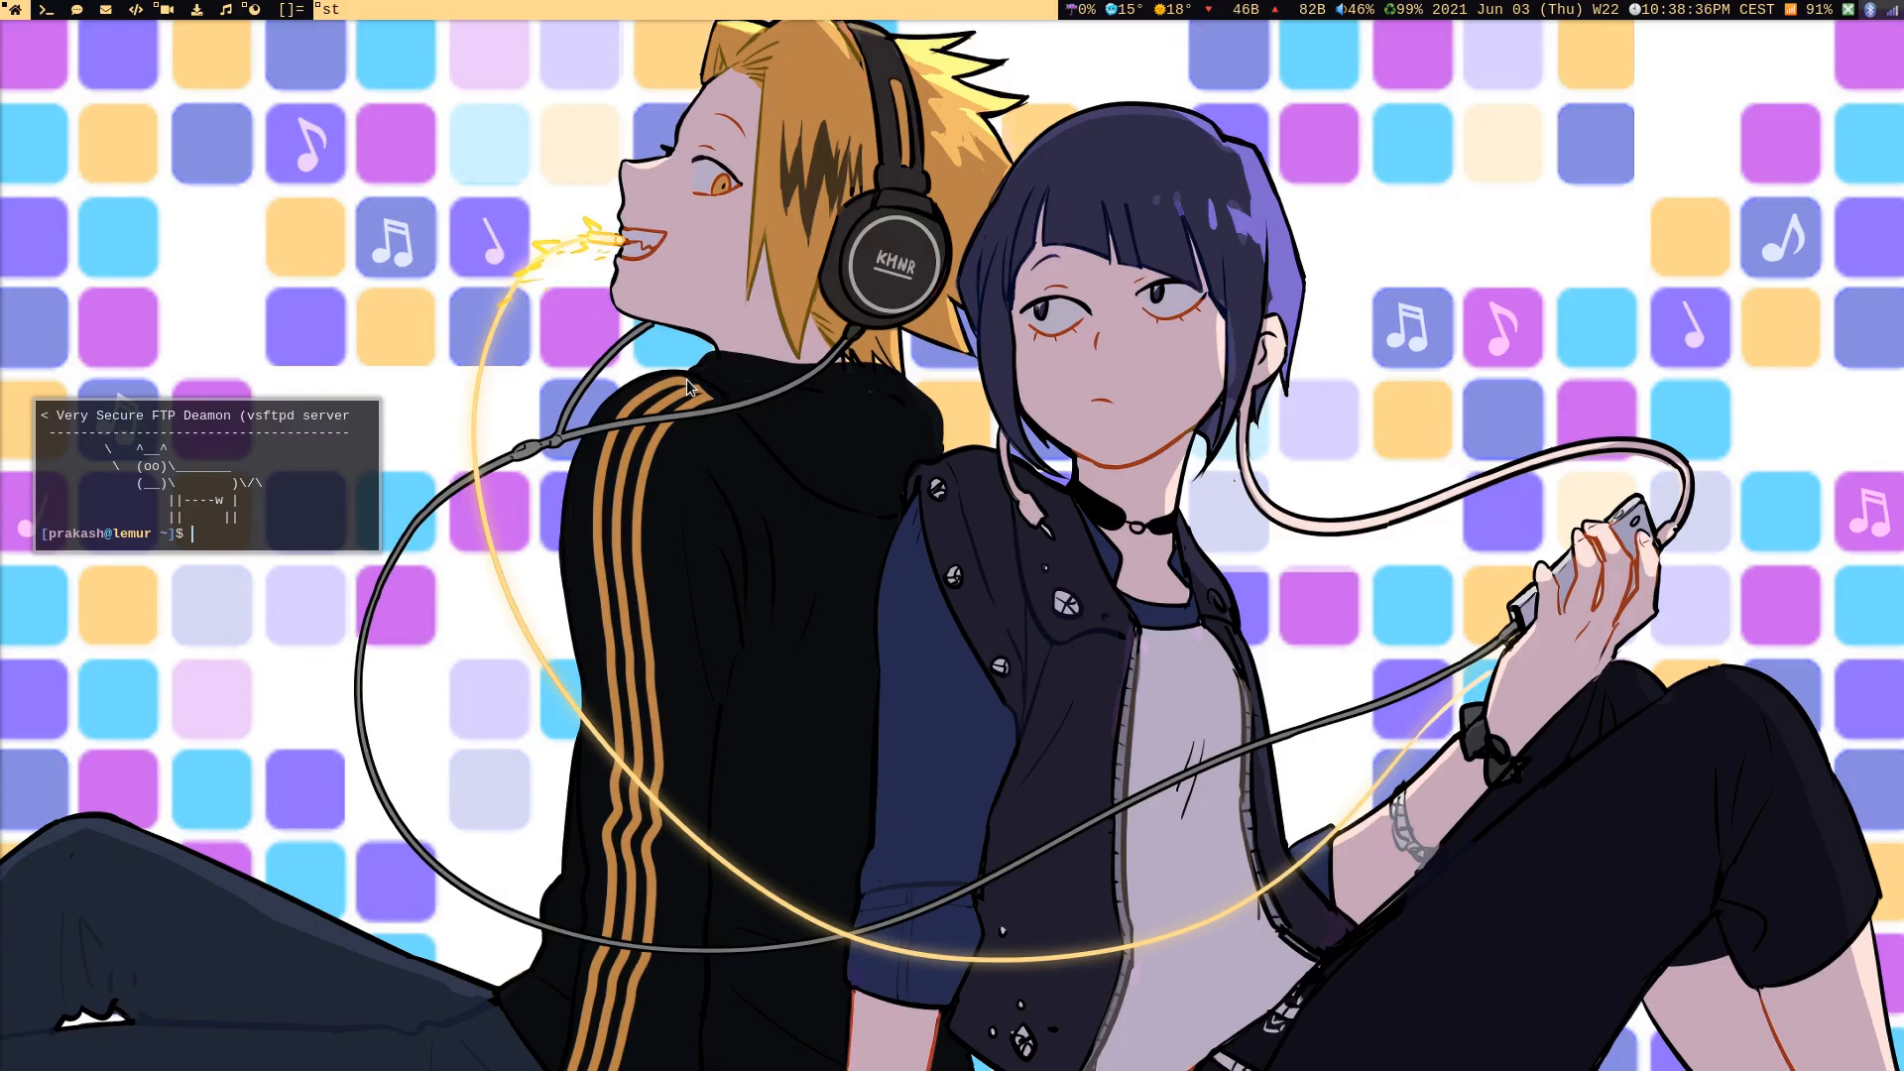
mouse_move(446, 357)
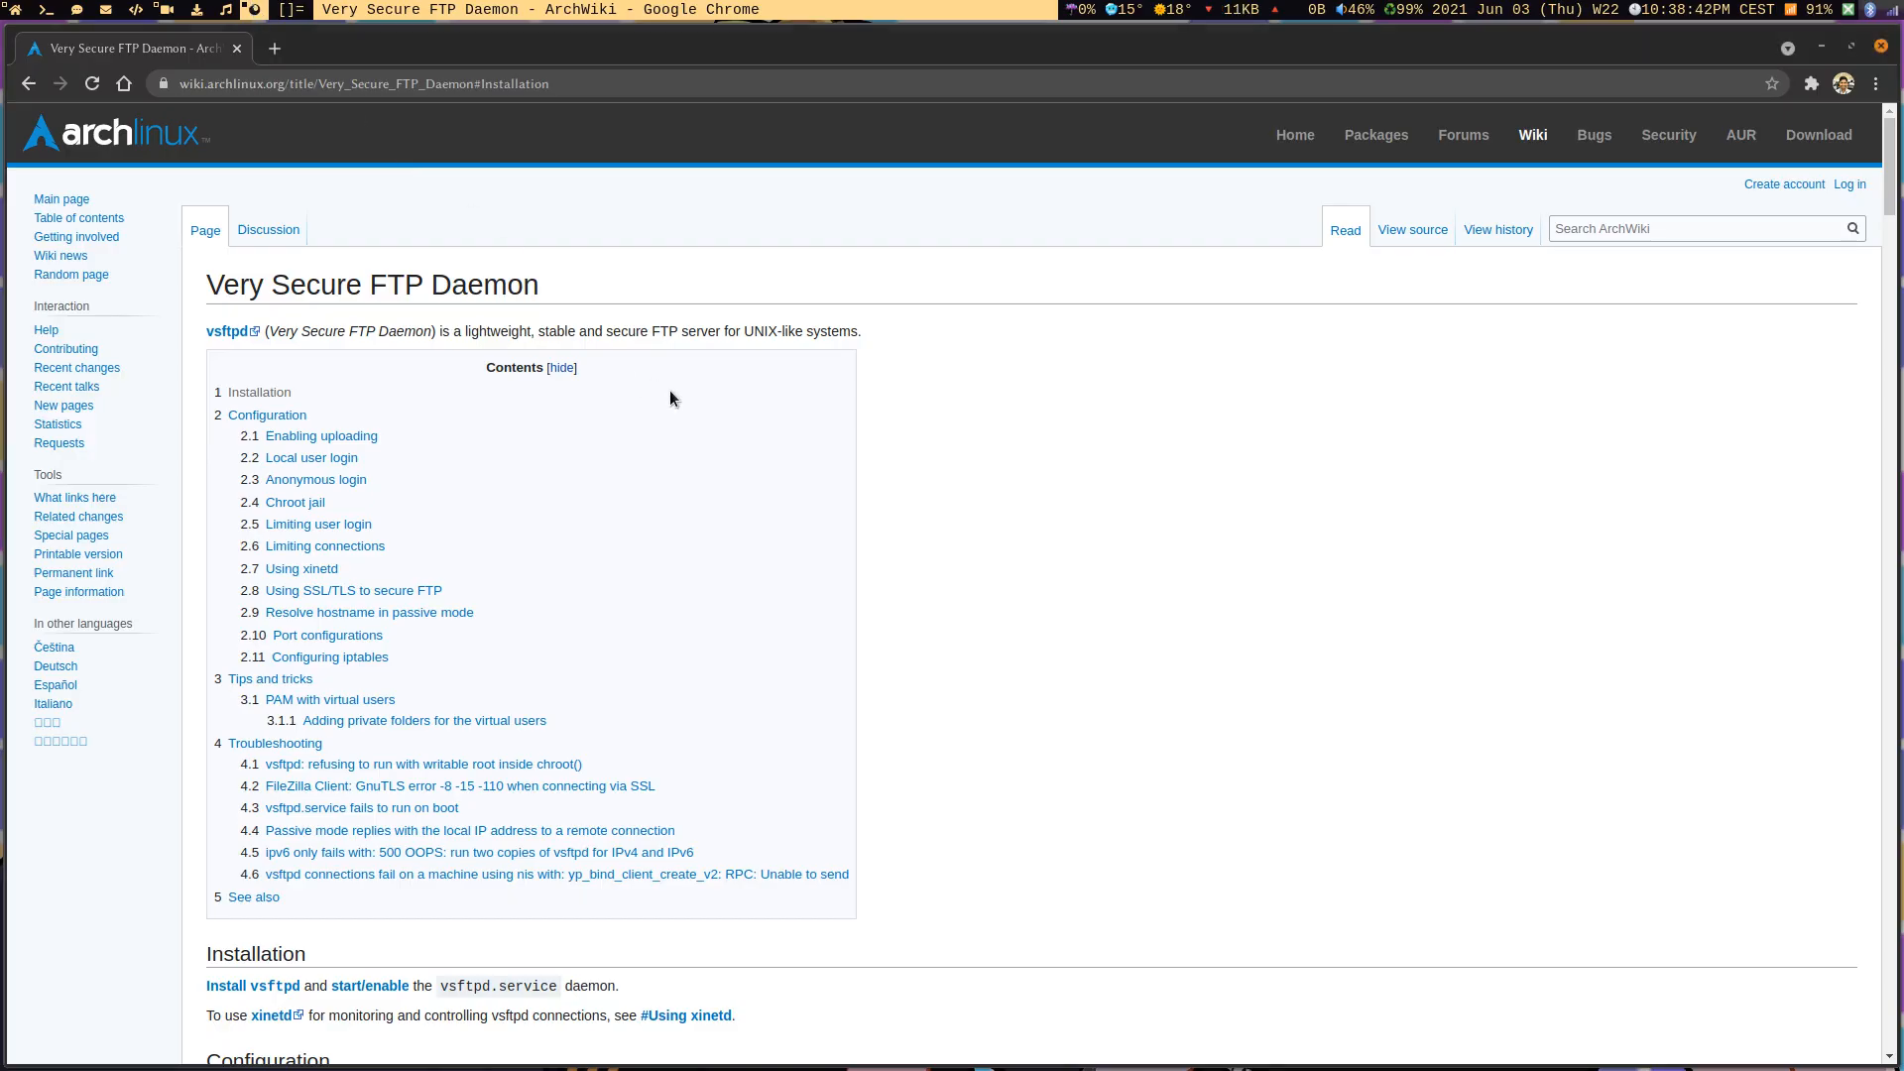
mouse_move(668, 423)
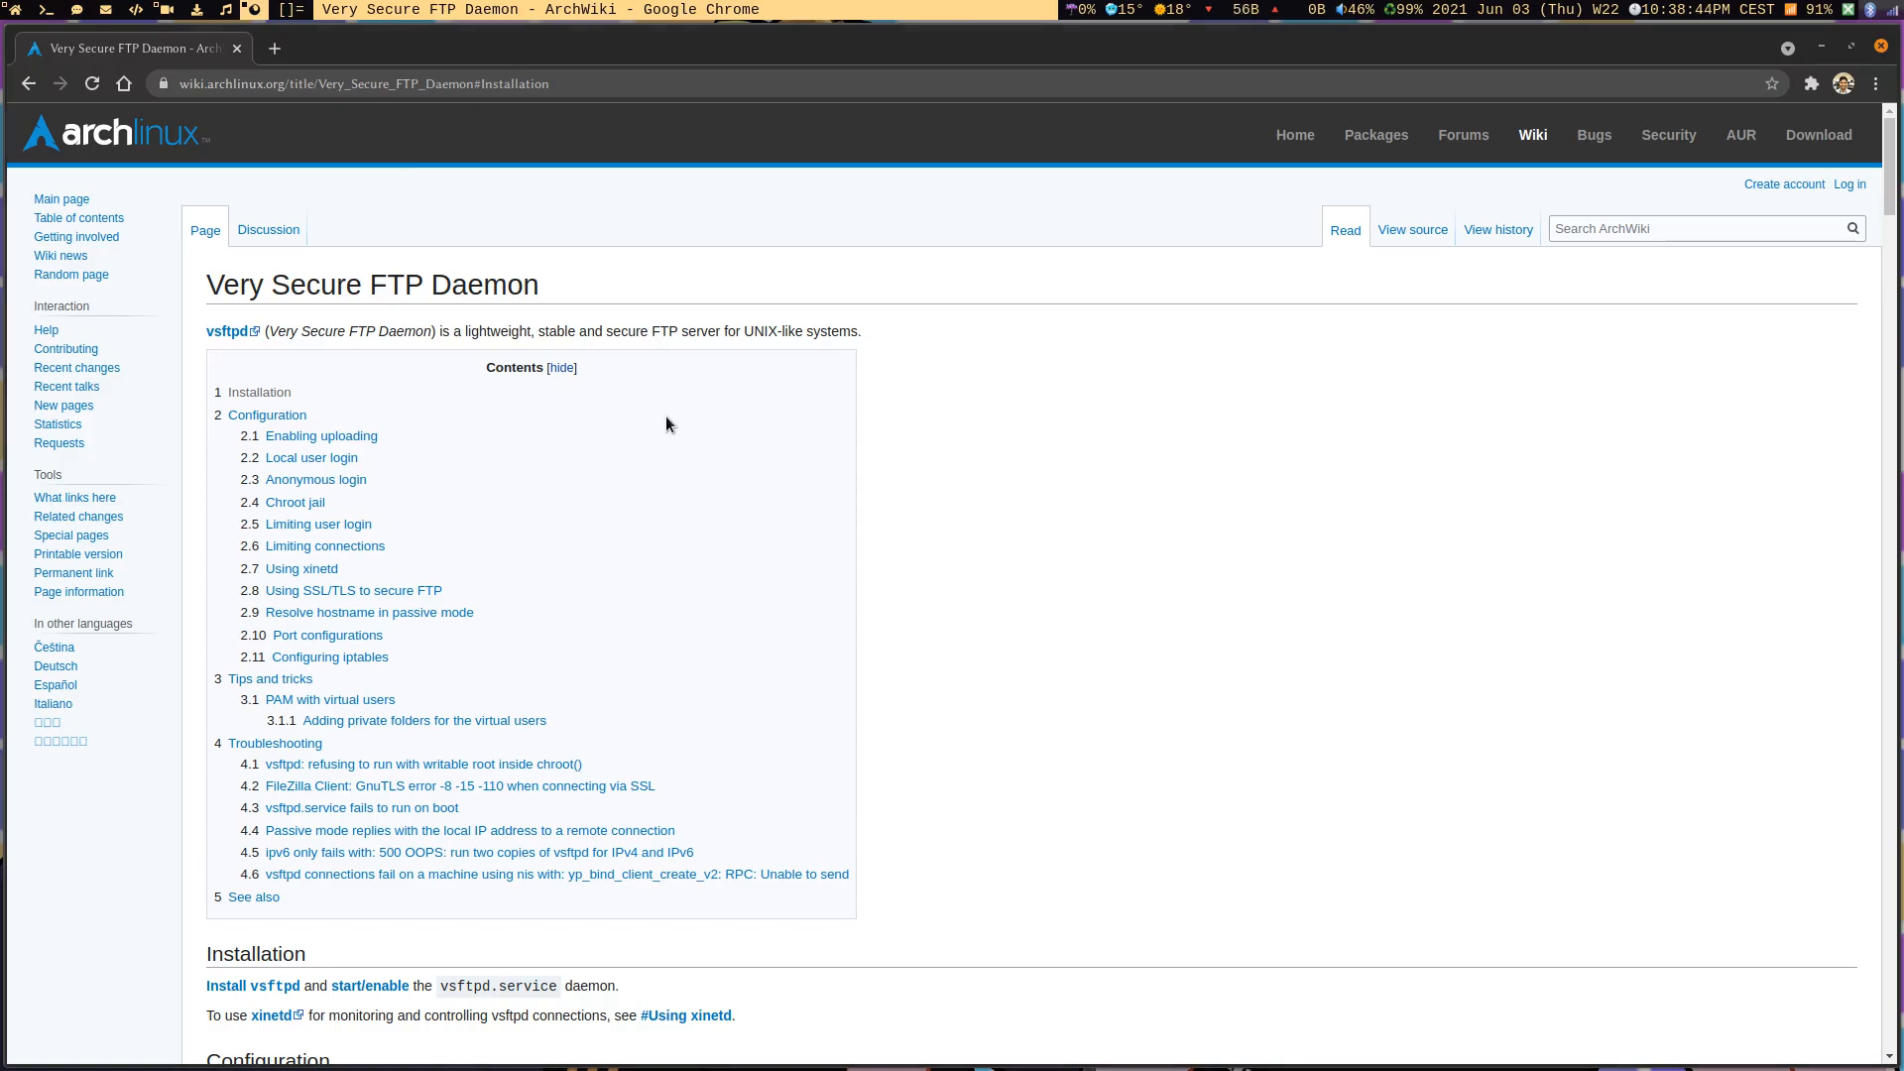
mouse_move(413, 397)
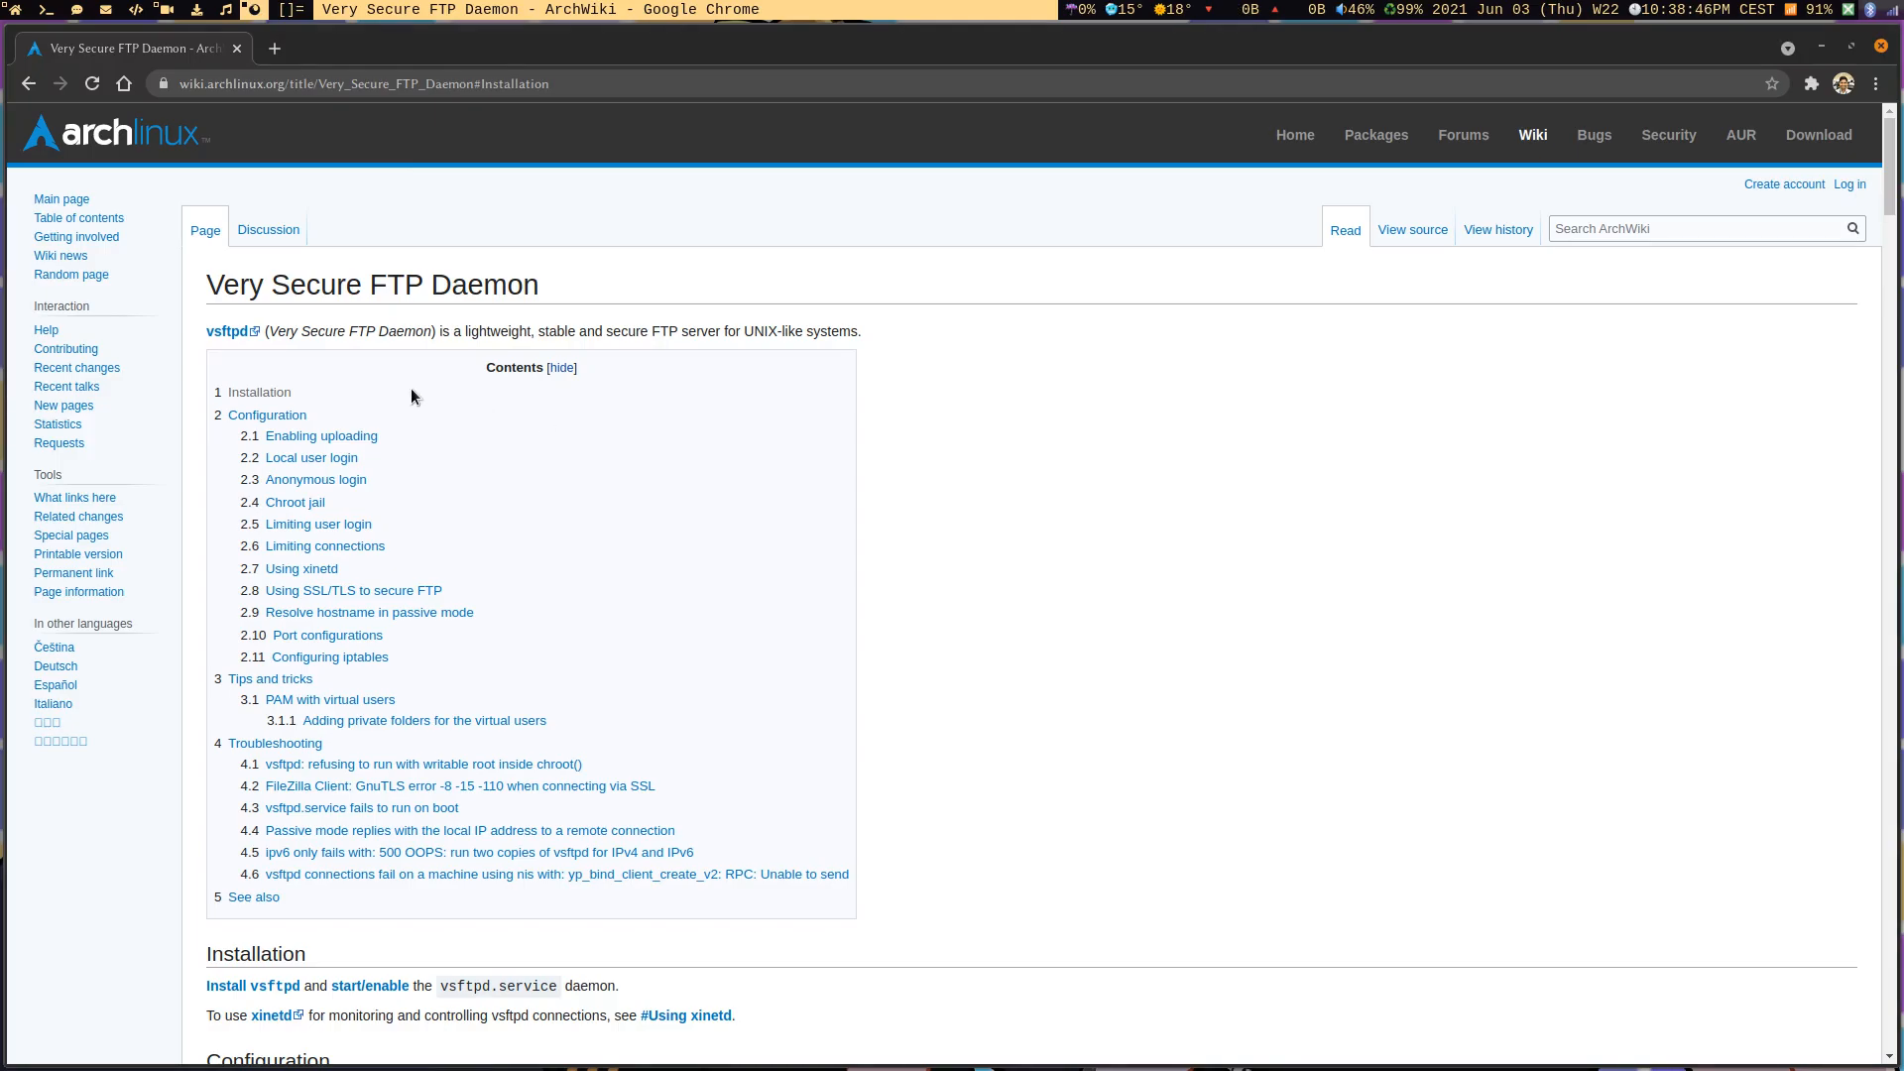
Run p -S vsftpd with sudo, see it is up to date, and answer n to decline reinstalling
scroll("down", 3)
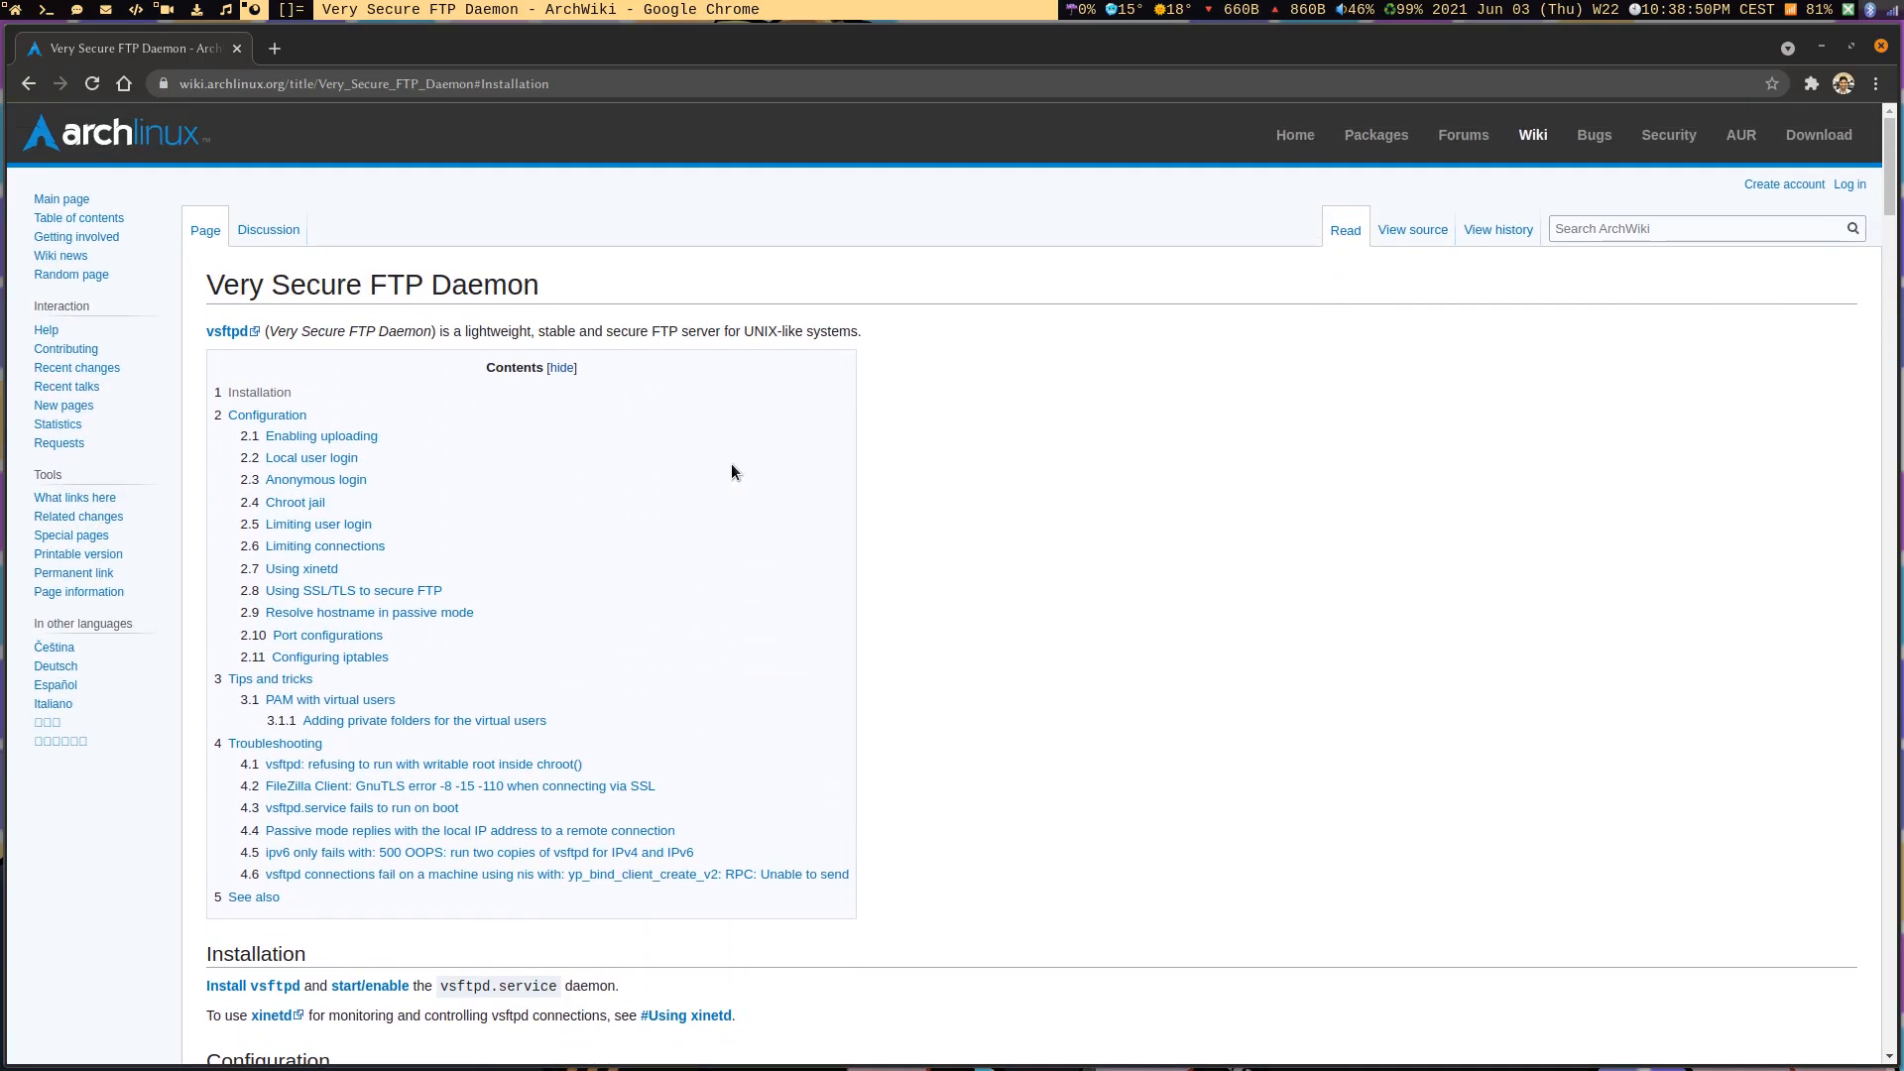
scroll("down", 3)
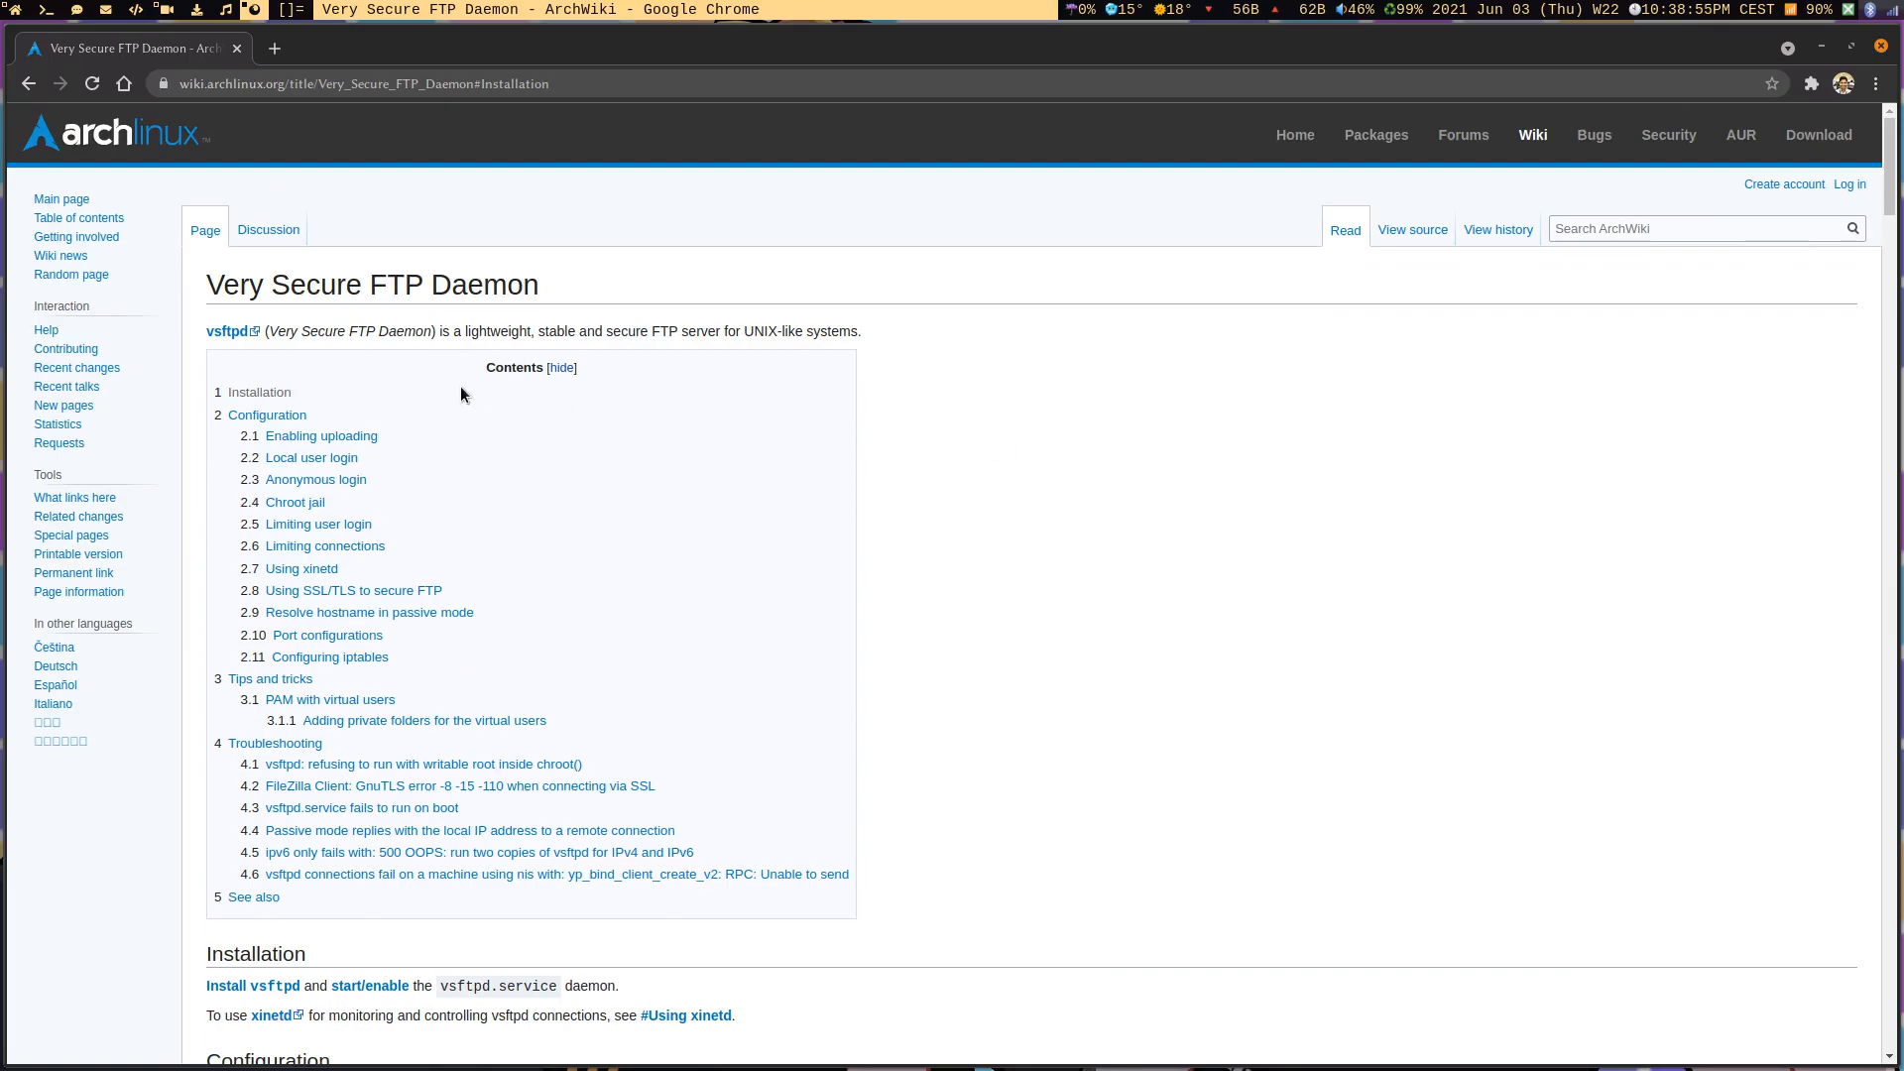
scroll("down", 3)
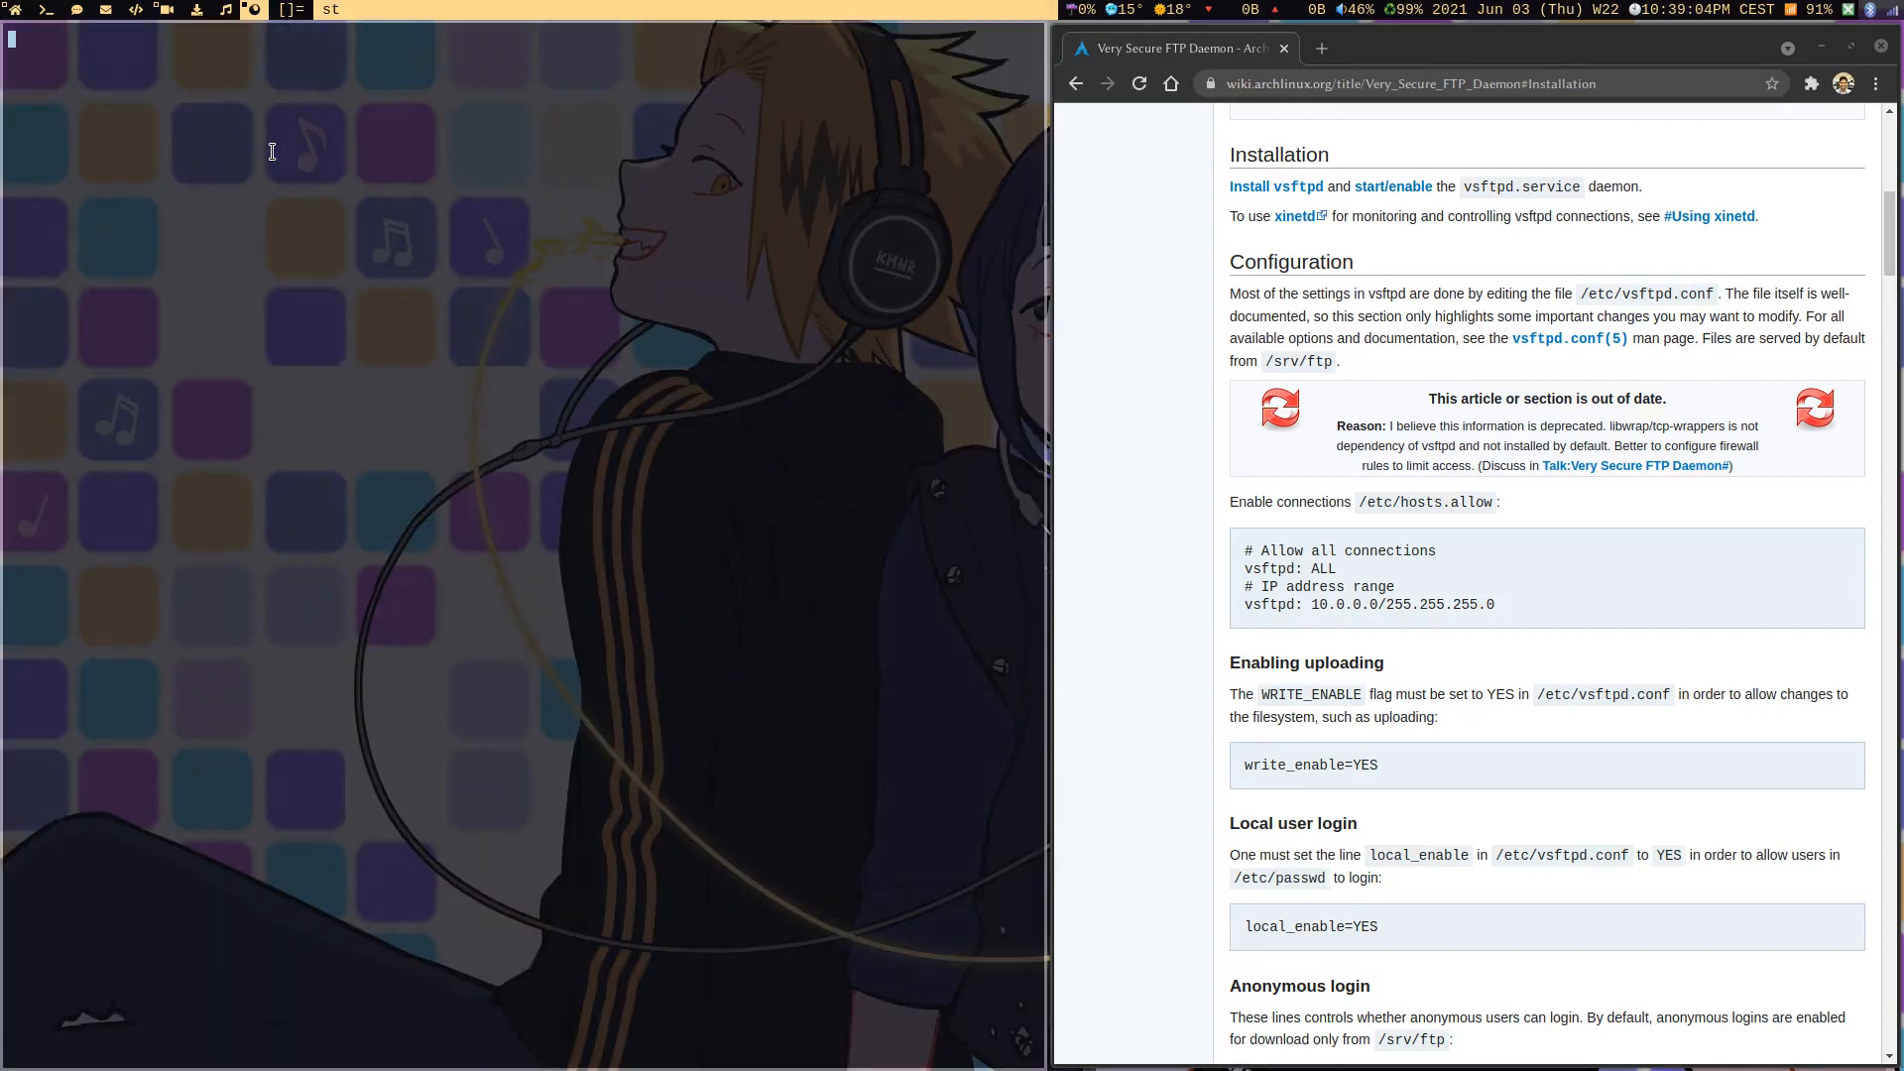
type("p -S vsftpd")
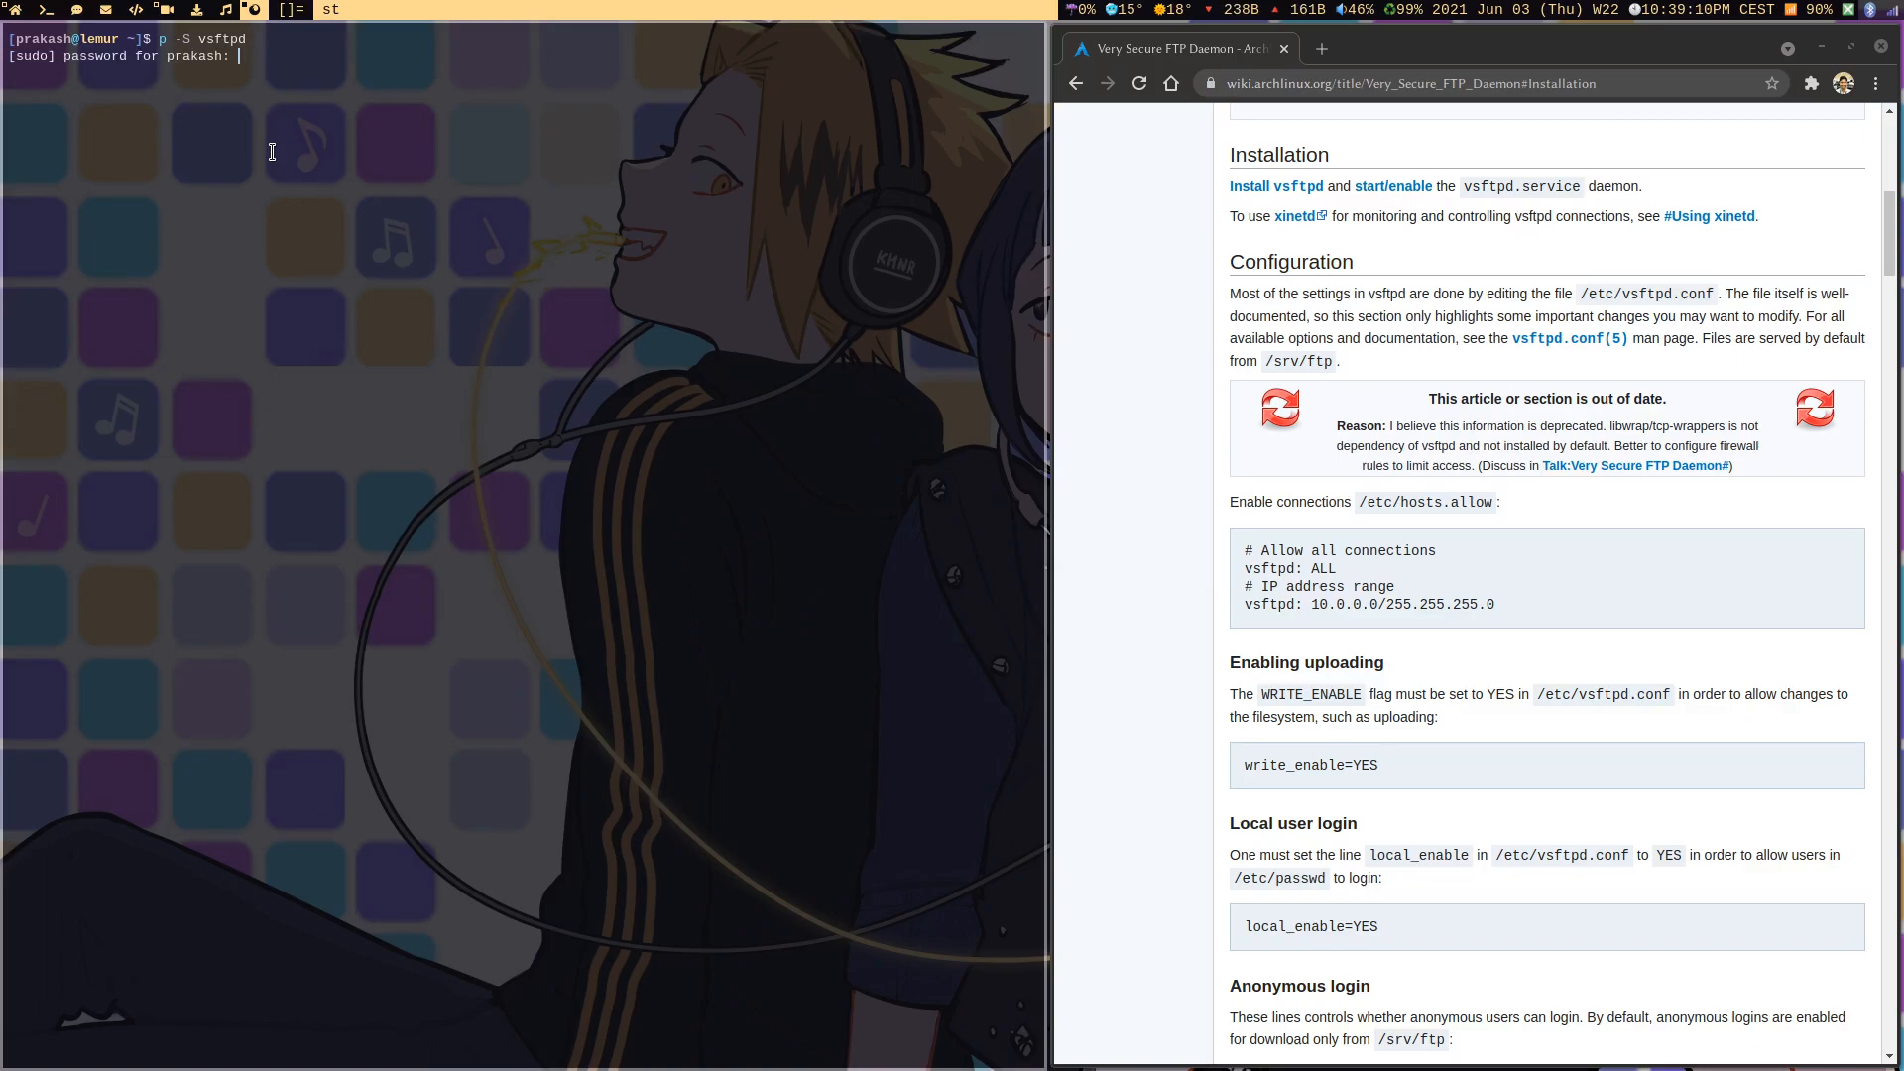
key("Return")
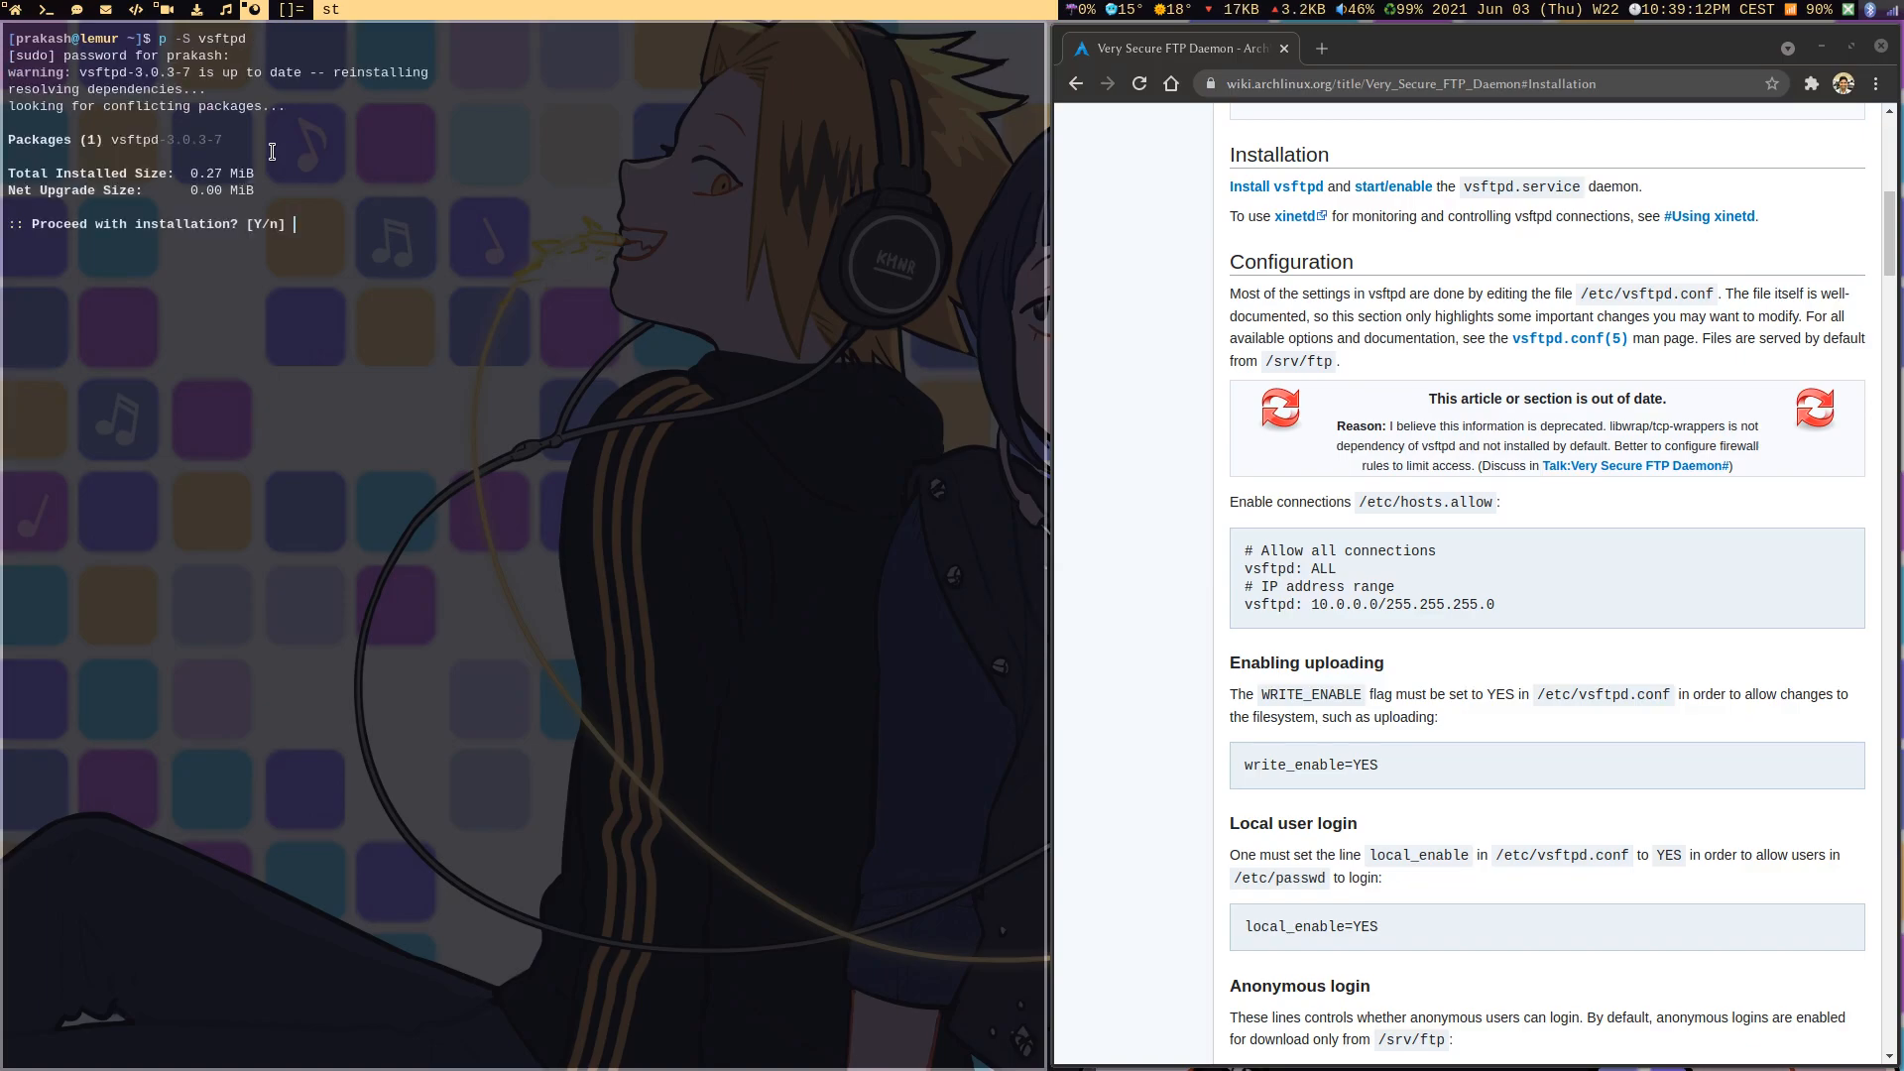
type("n")
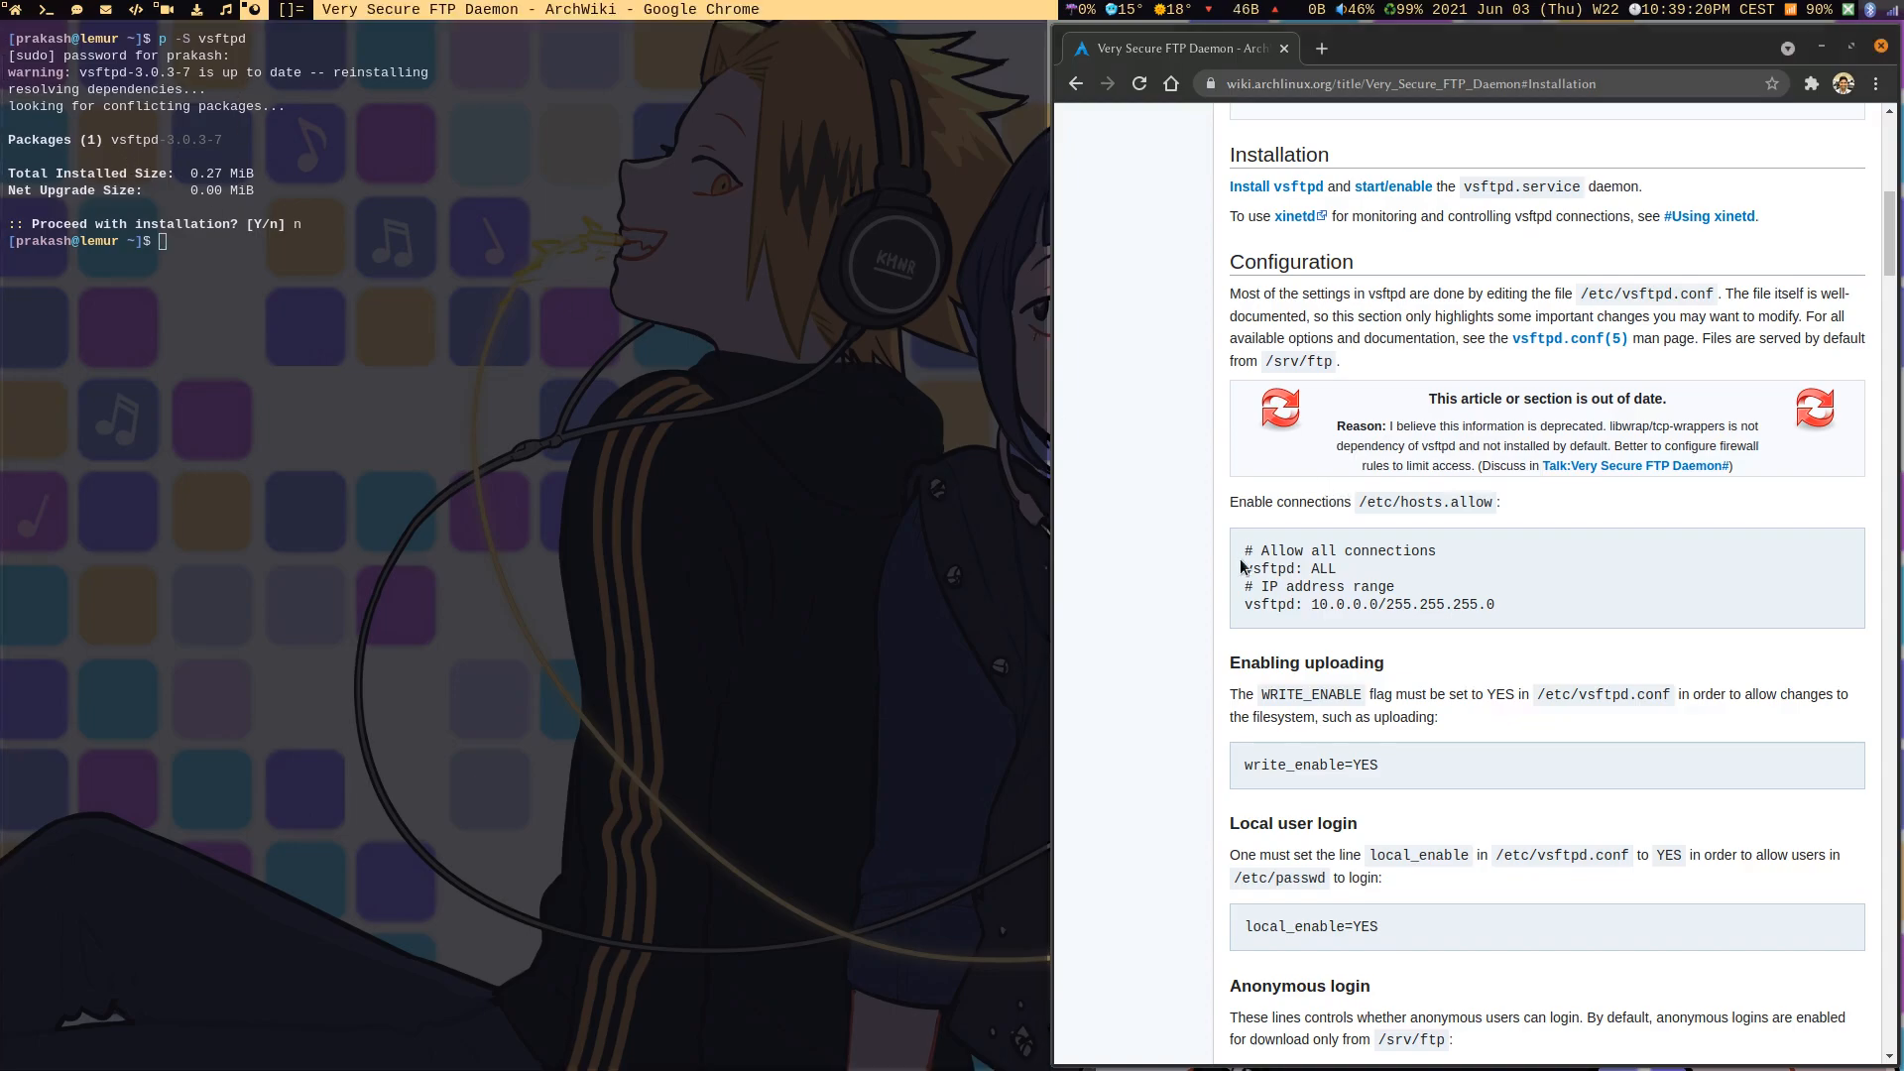
left_click_drag(1243, 550, 1496, 605)
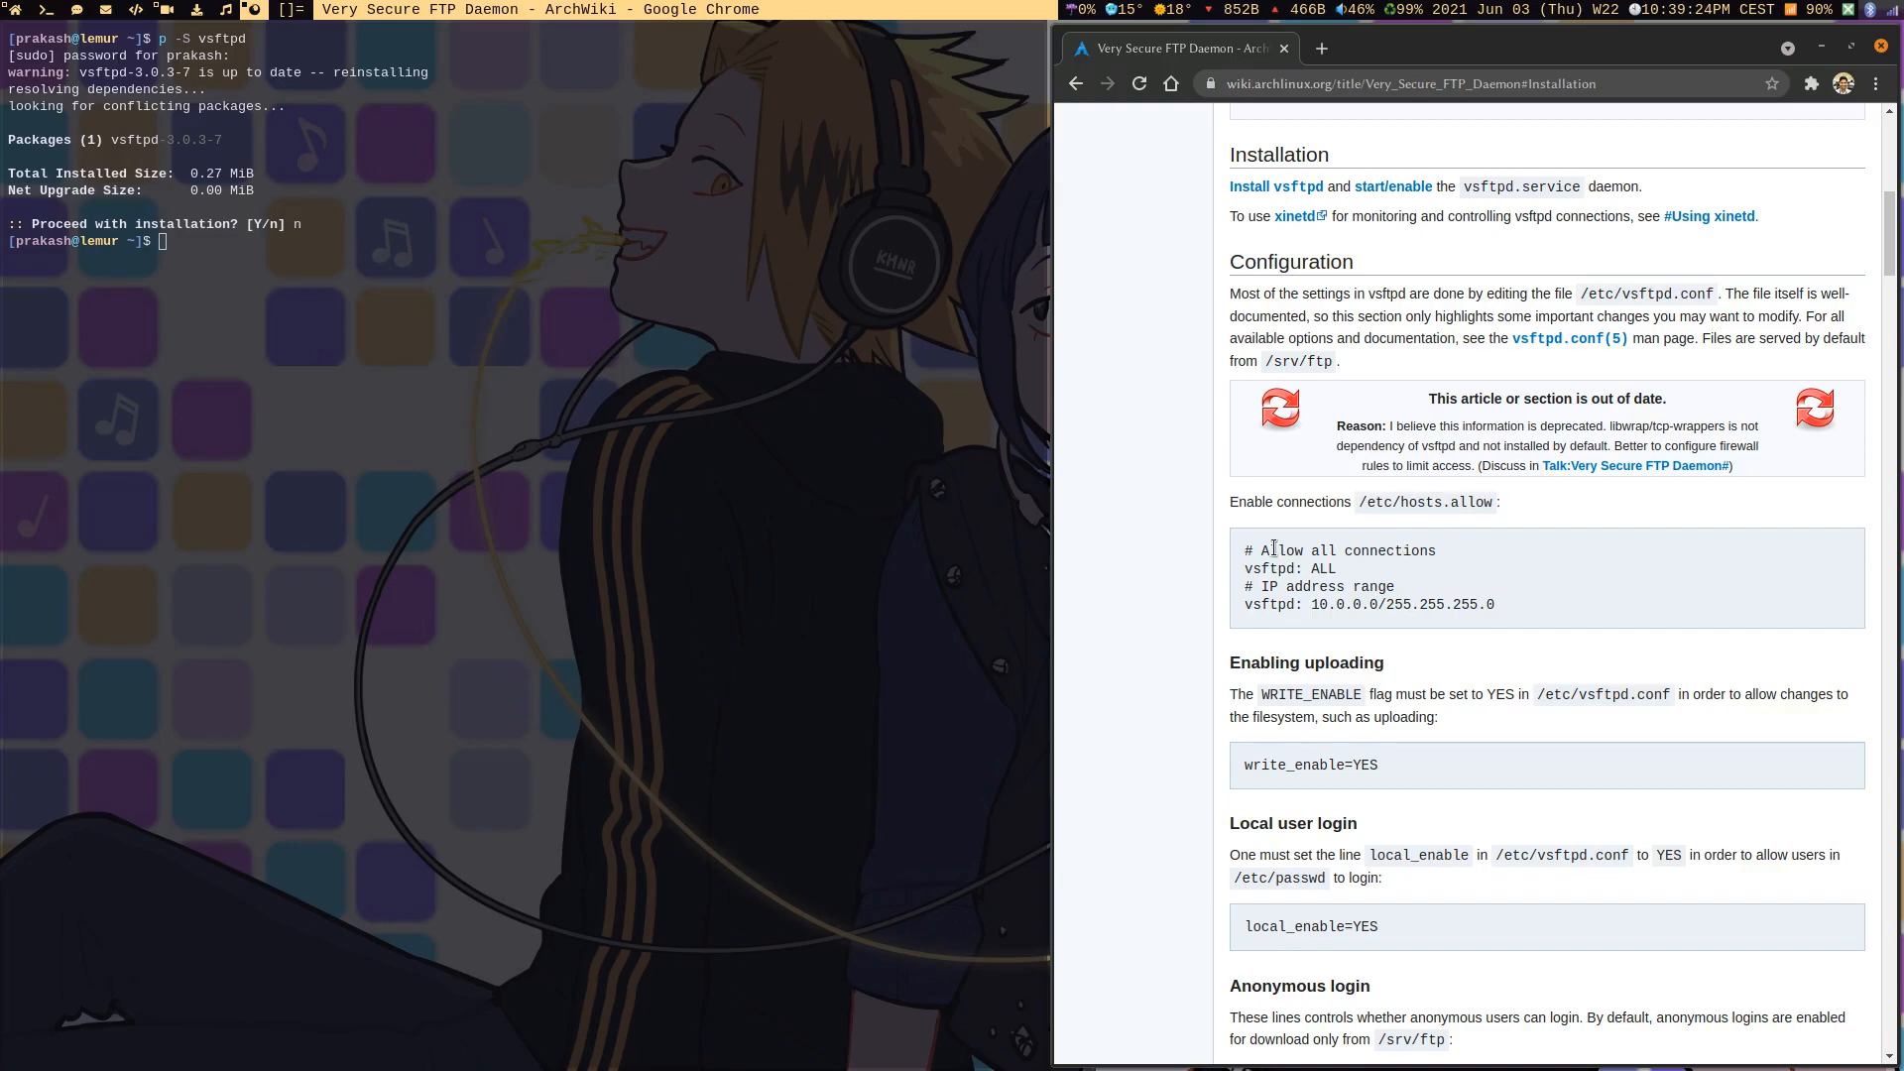
Print /etc/hosts.allow with cat to confirm the vsftpd allow entries, then clear the screen
double_click(1424, 502)
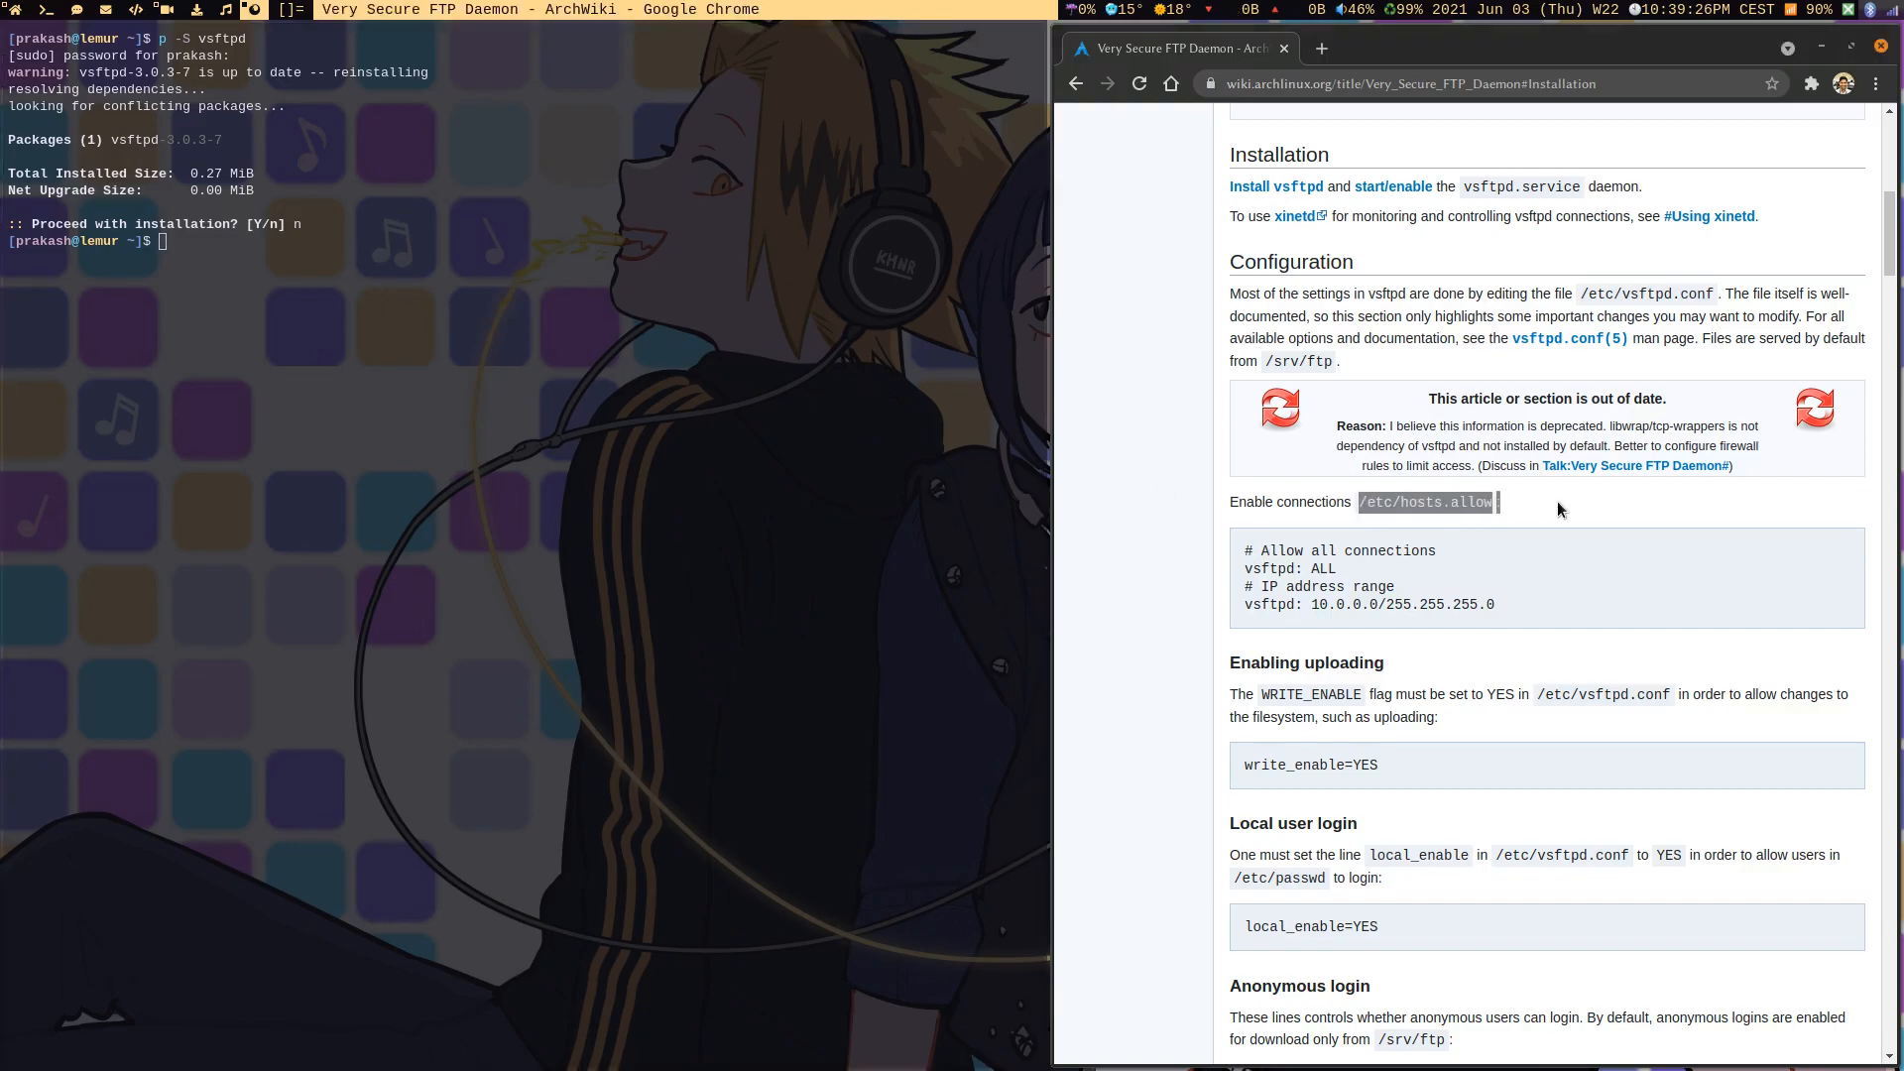
mouse_move(1261, 663)
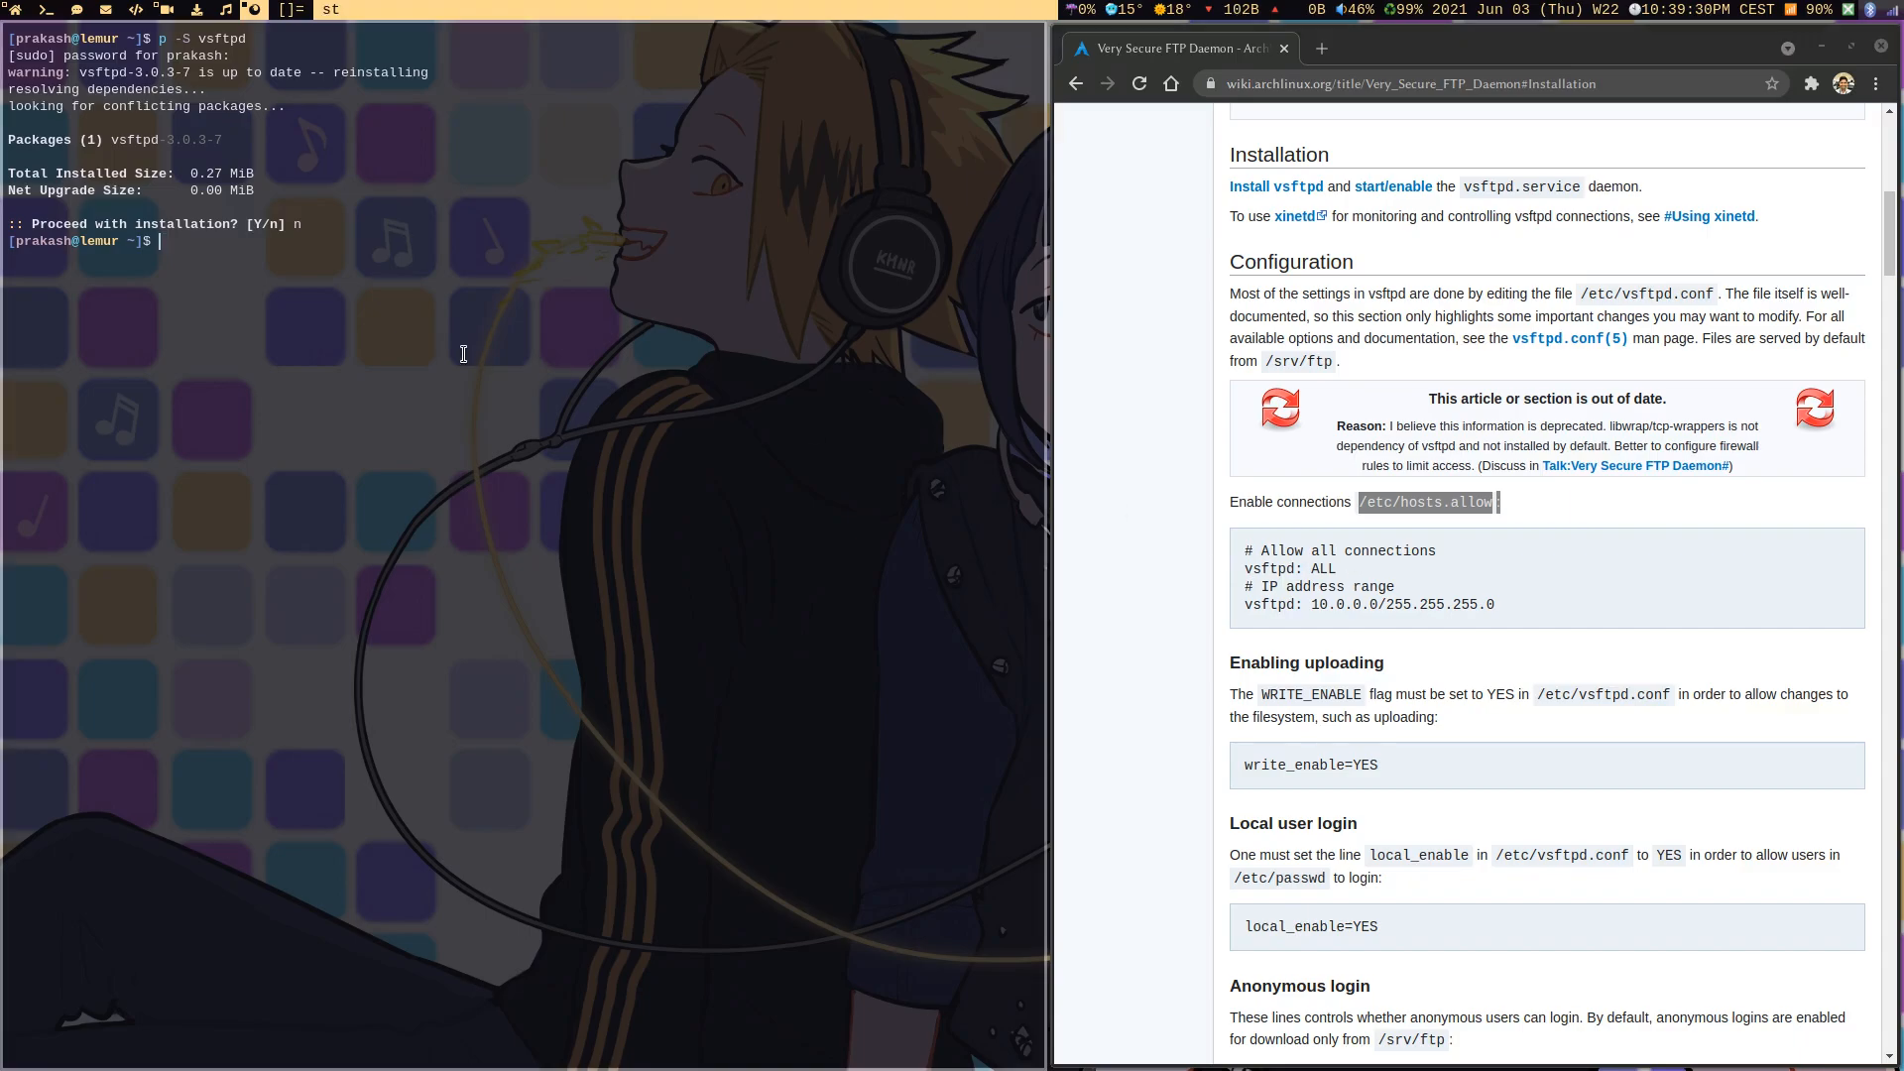
type("cat /etc/hosts.allow:")
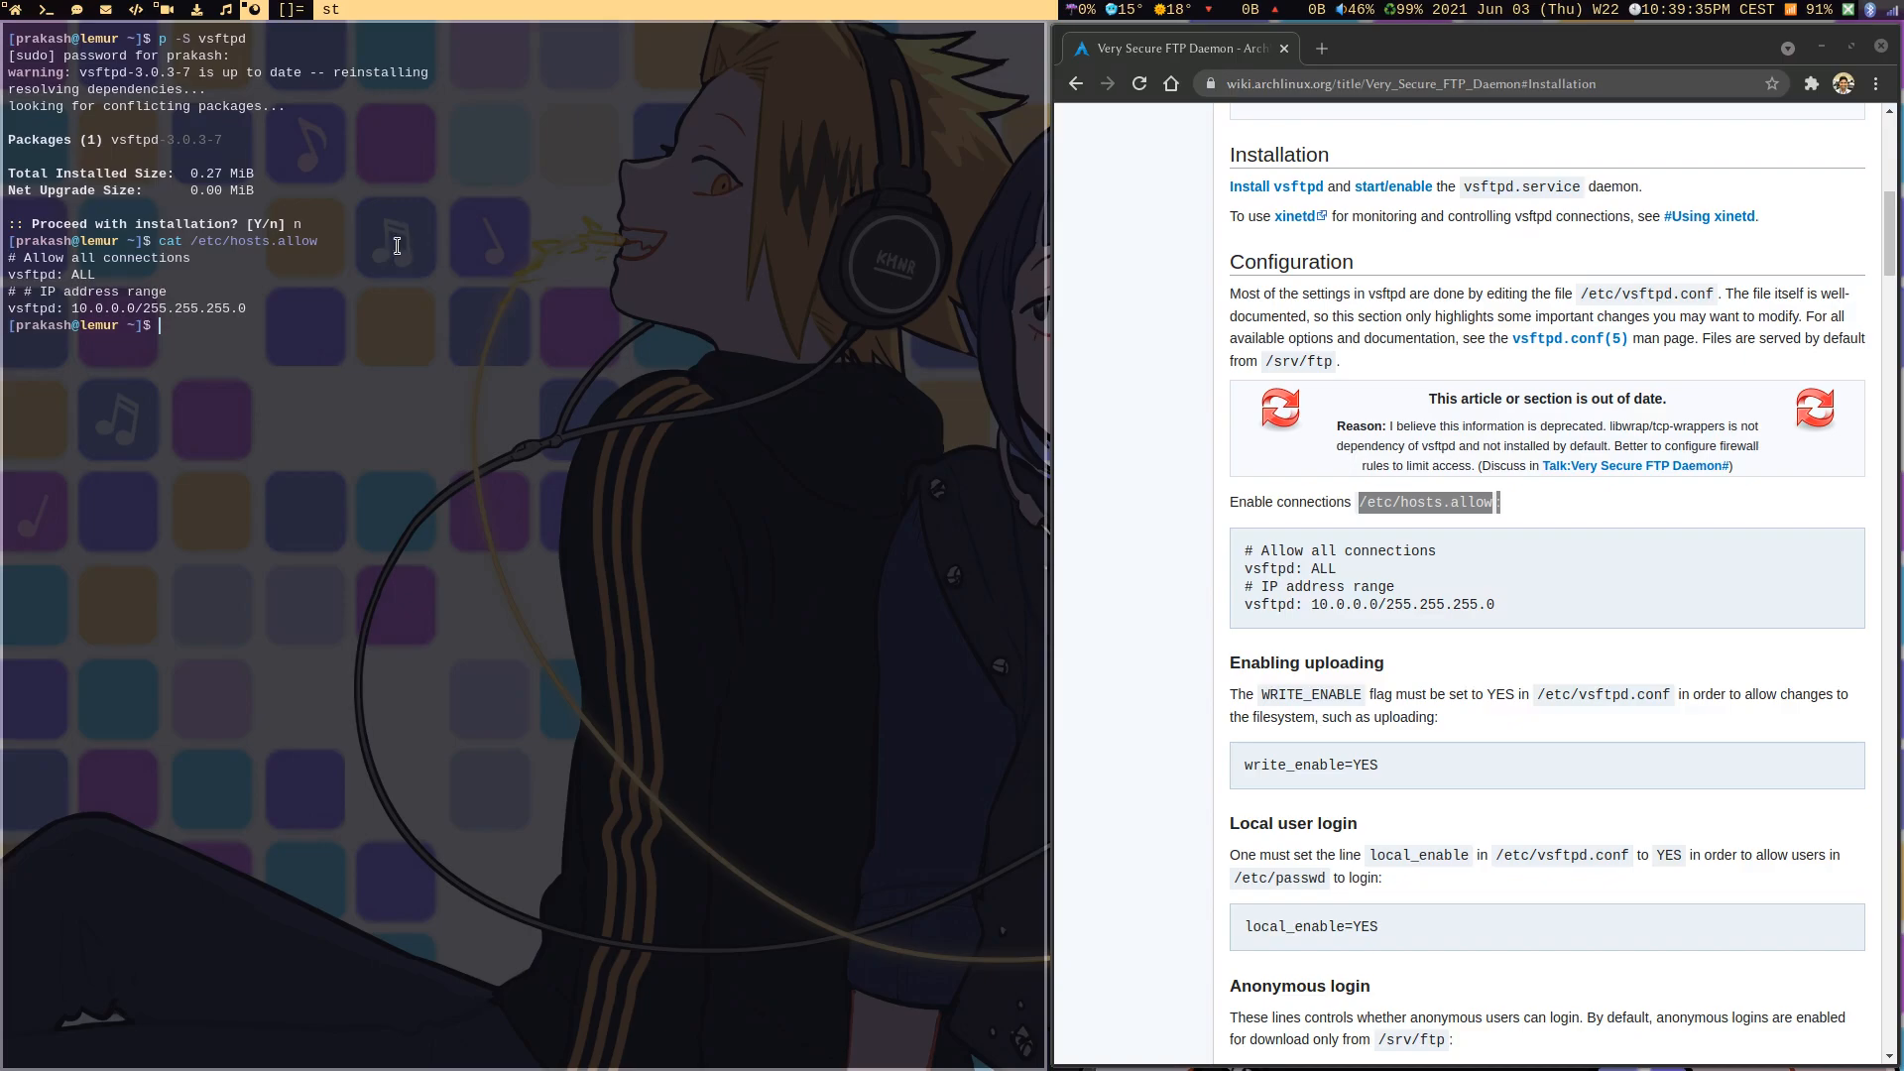
mouse_move(9, 258)
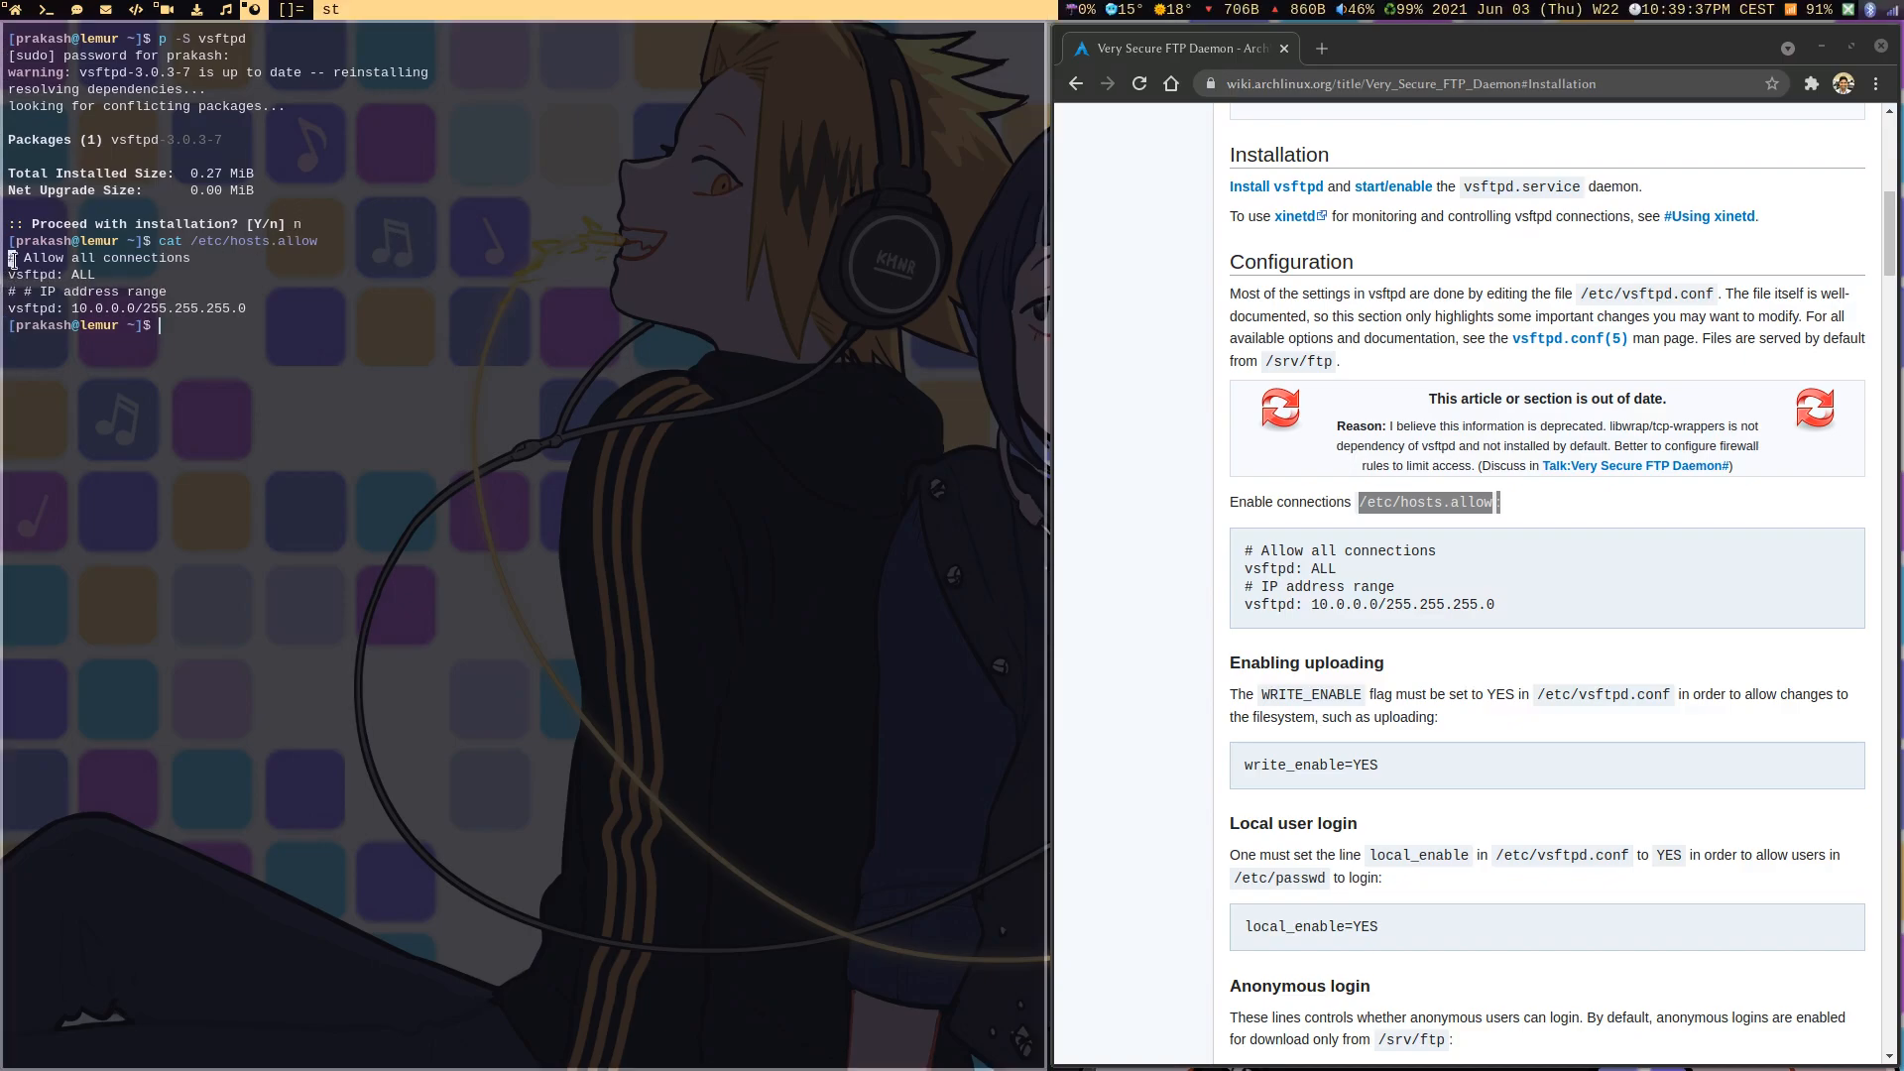
double_click(31, 273)
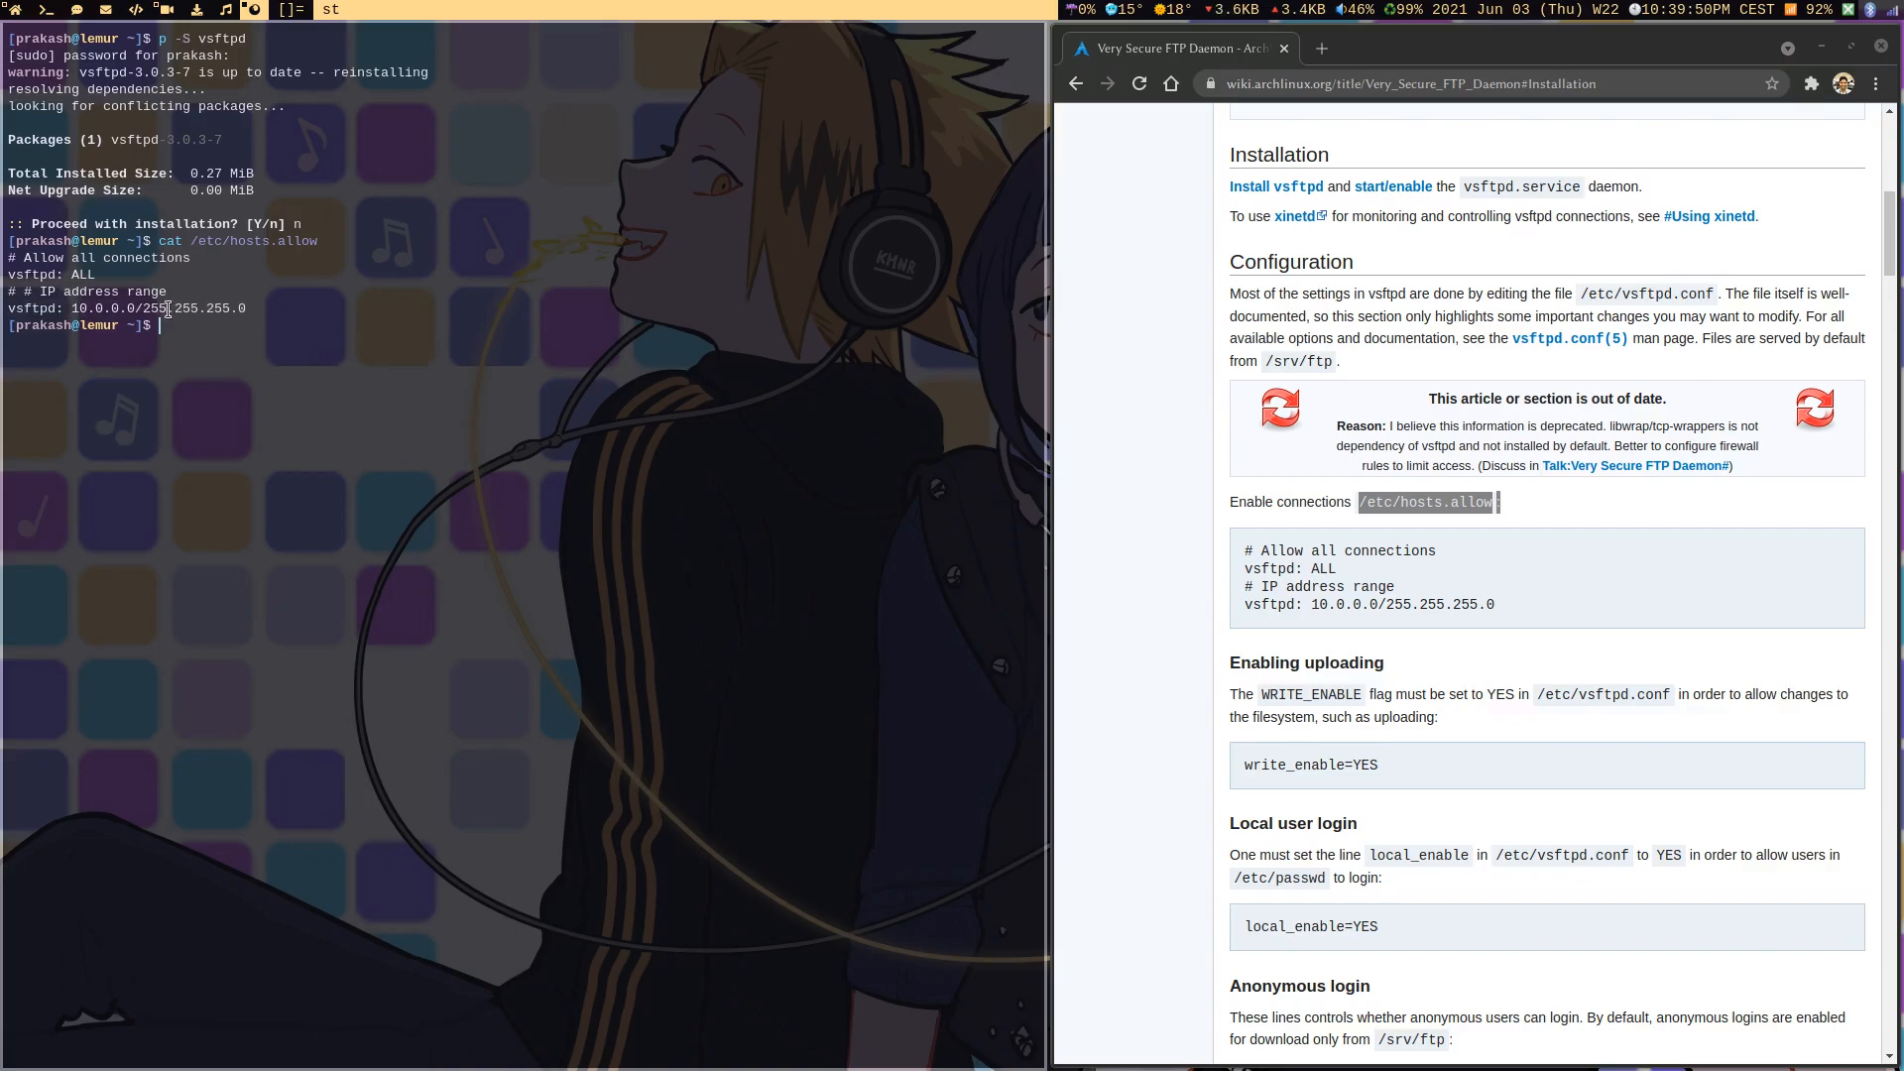
scroll("down", 3)
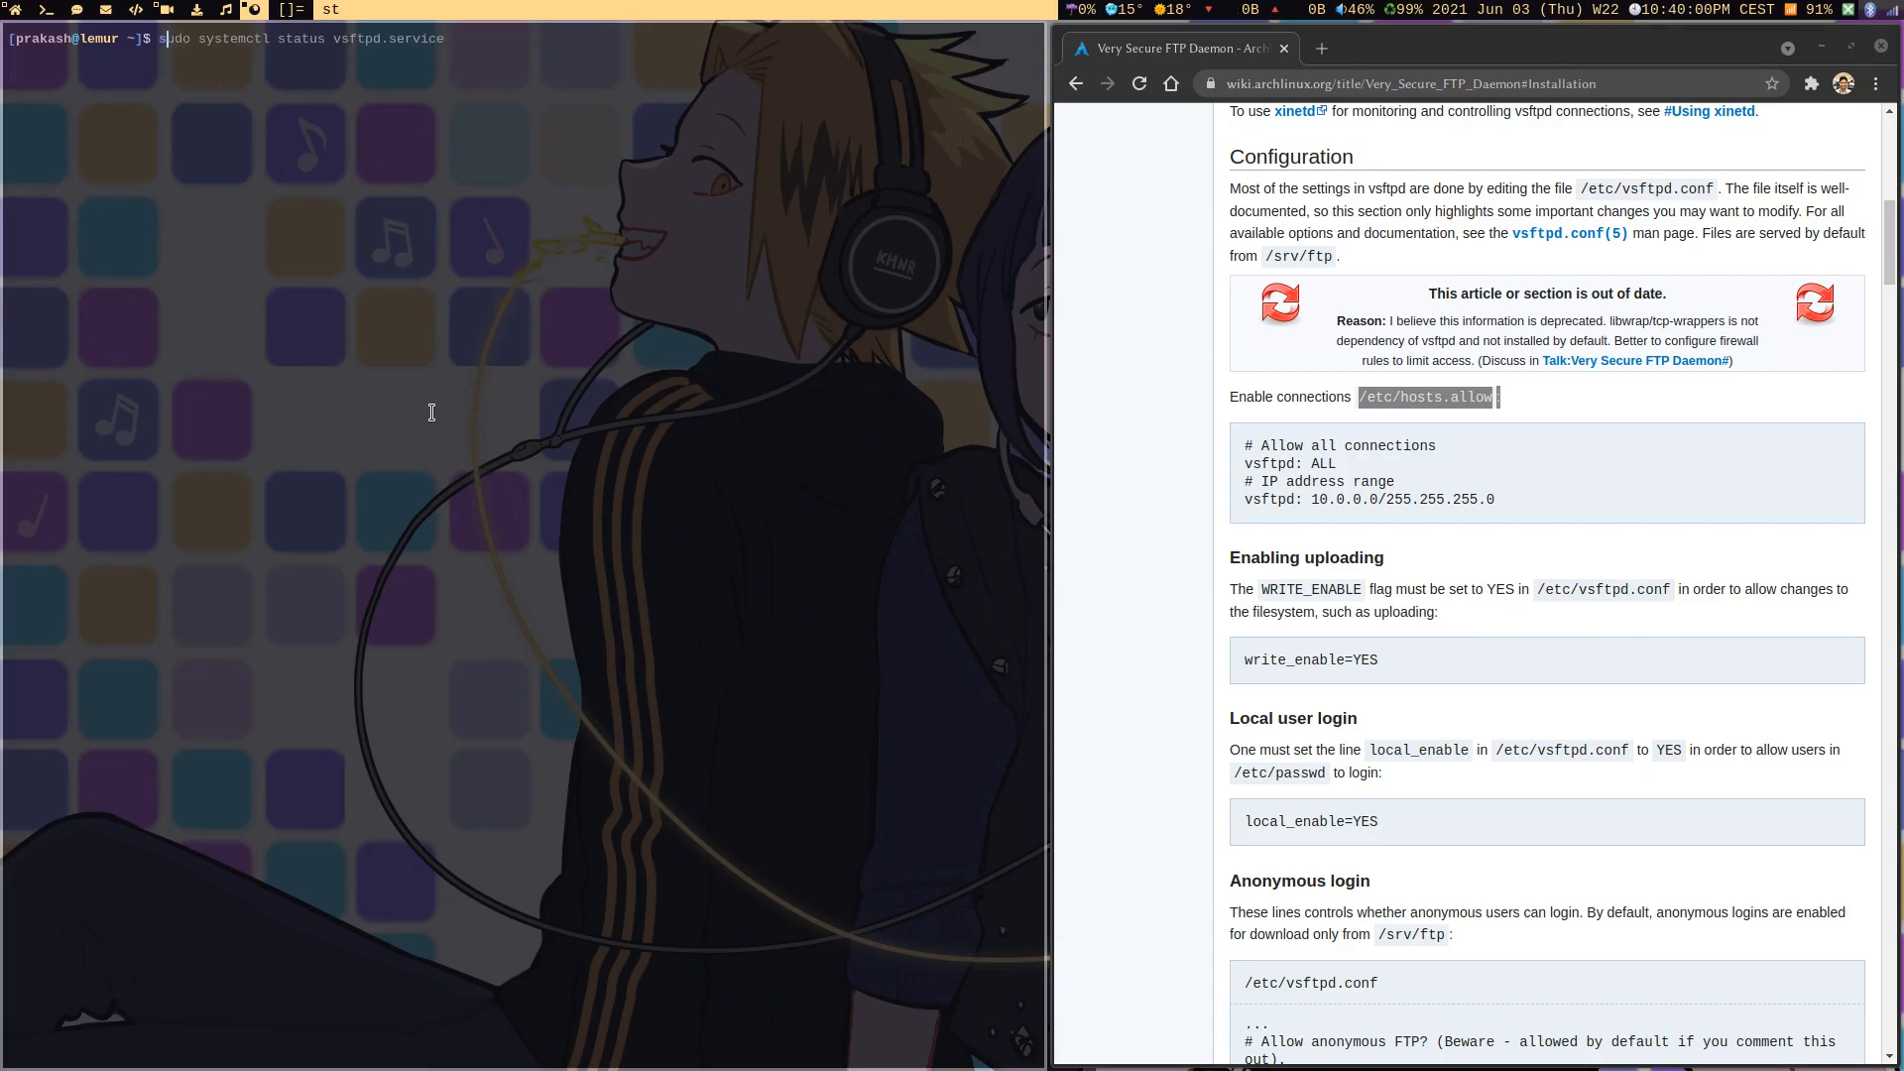
Edit /etc/vsftpd.conf with sudo vim and search for local_enable=YES
type("sudo vim /etc/vsftpd.conf")
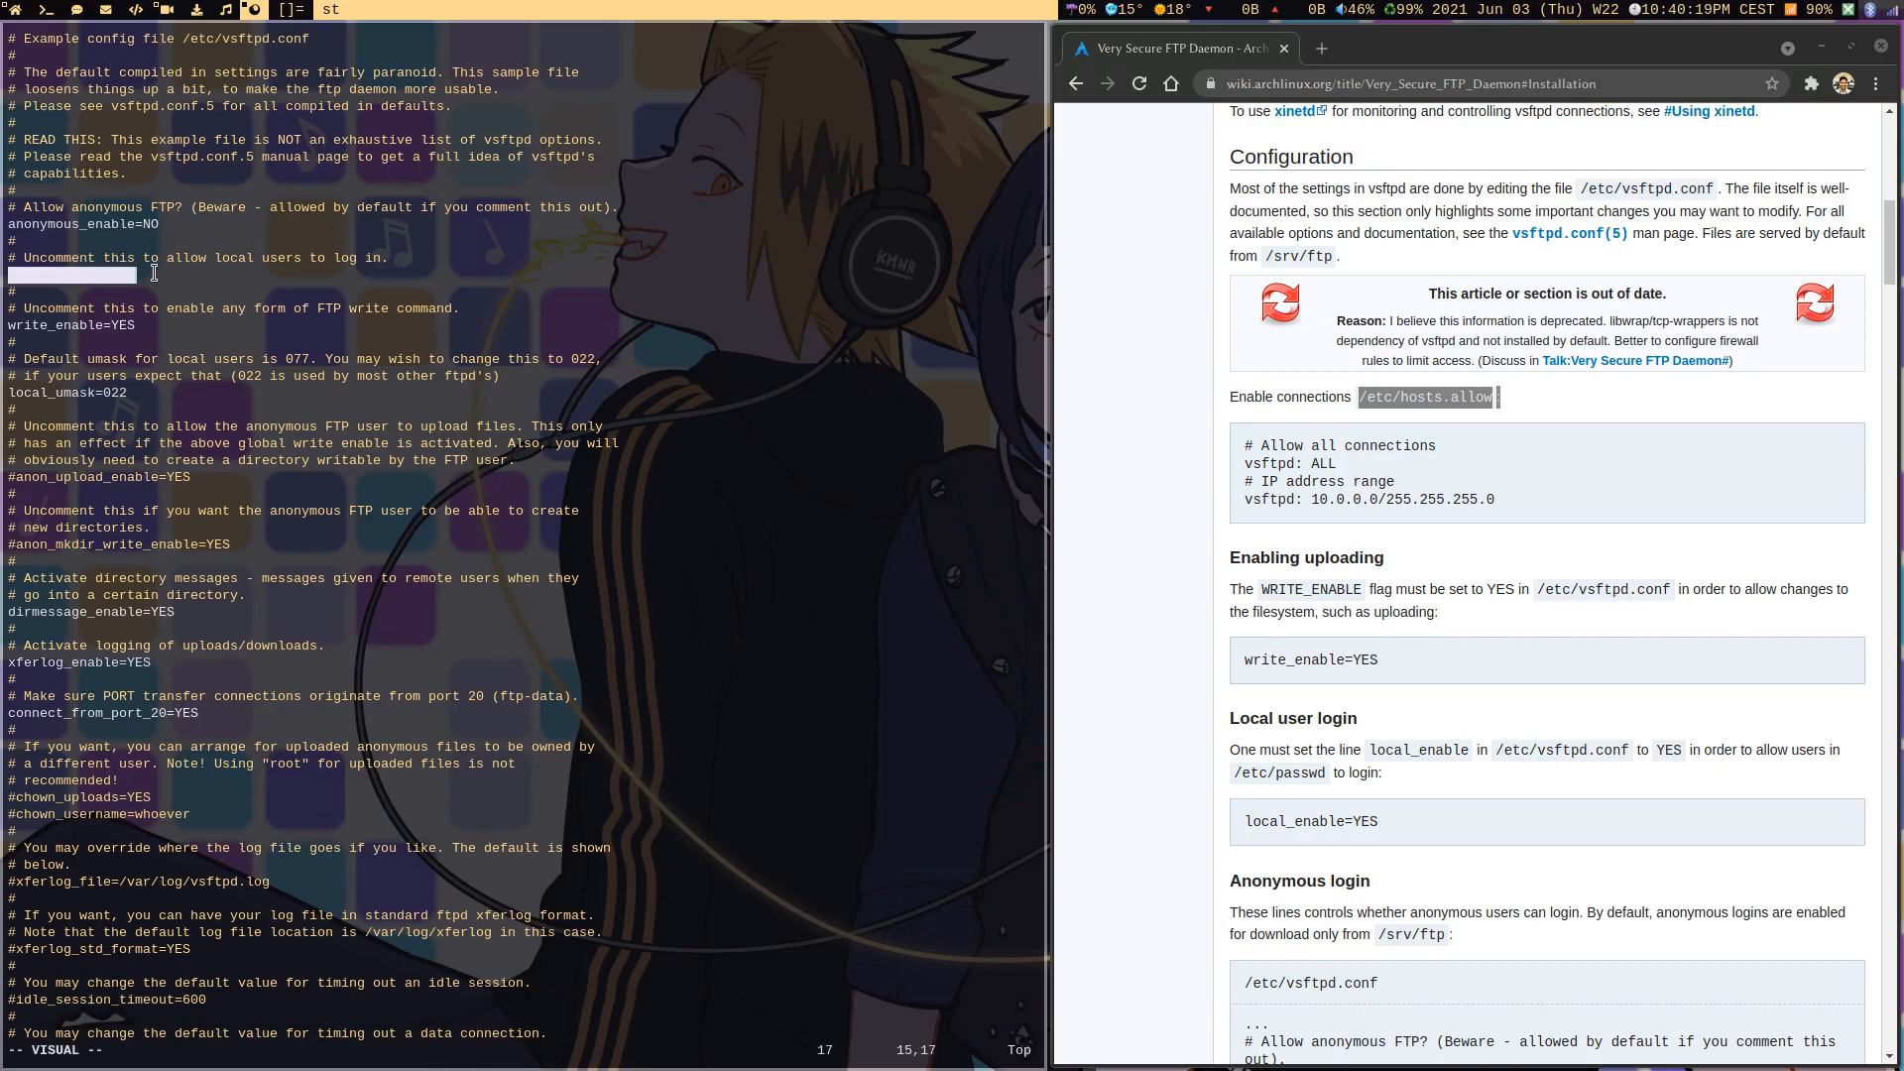
type("local_enable=YES")
type("ftpd_banner=Welcome to Prakash's Lemur FTP Server.")
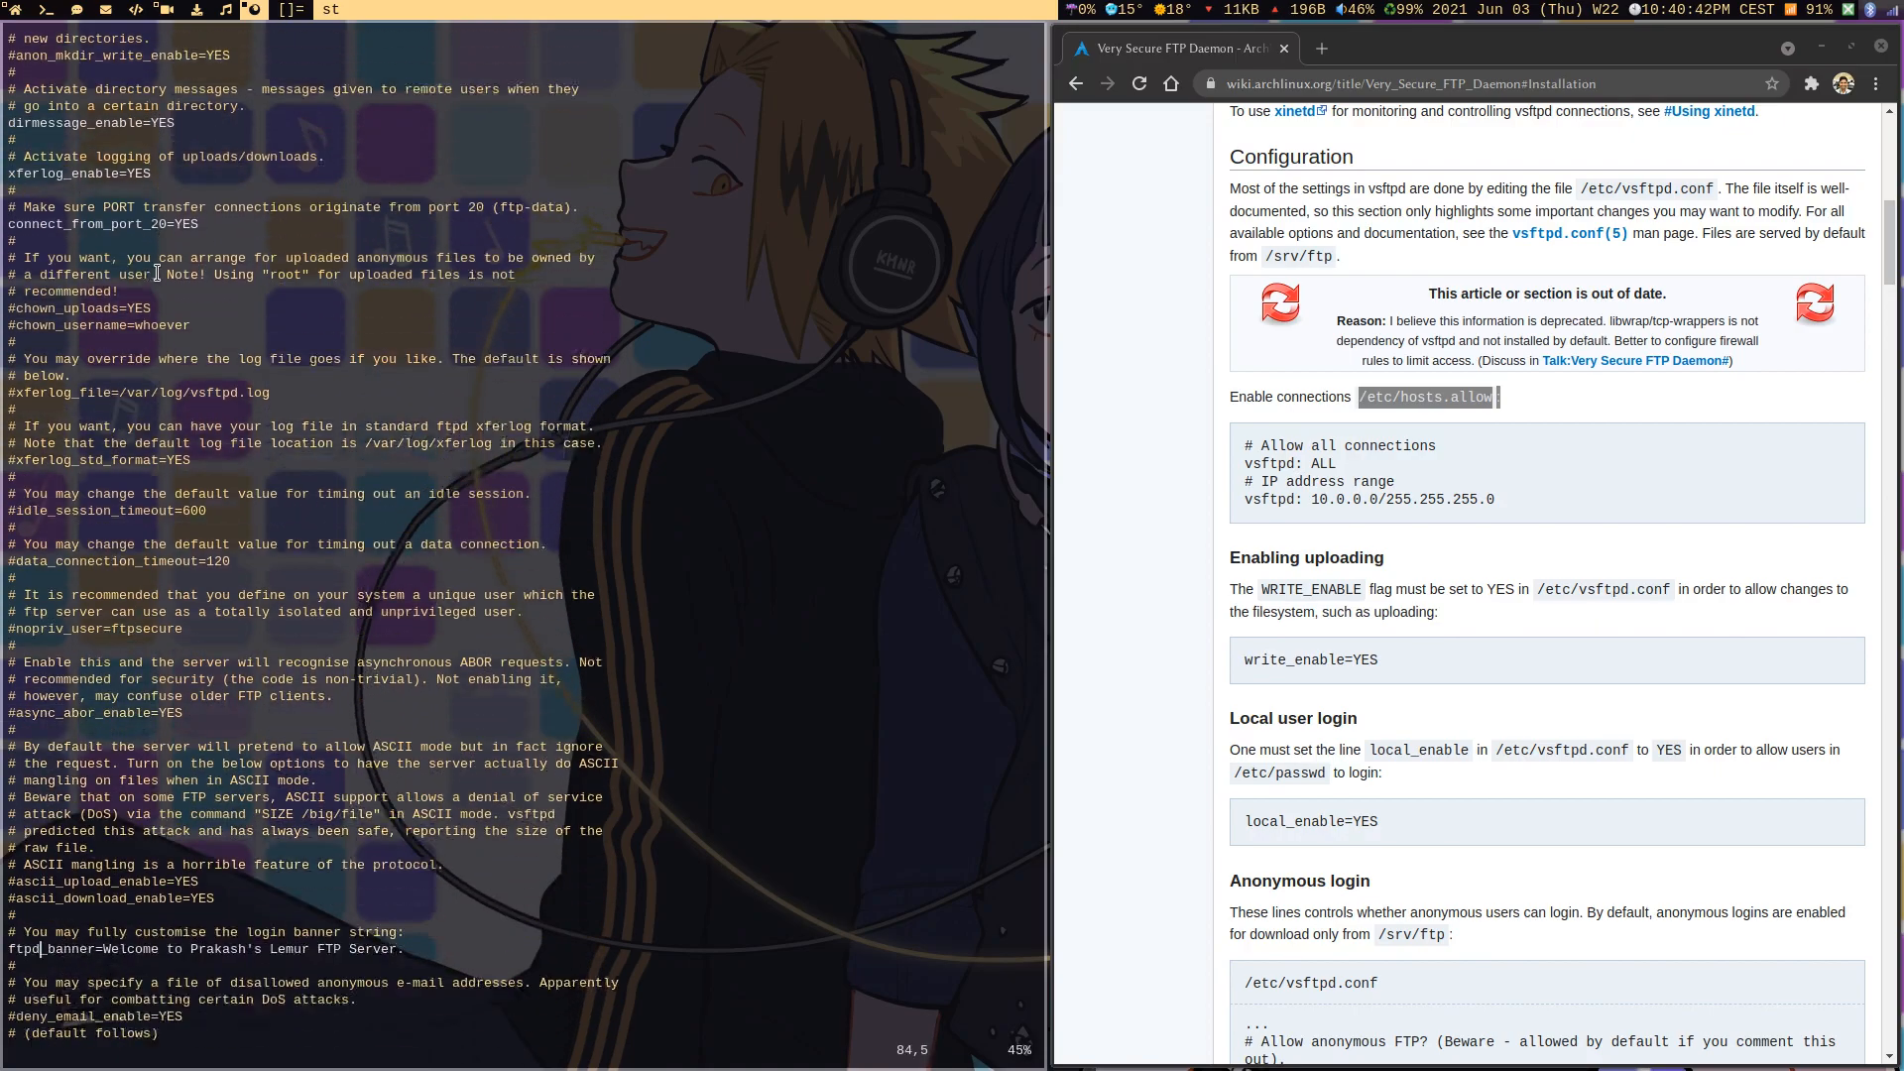
Scroll through listen=YES and seccomp_sandbox=NO, then quit vim with :q! without saving
scroll("down", 3)
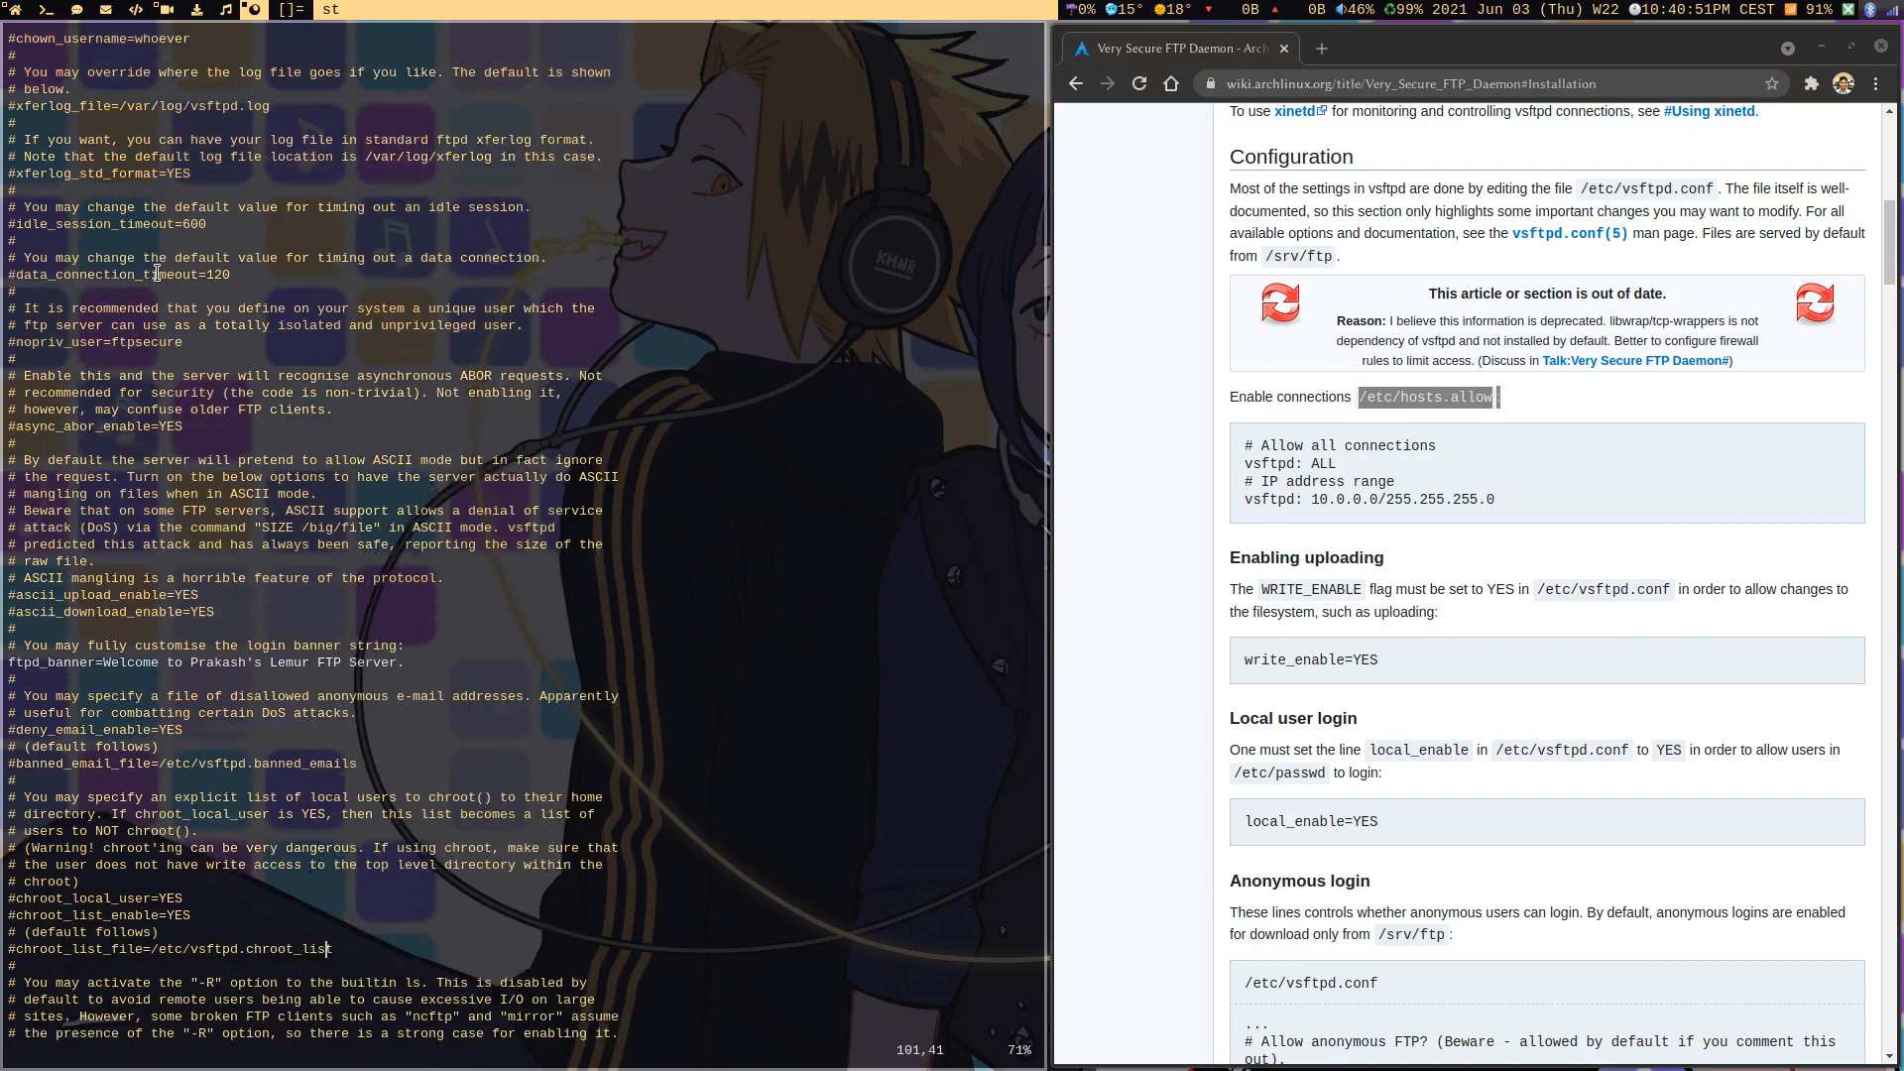
scroll("down", 3)
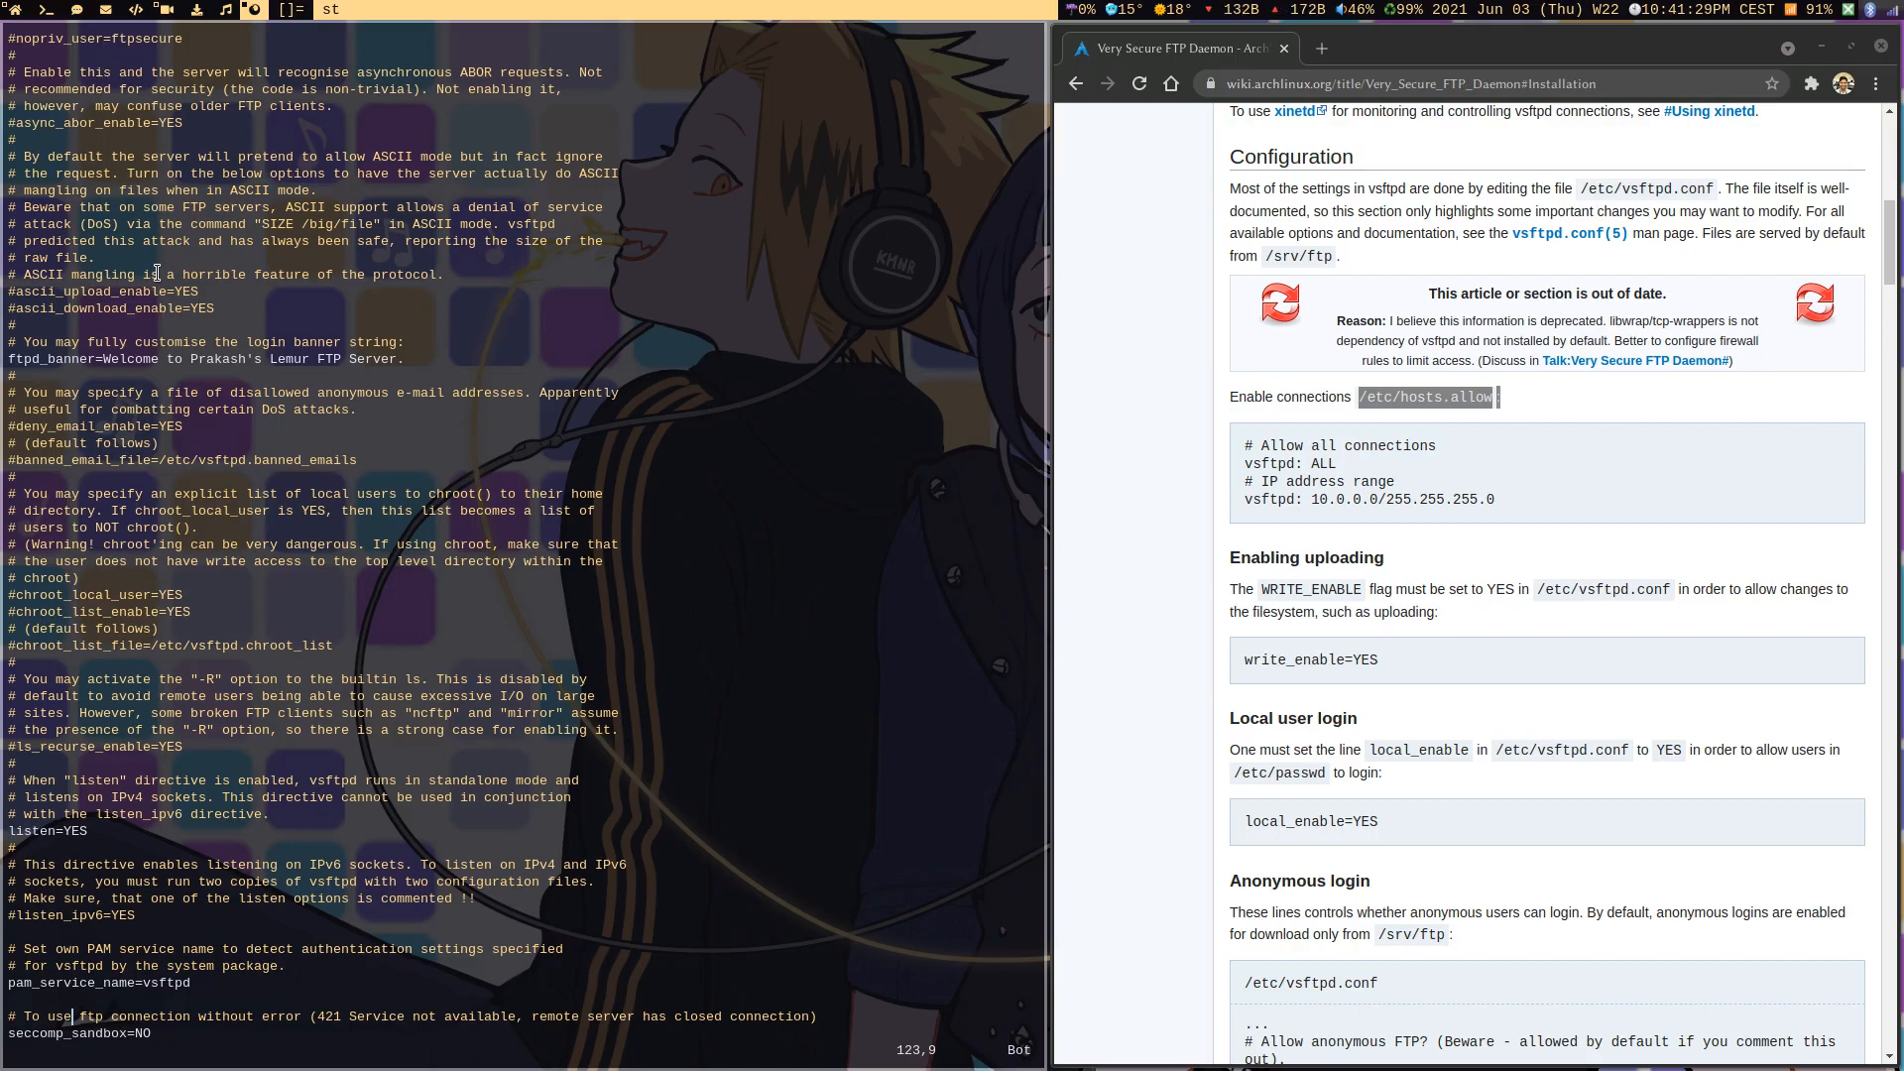
type(":q!")
type("p -Rns in")
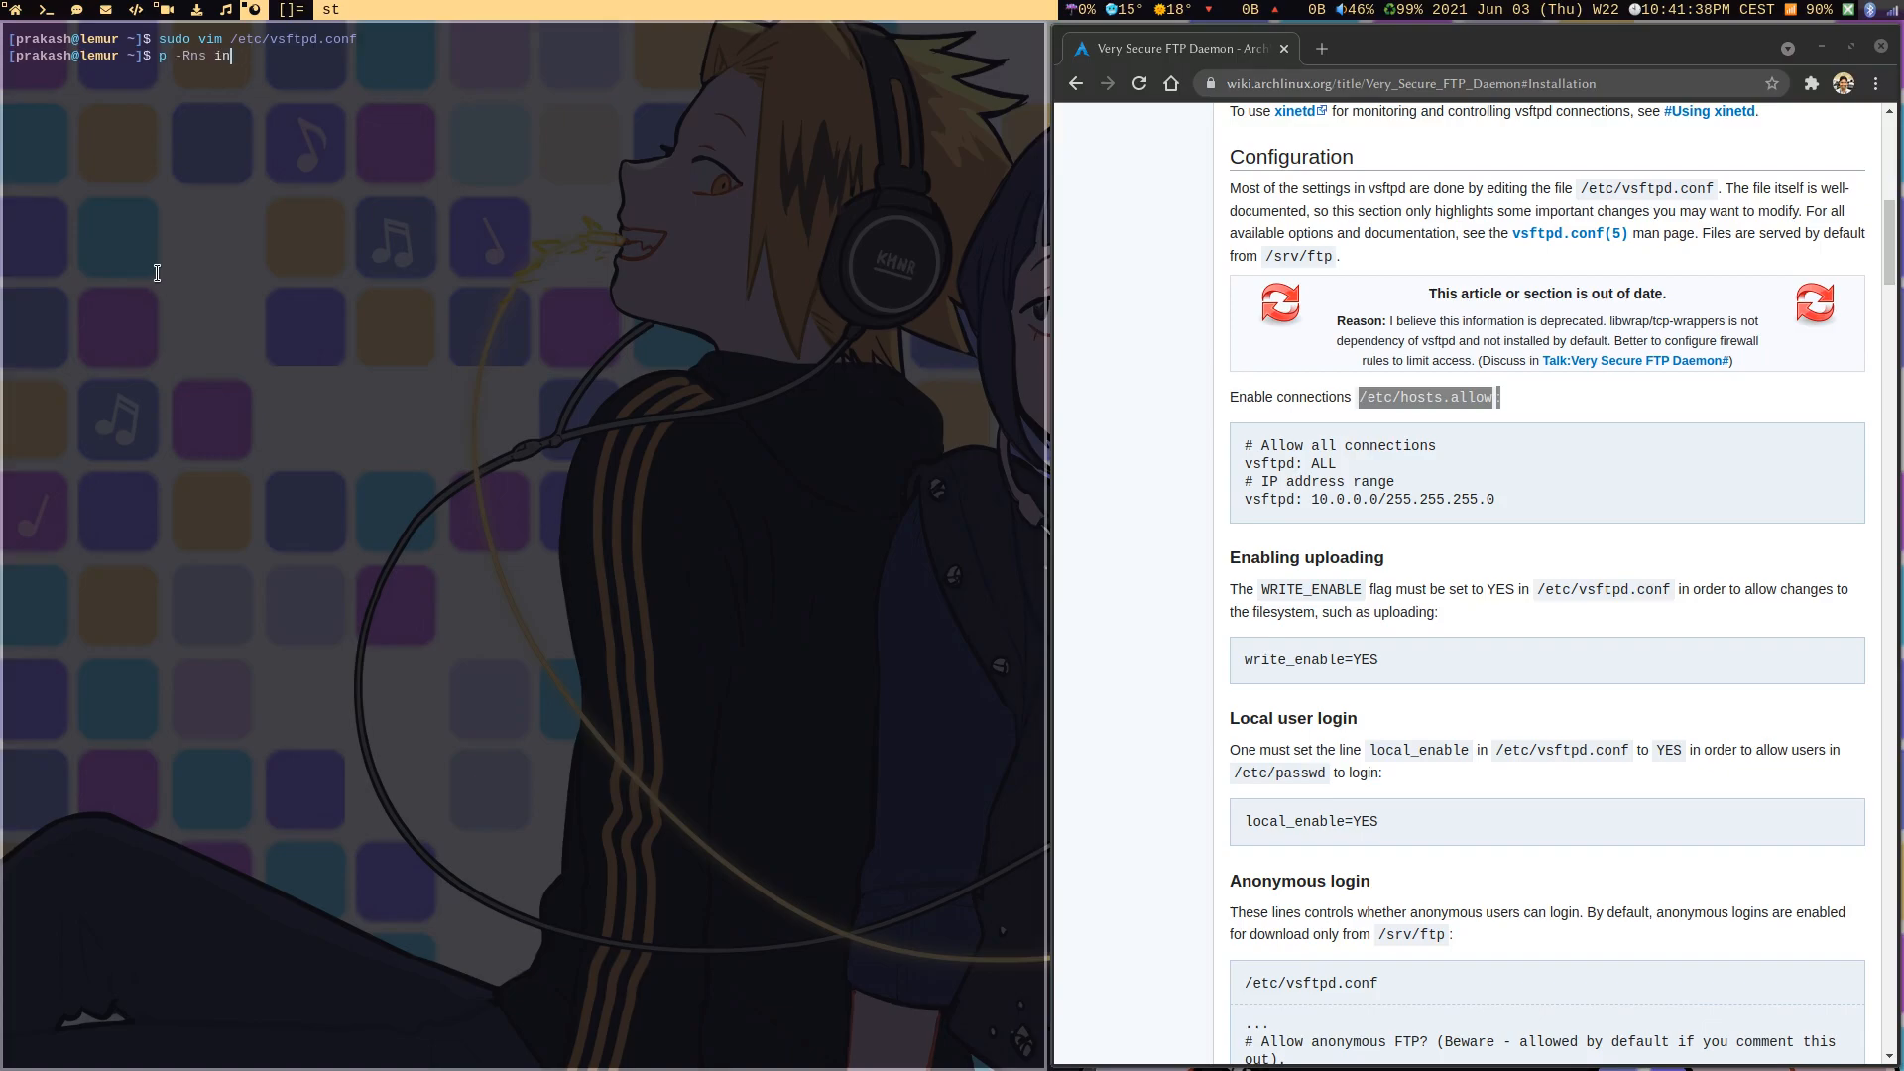
Reinstall inetutils to restore ftp, run ip a, and copy the 192.168.1.91 address
type("etutils")
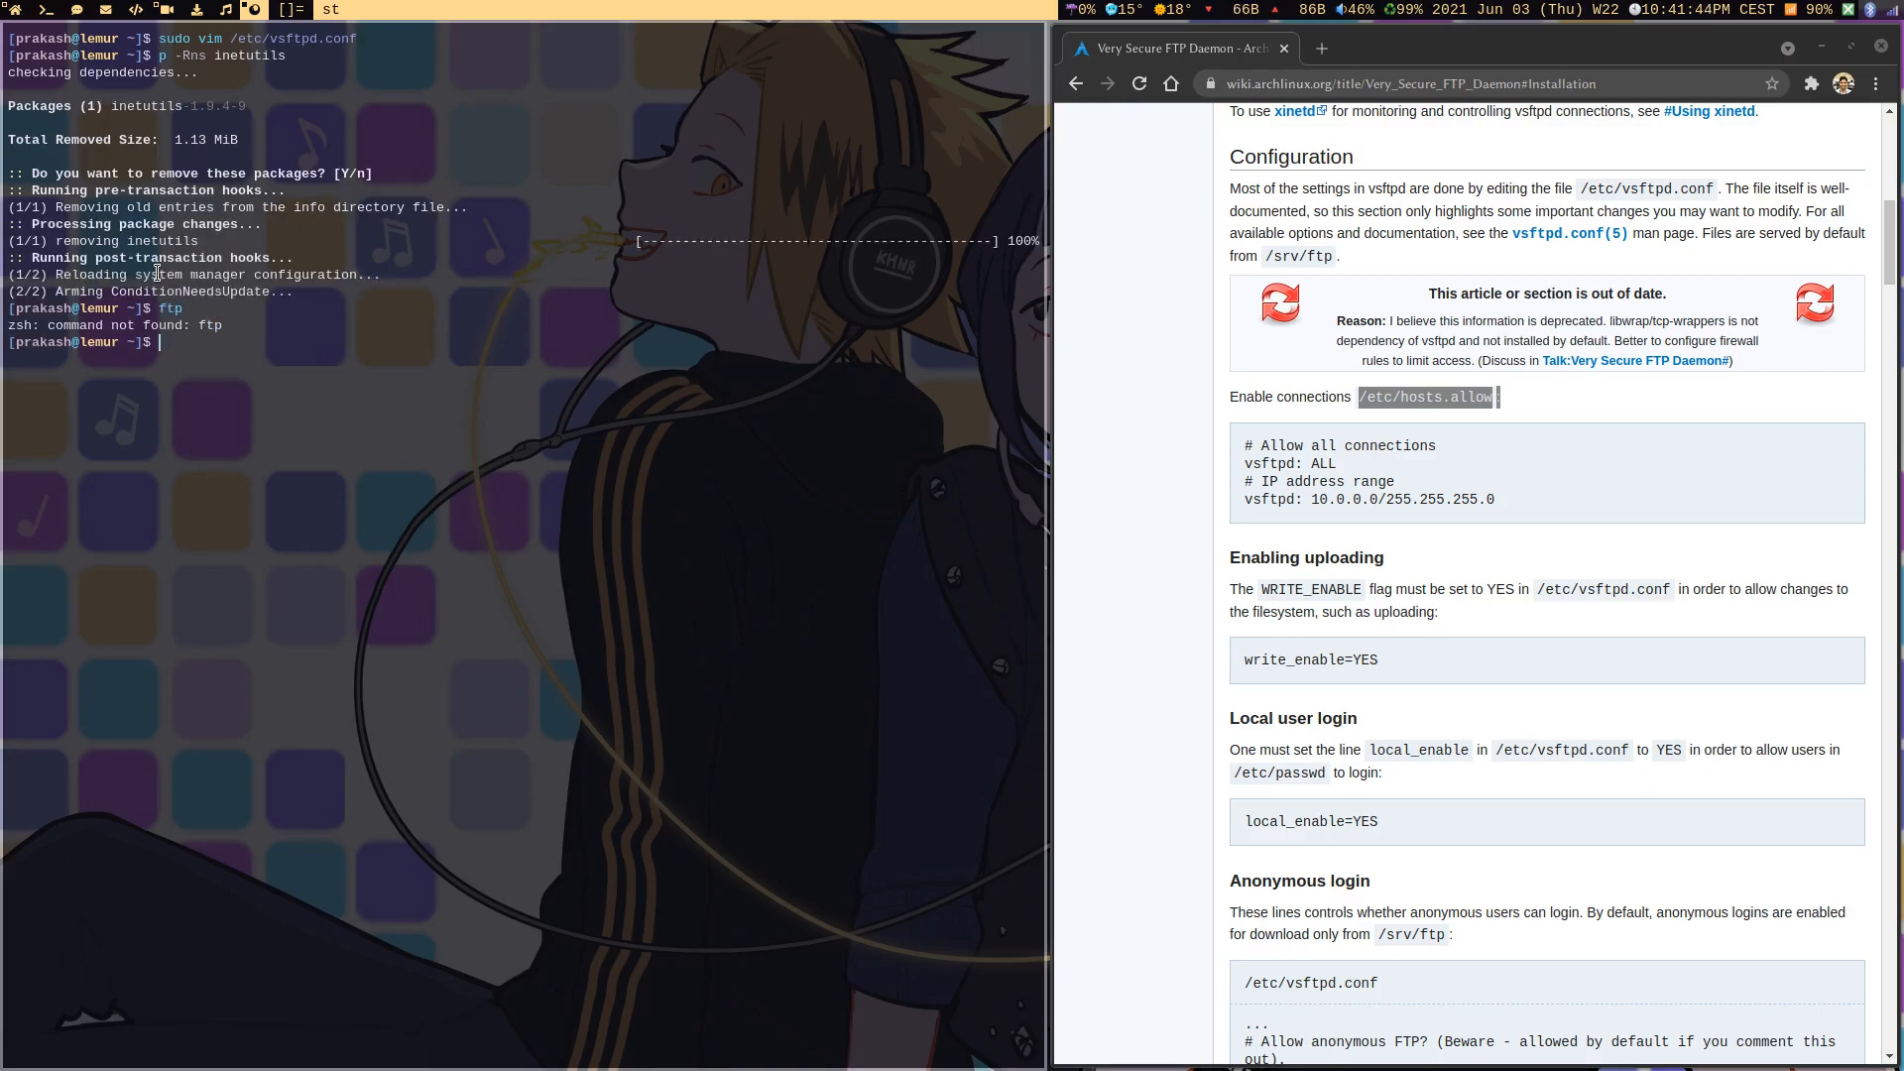
type("ftp")
type("p -S inetutils")
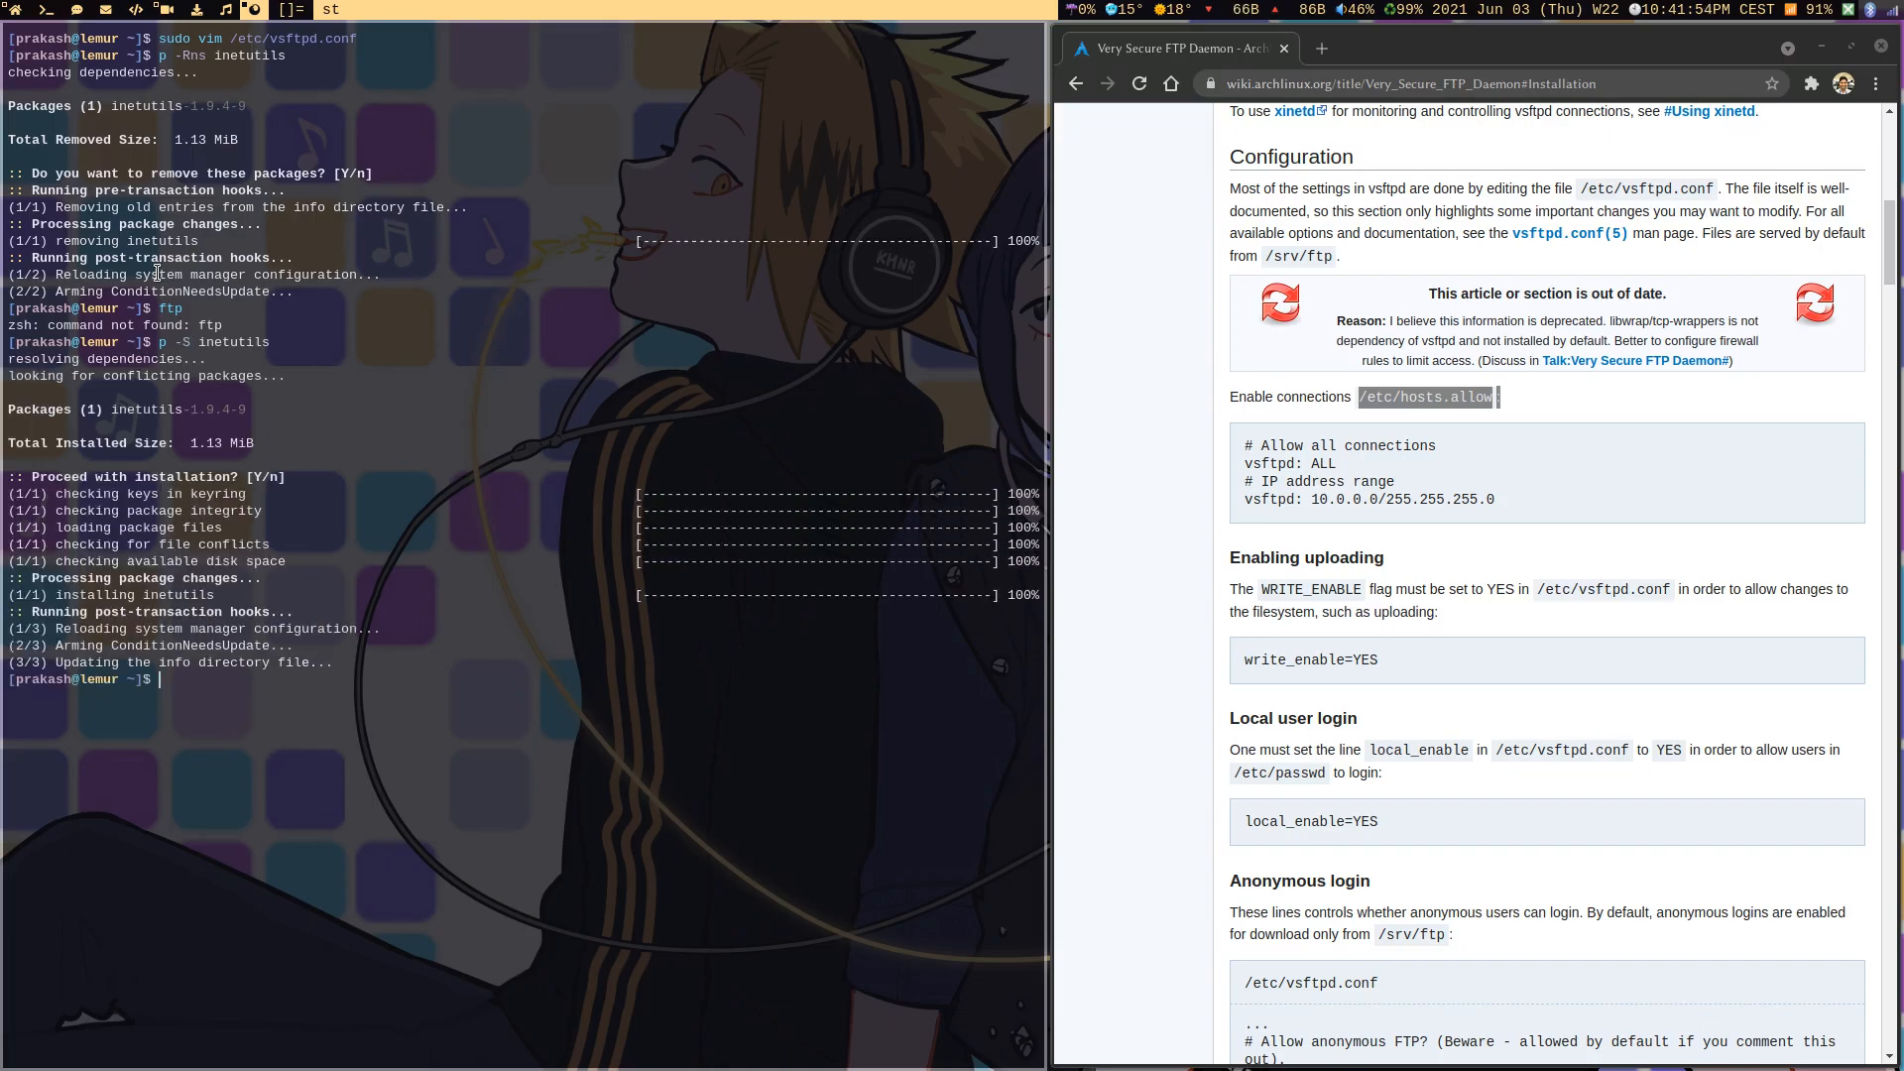
type("ip a")
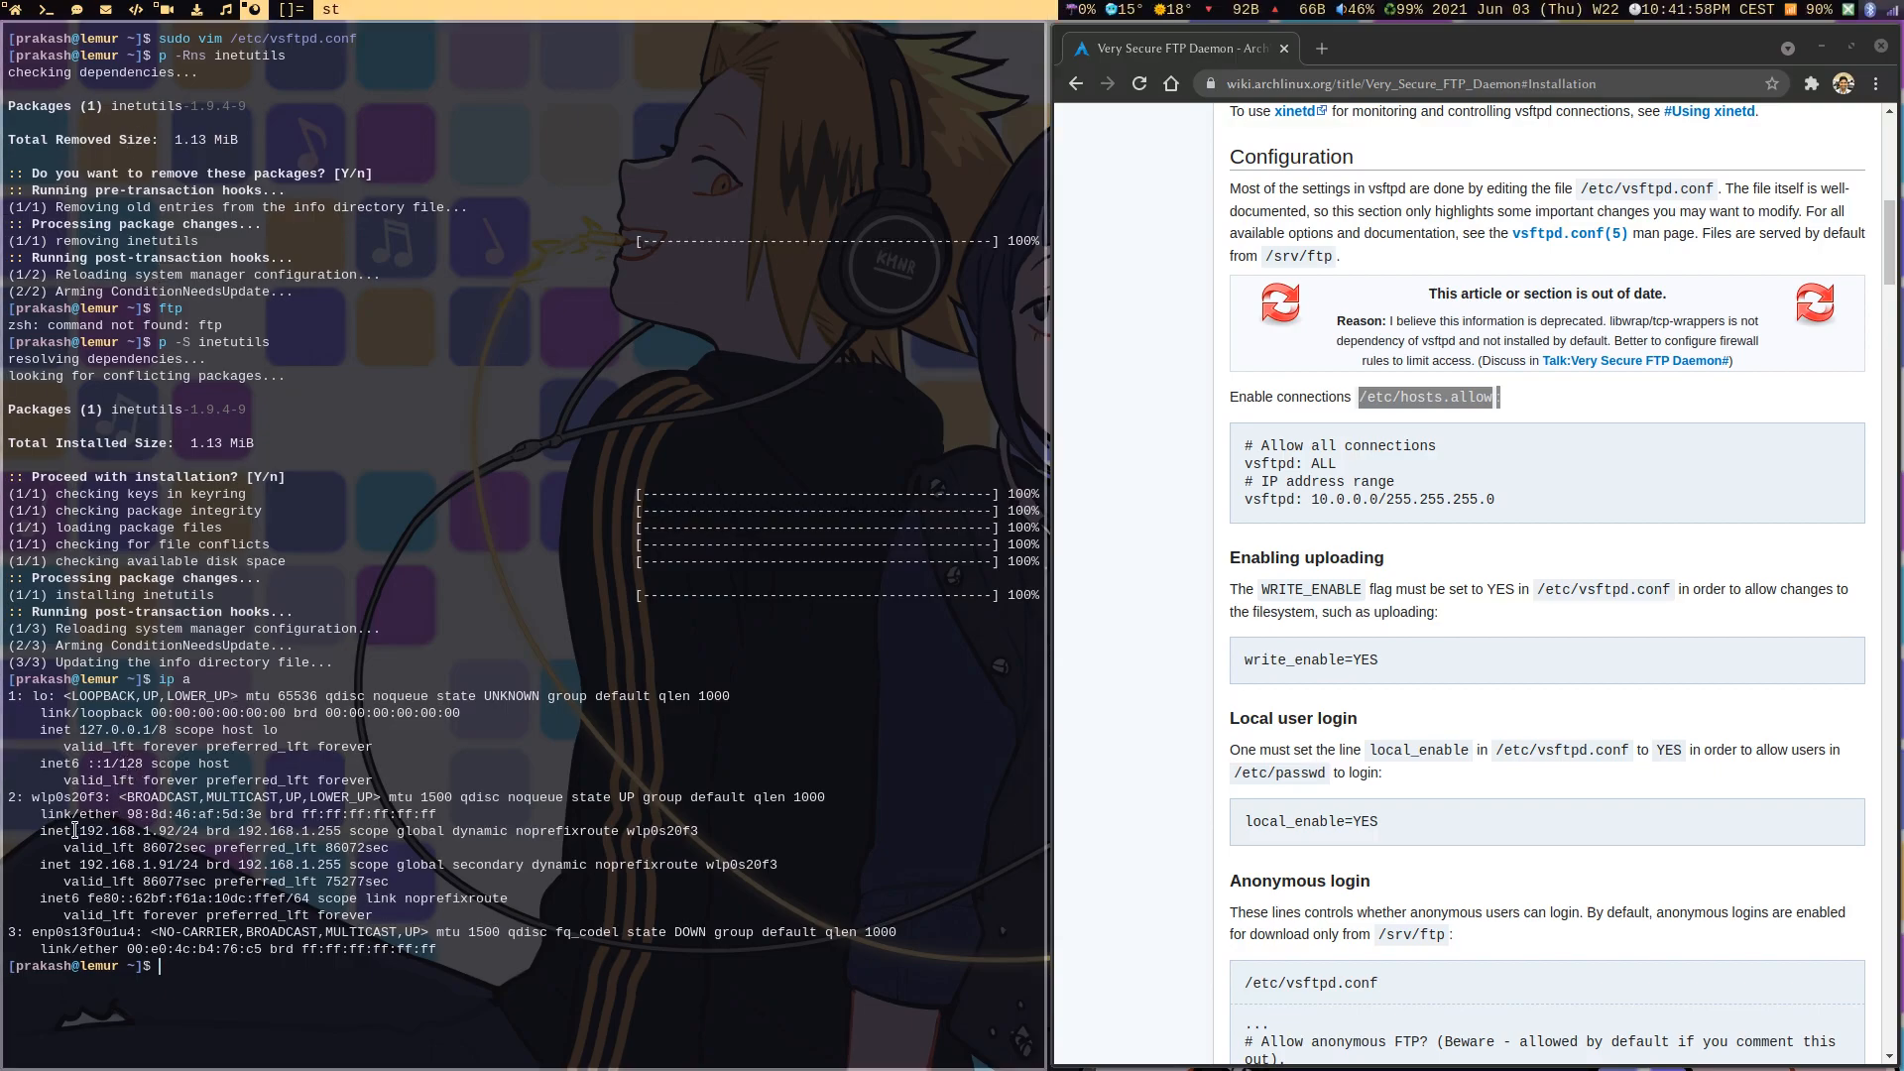
double_click(119, 831)
type("ftp 192.168.1.91")
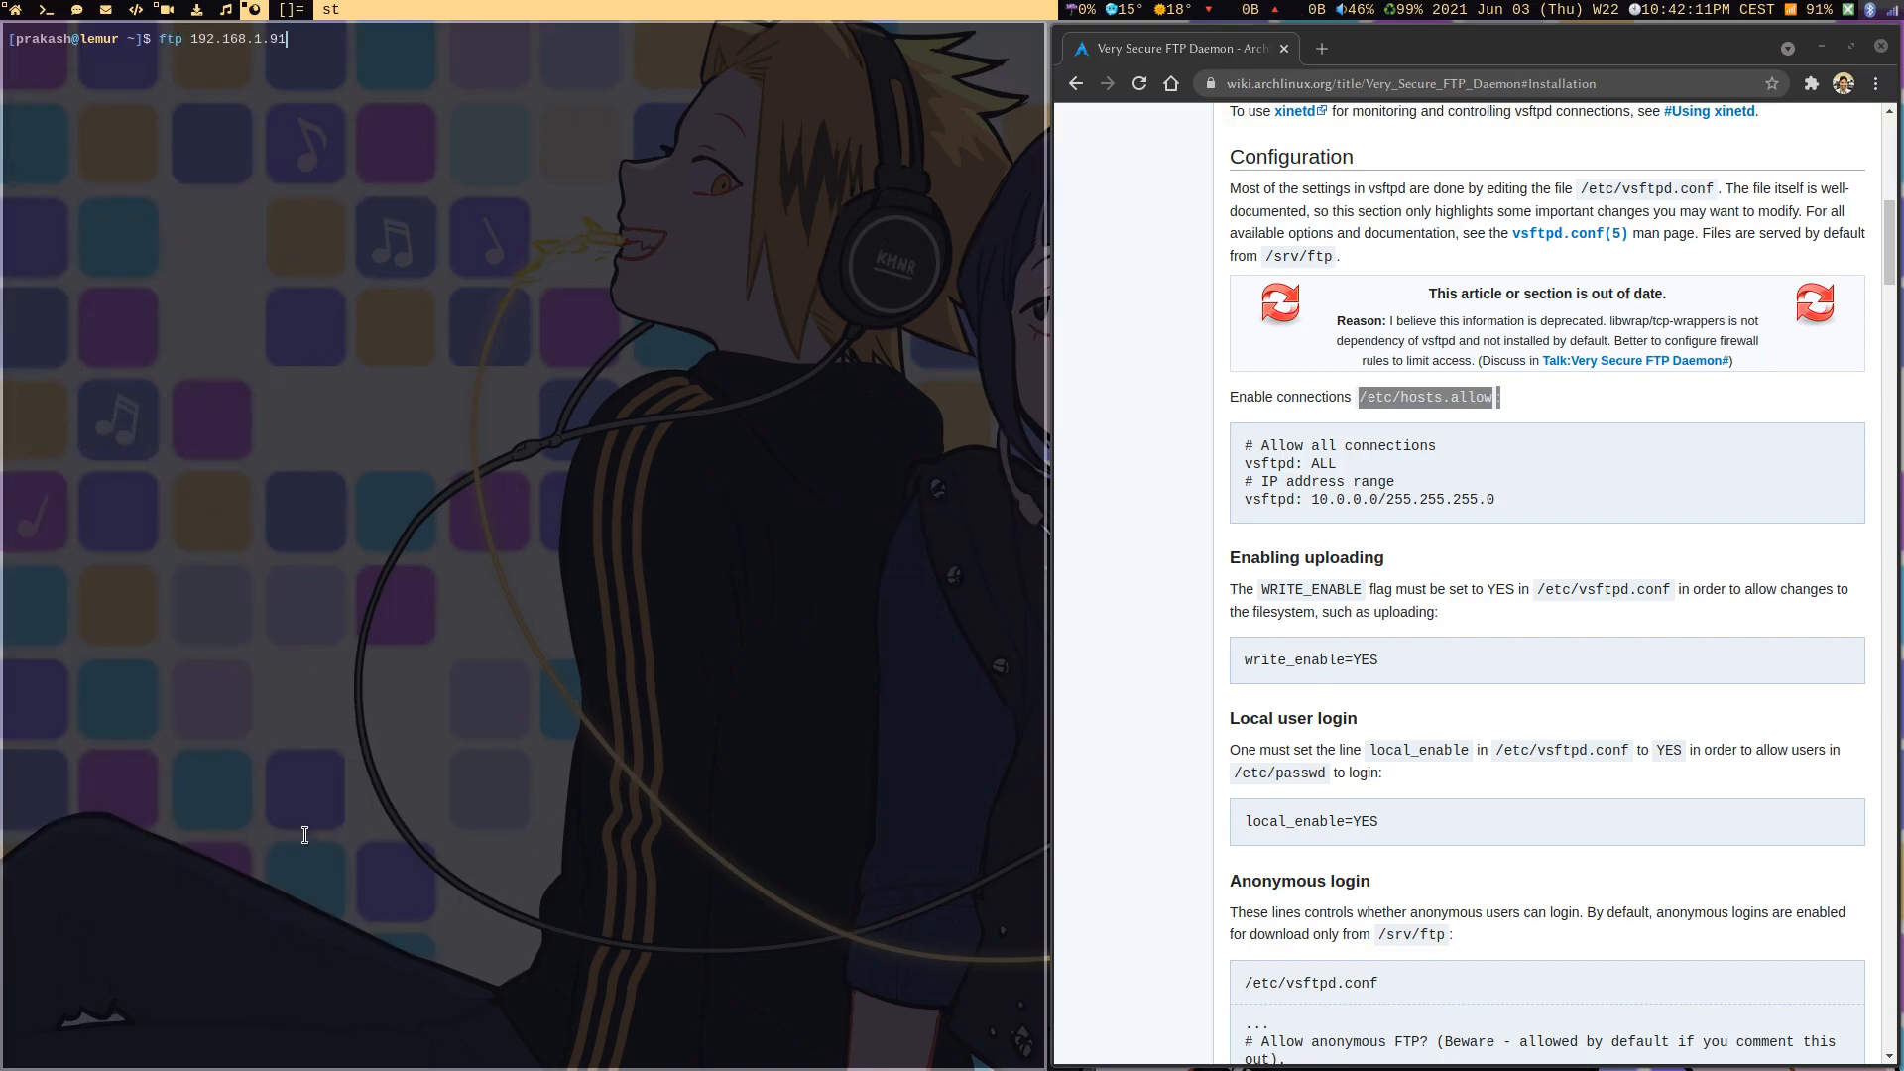
mouse_move(323, 51)
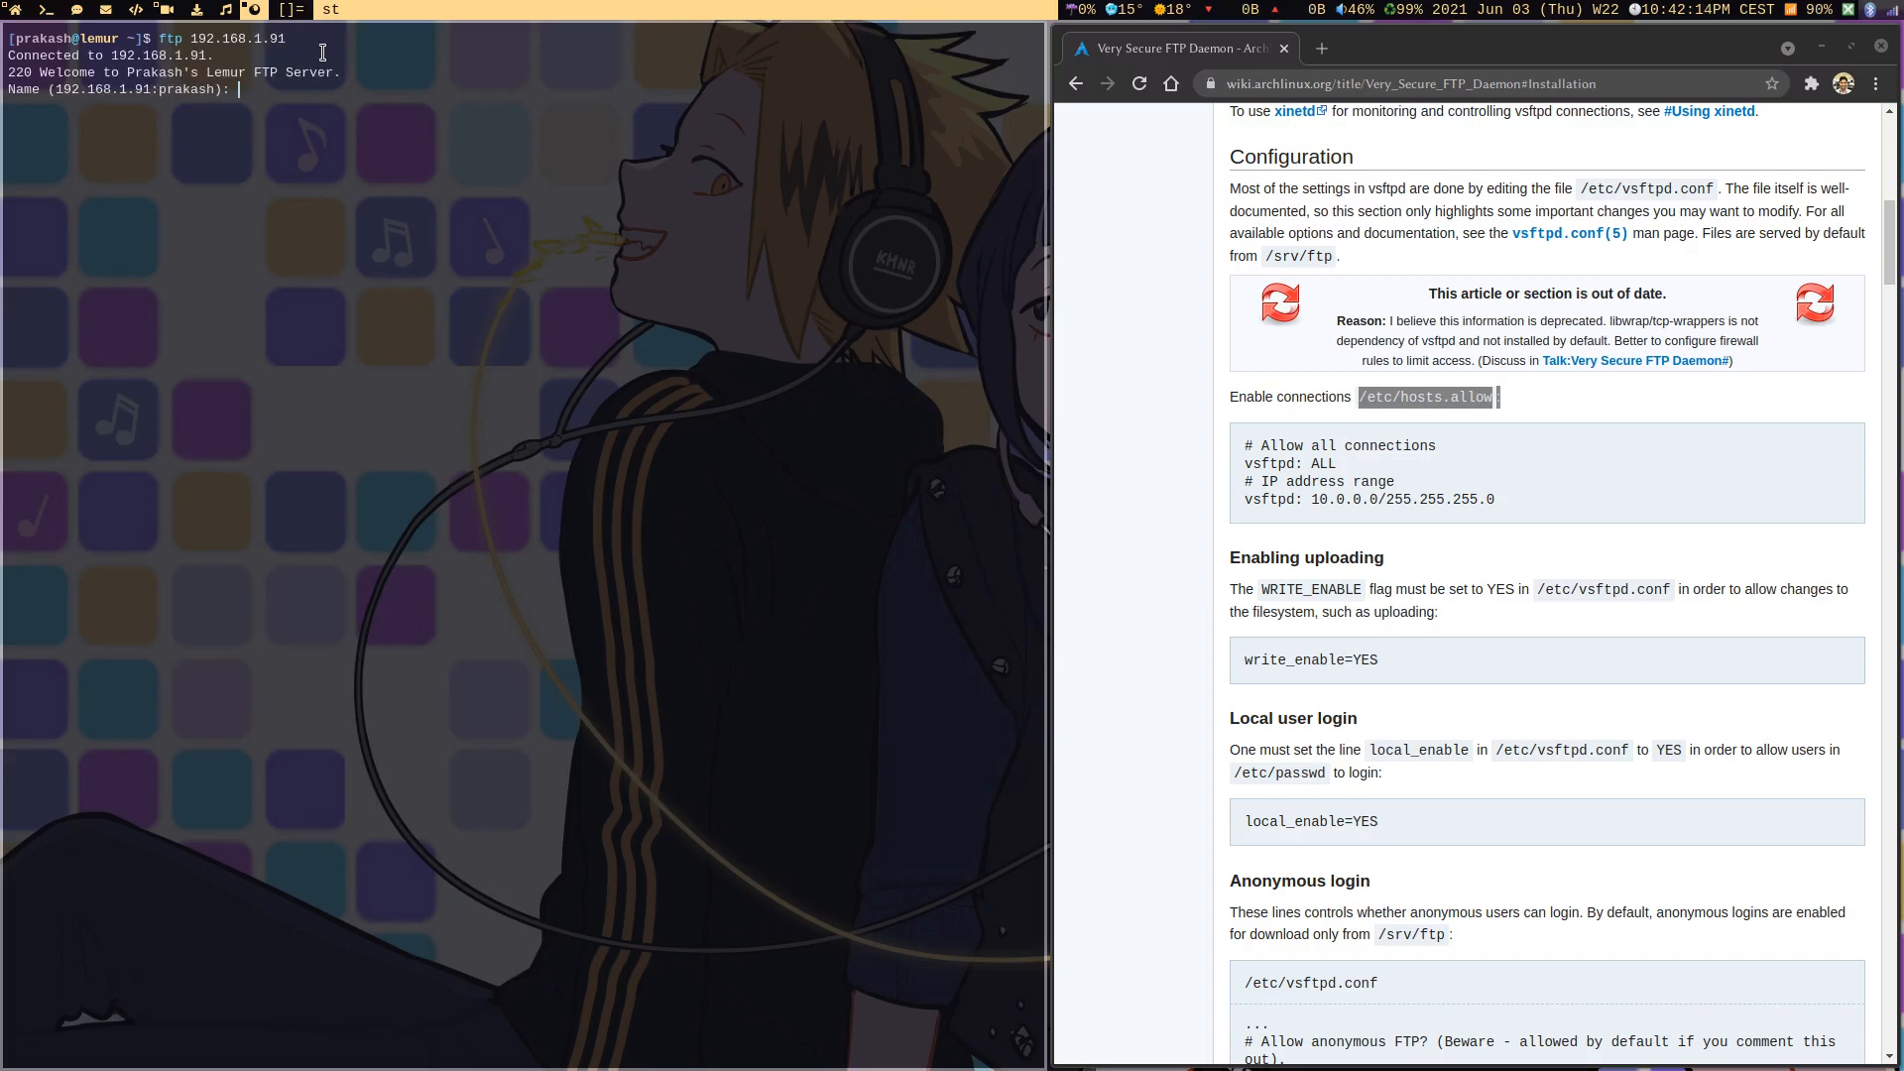
mouse_move(222, 121)
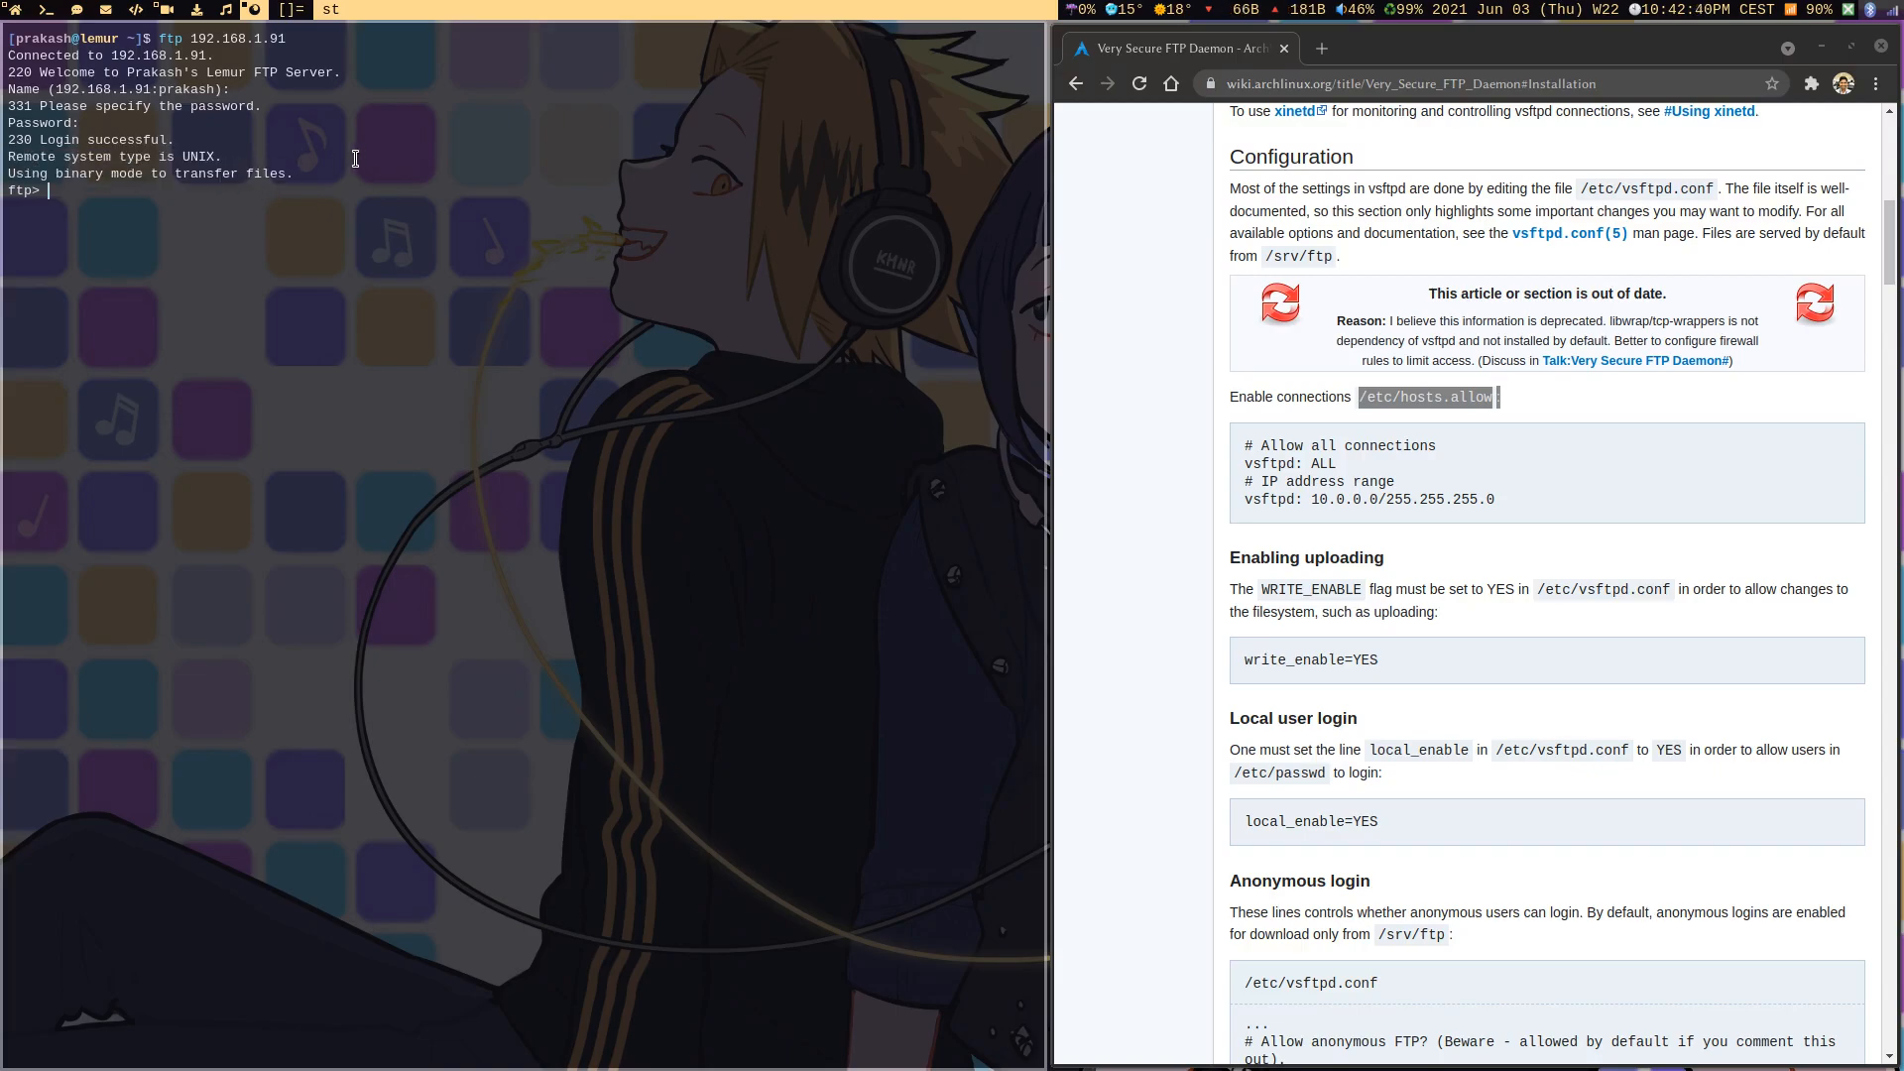
mouse_move(96, 206)
type("man")
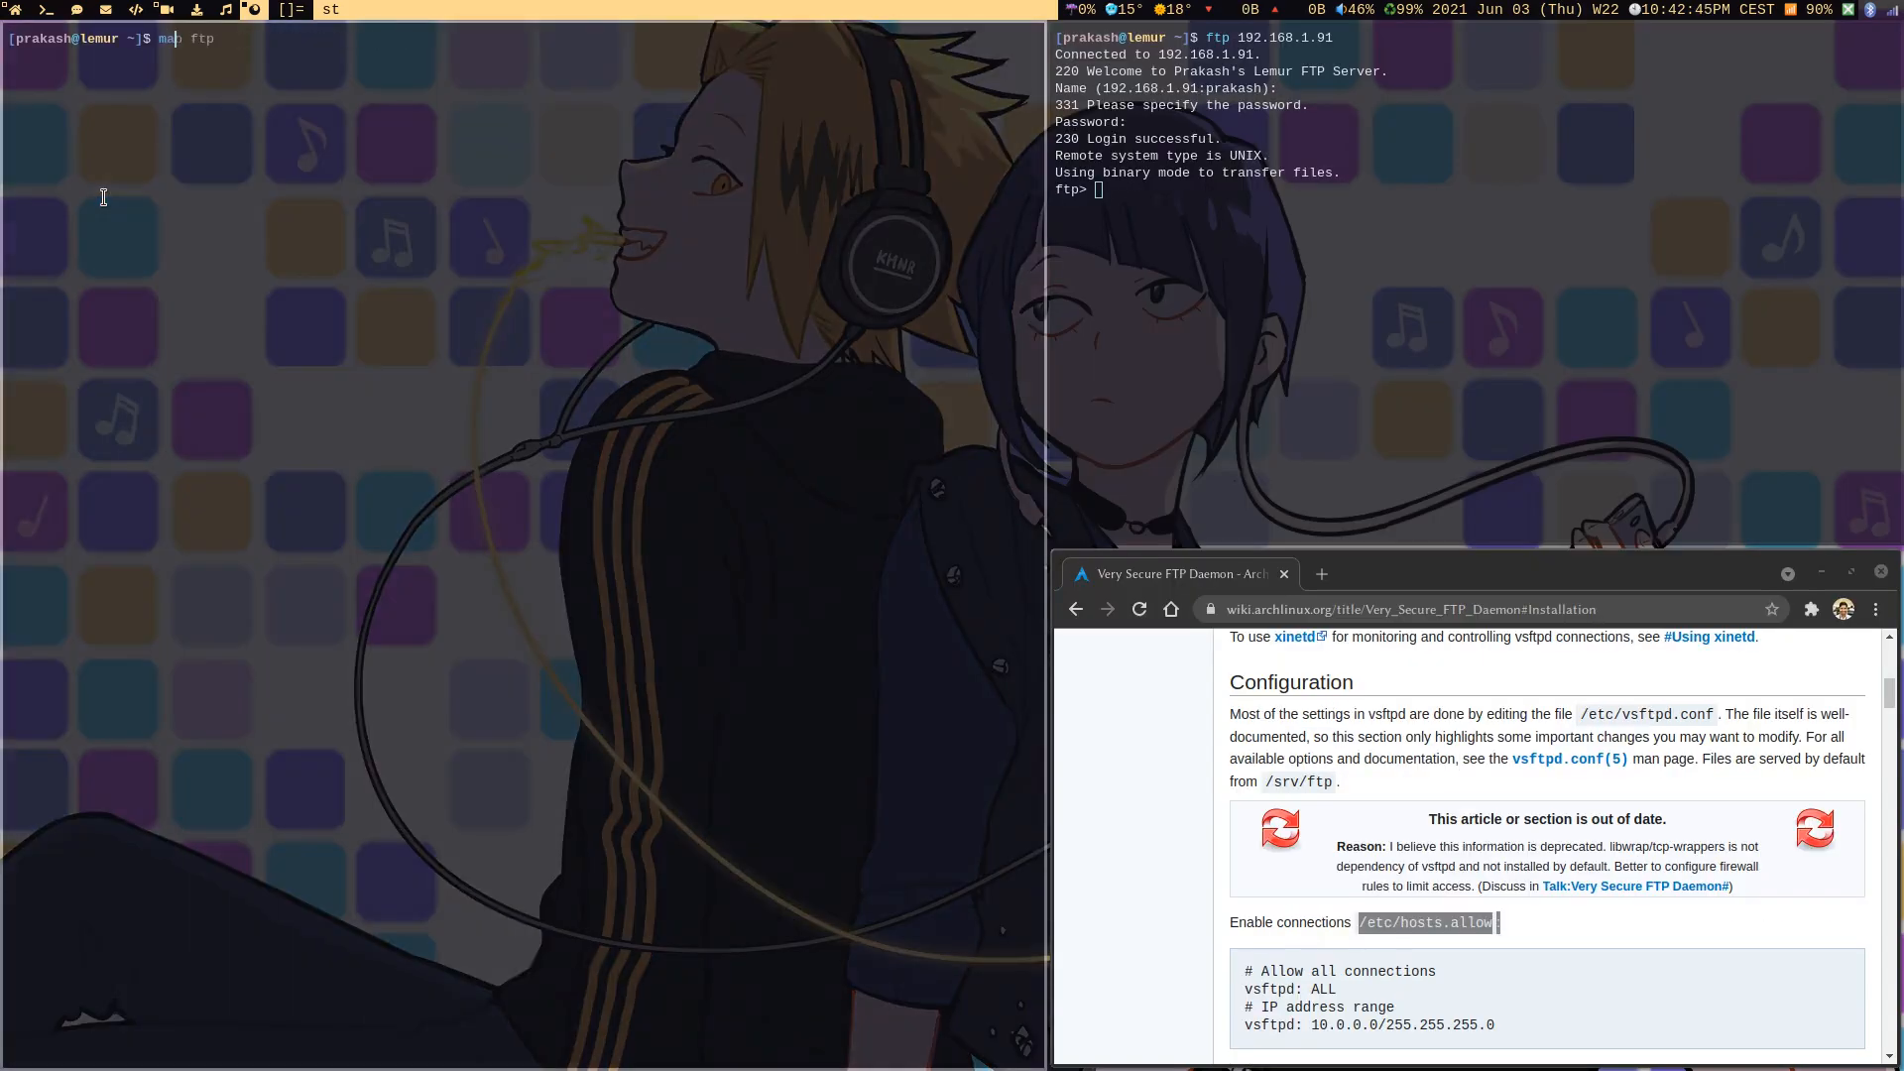
key("Return")
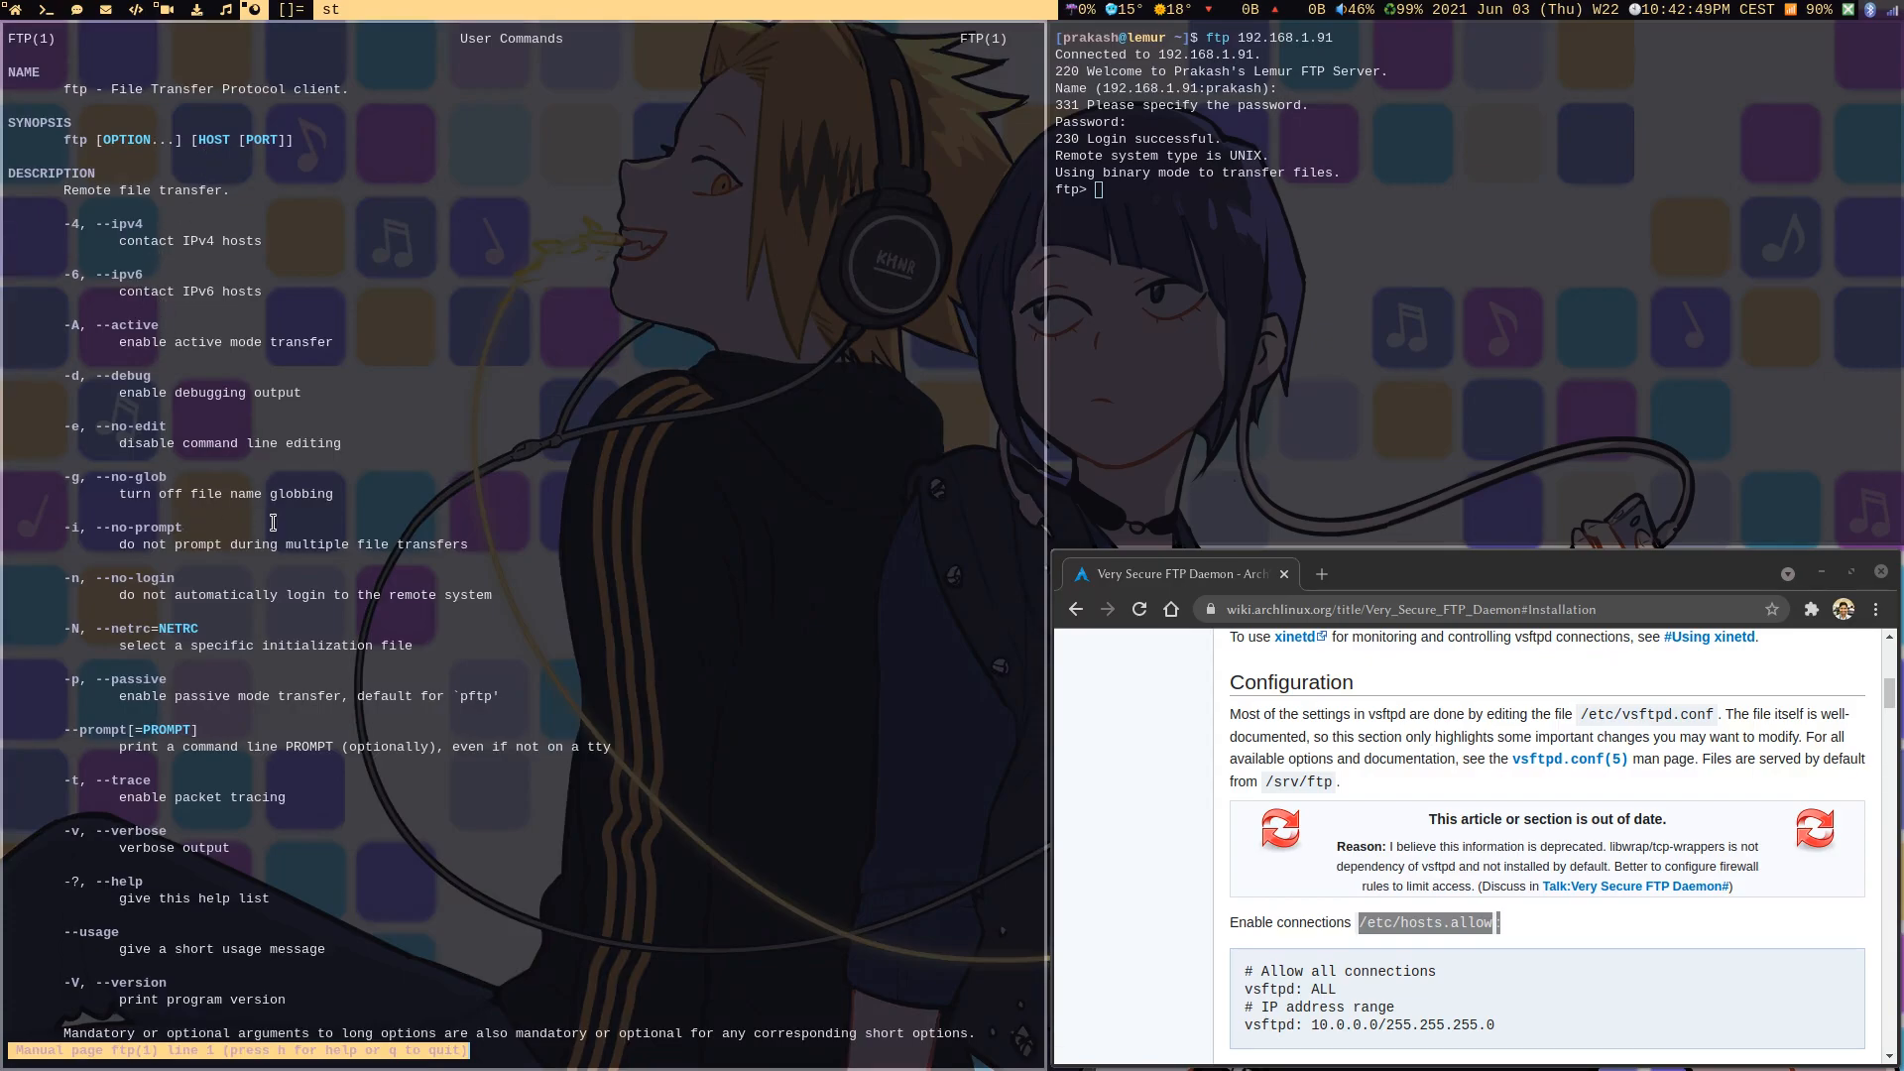
scroll("down", 3)
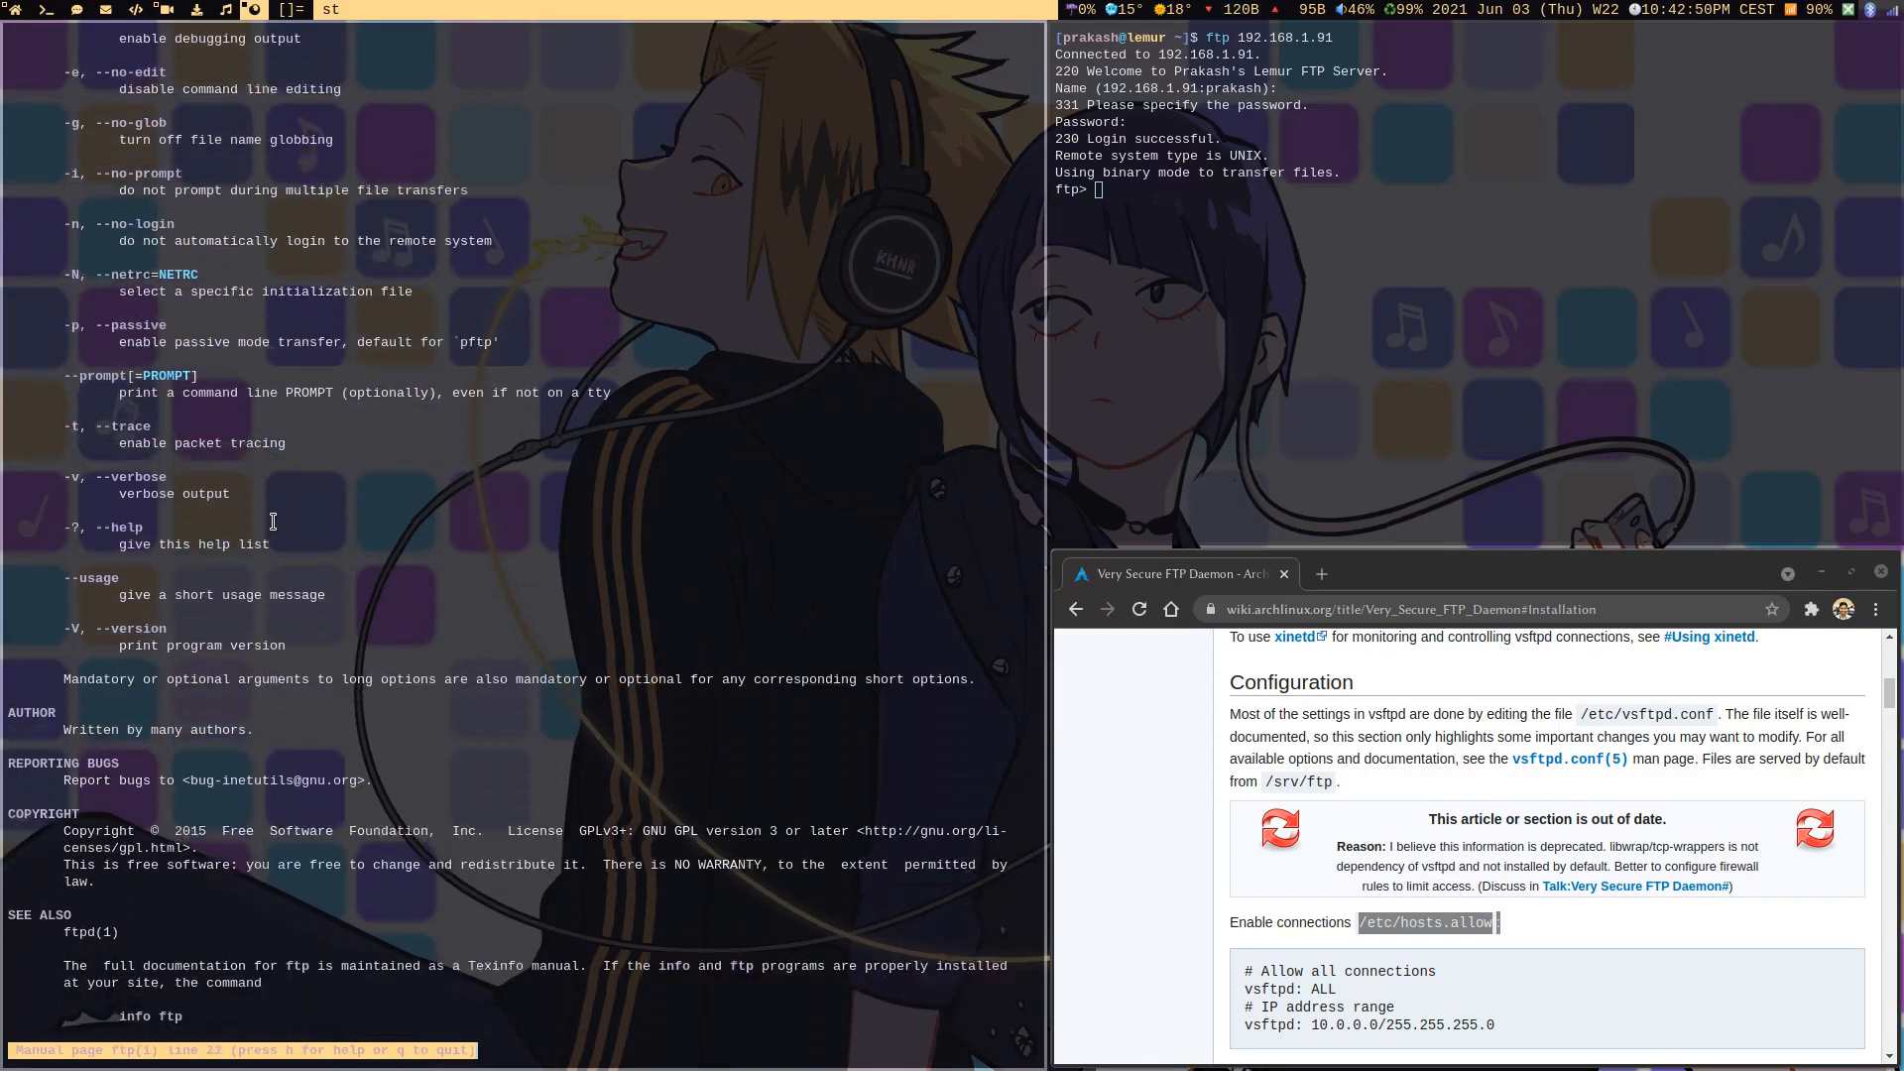
scroll("down", 3)
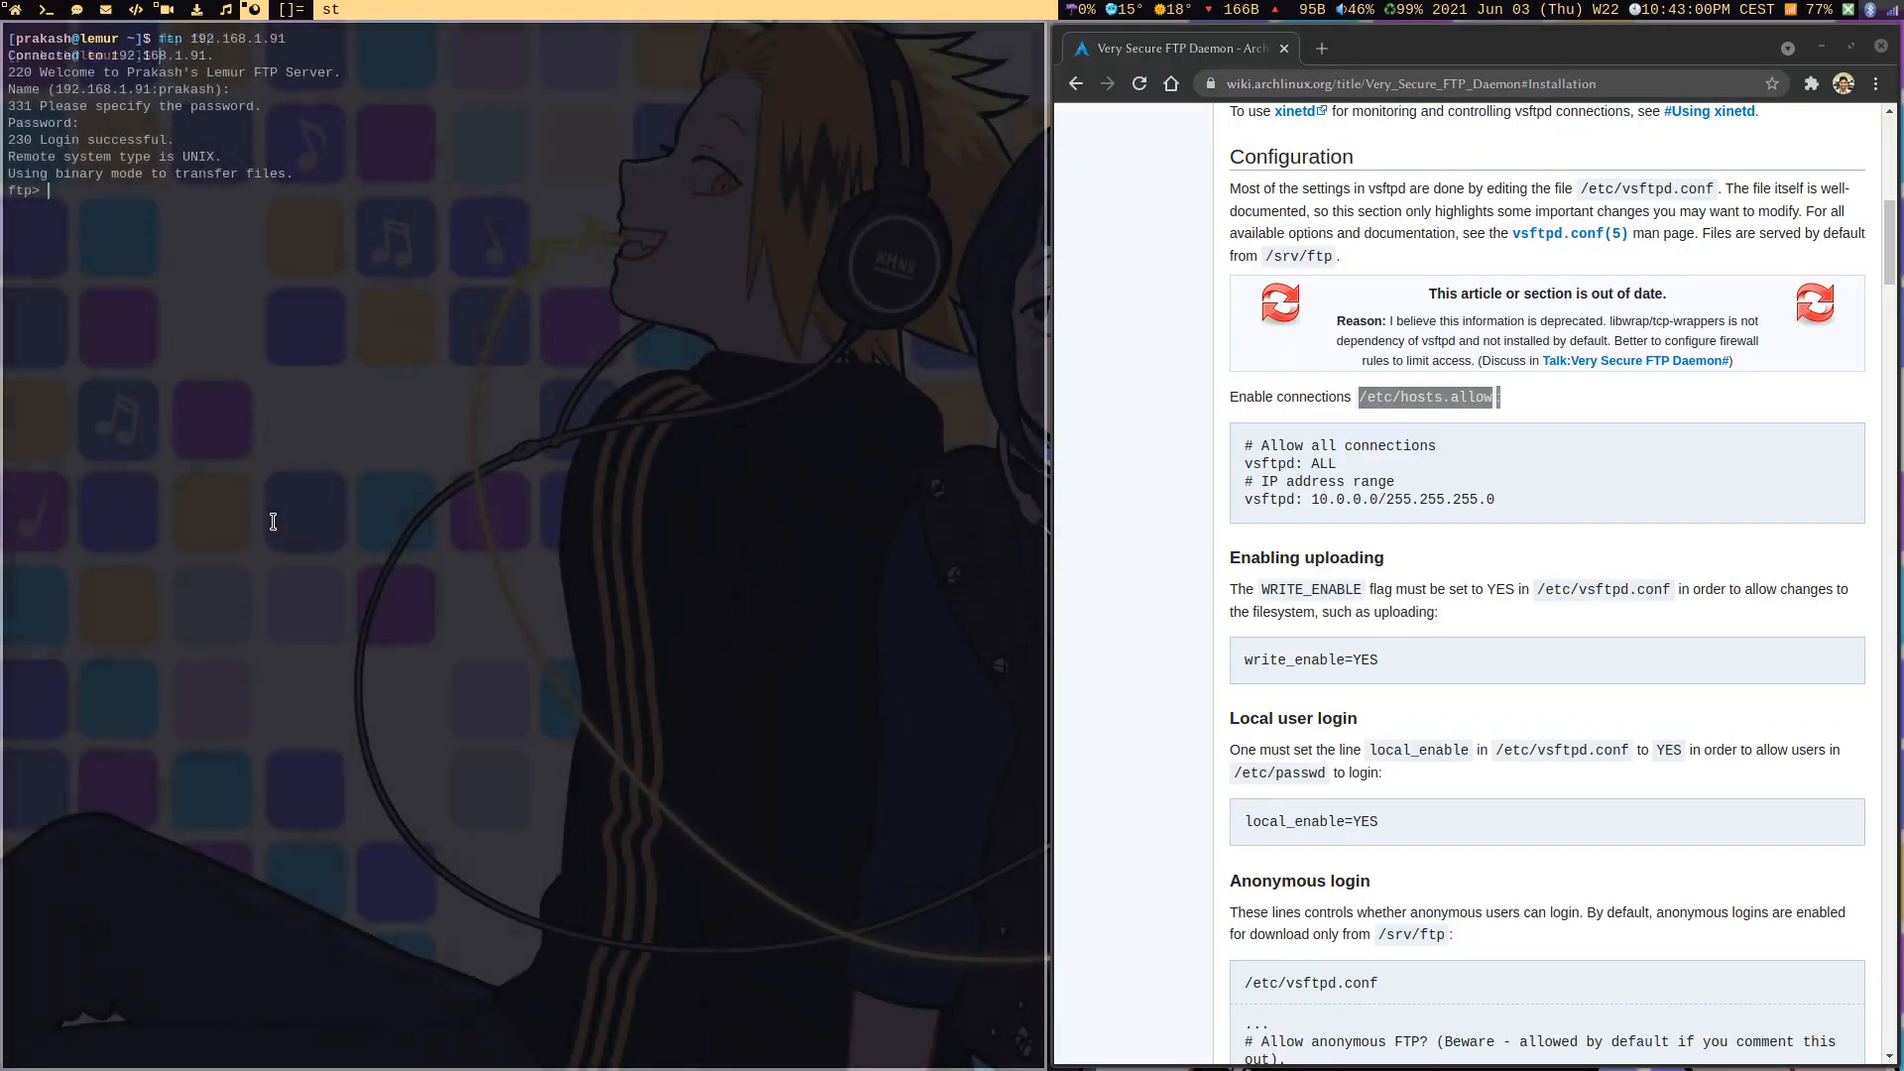
List the remote home over FTP, enter the vids folder, then return with cd .
type("ls")
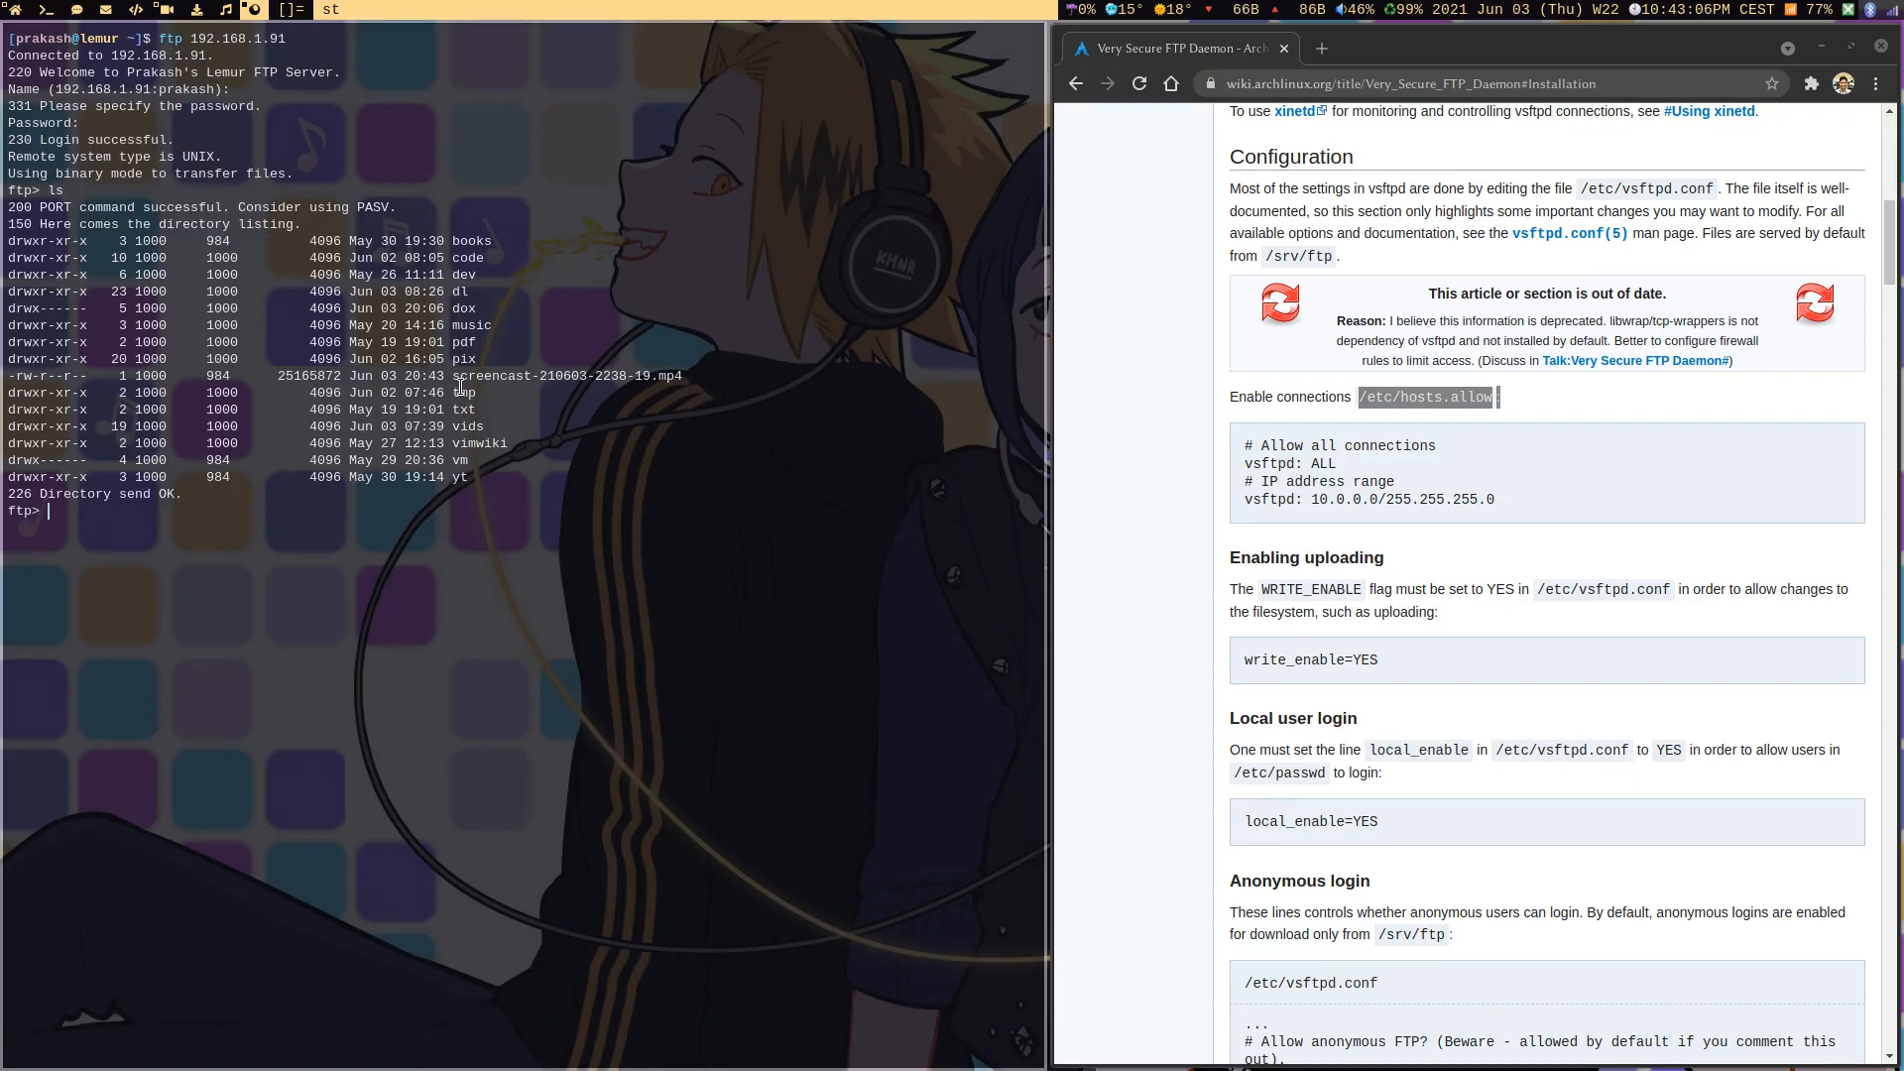
type("cd vids")
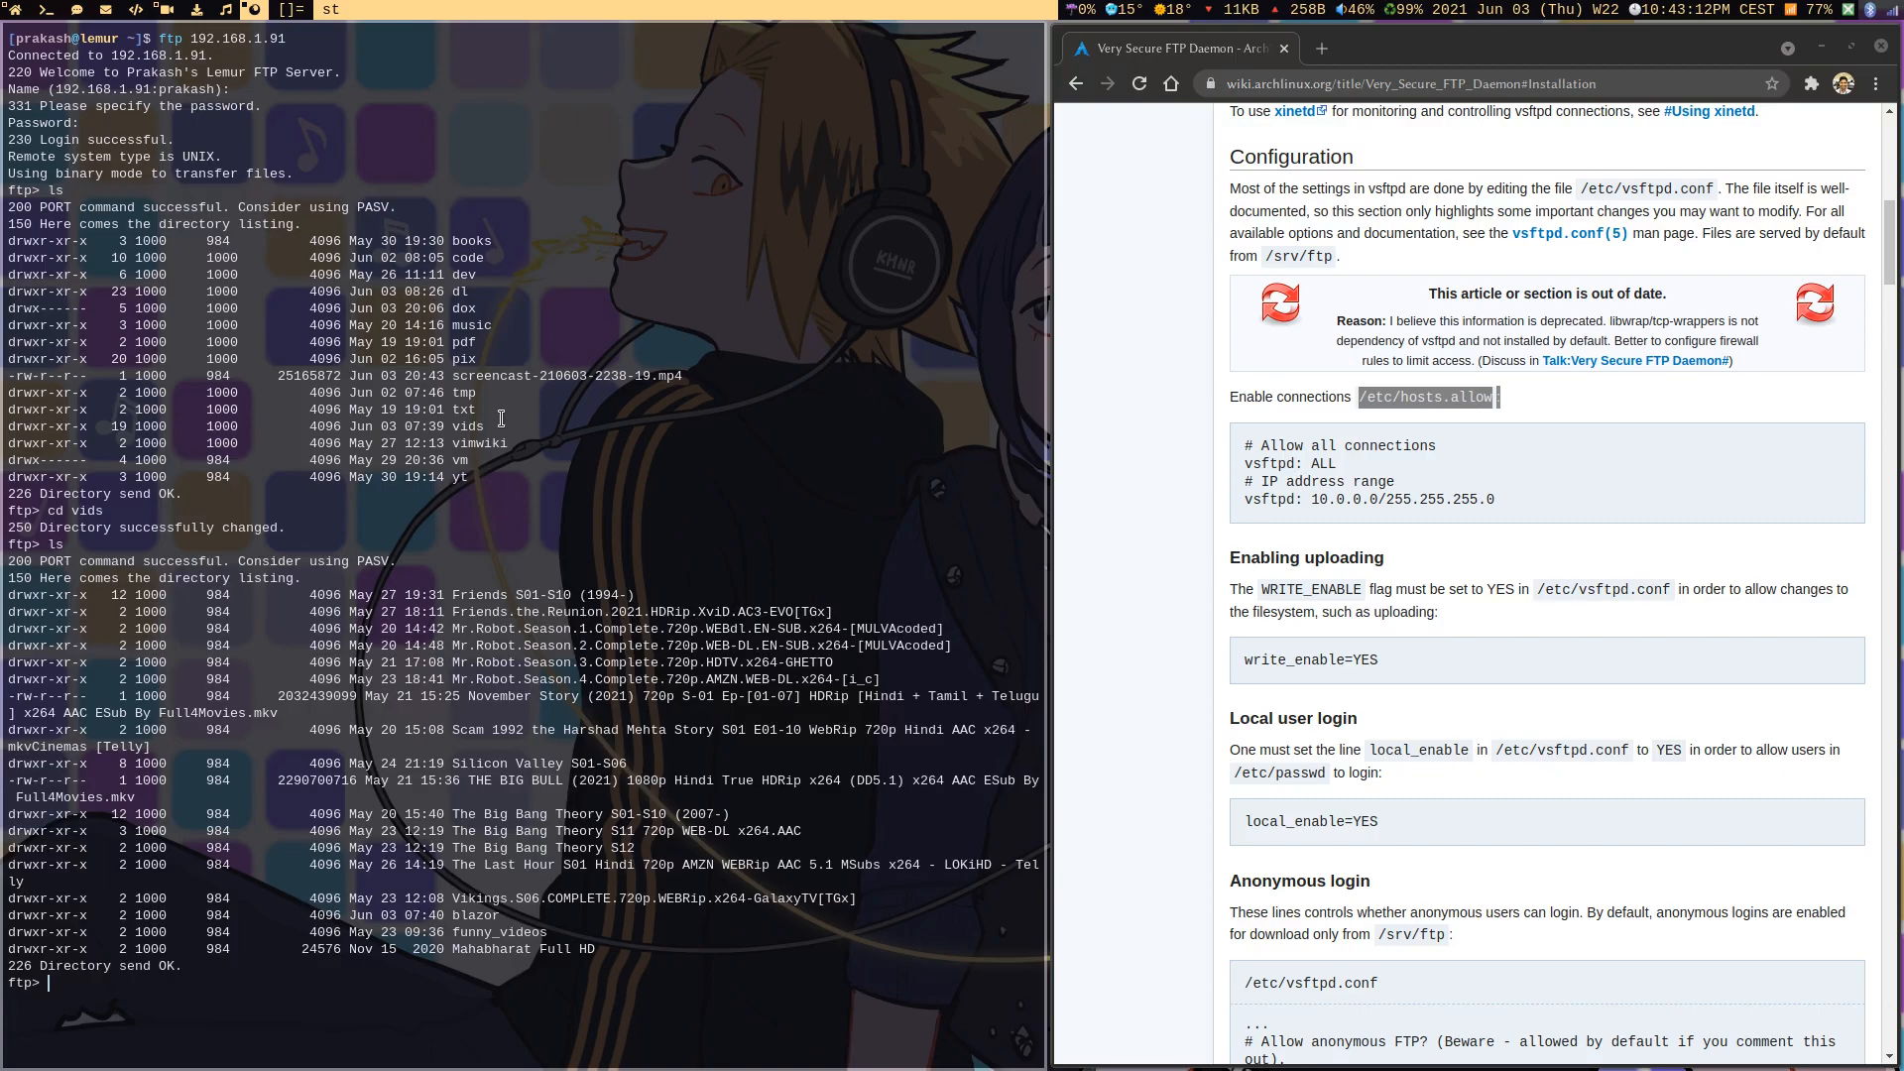
type("cd ..")
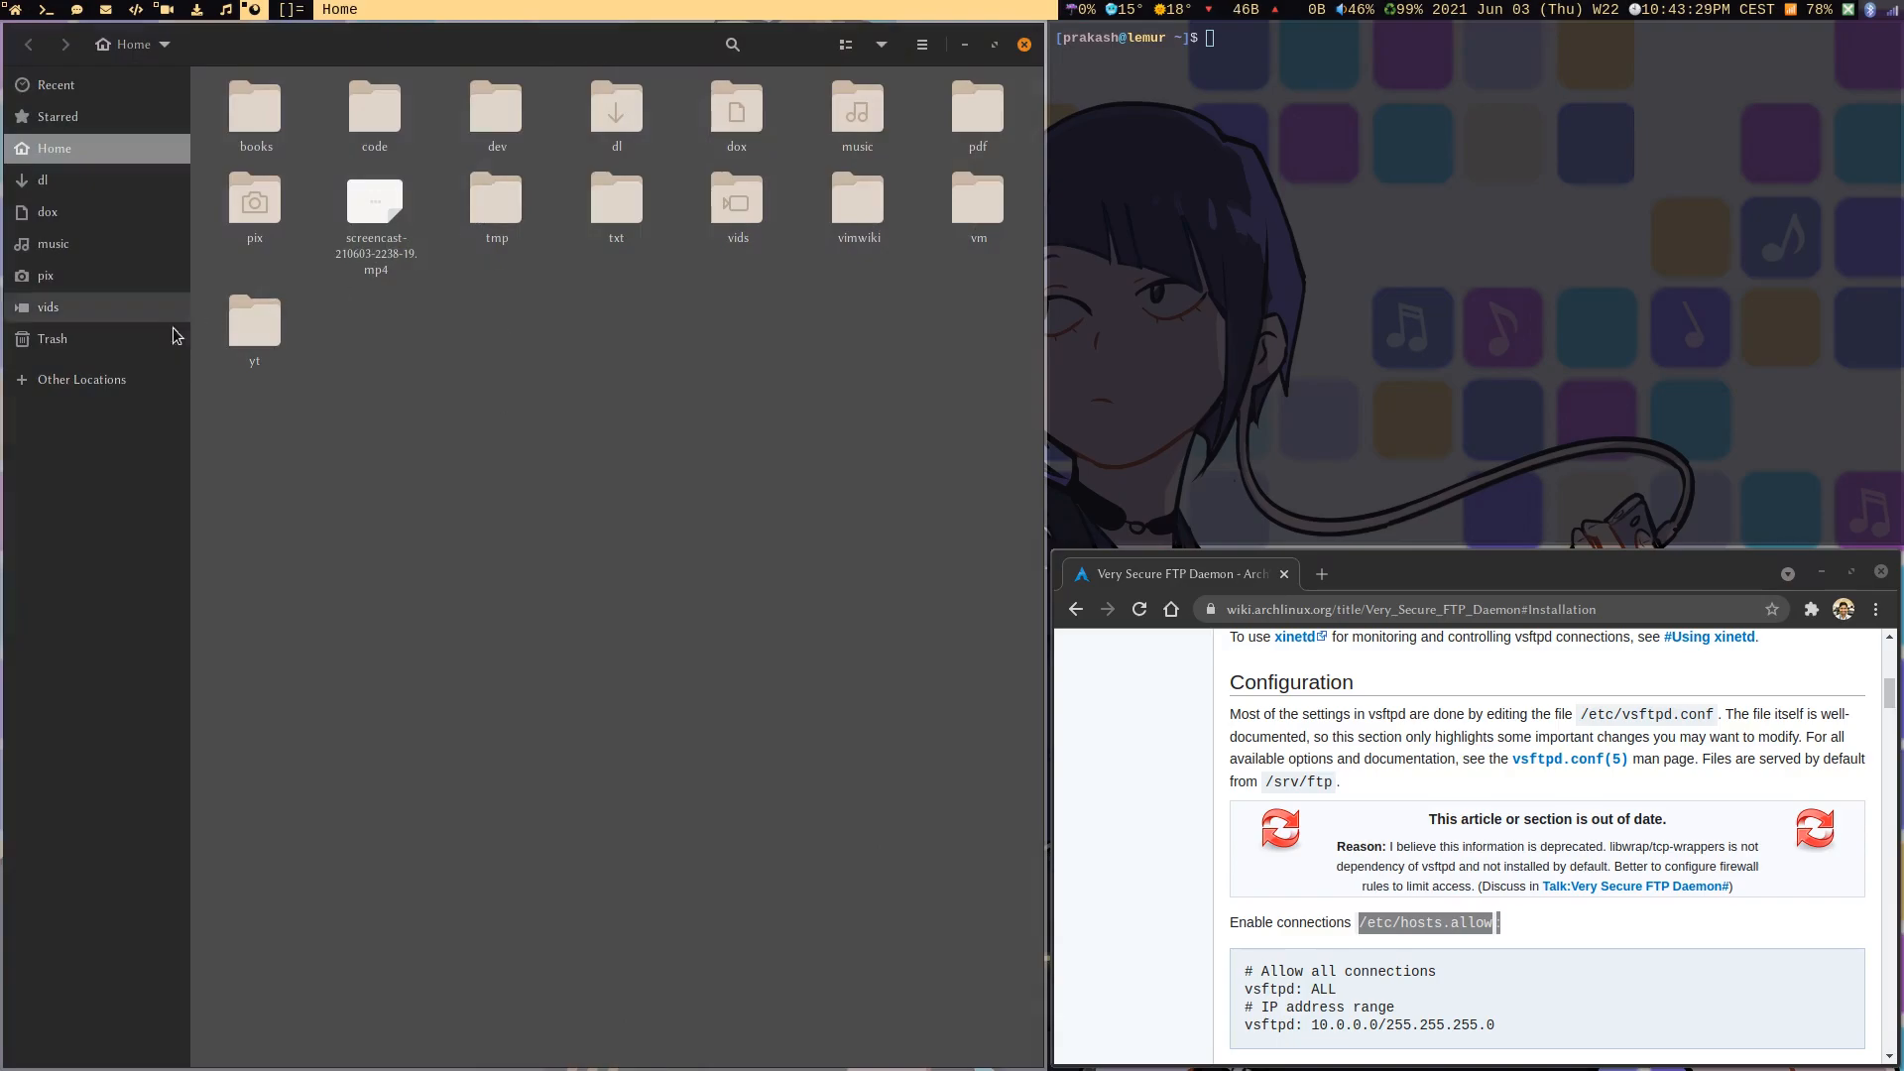
From Other Locations, connect Nautilus to the server address ftp://192.168.1.91
left_click(82, 379)
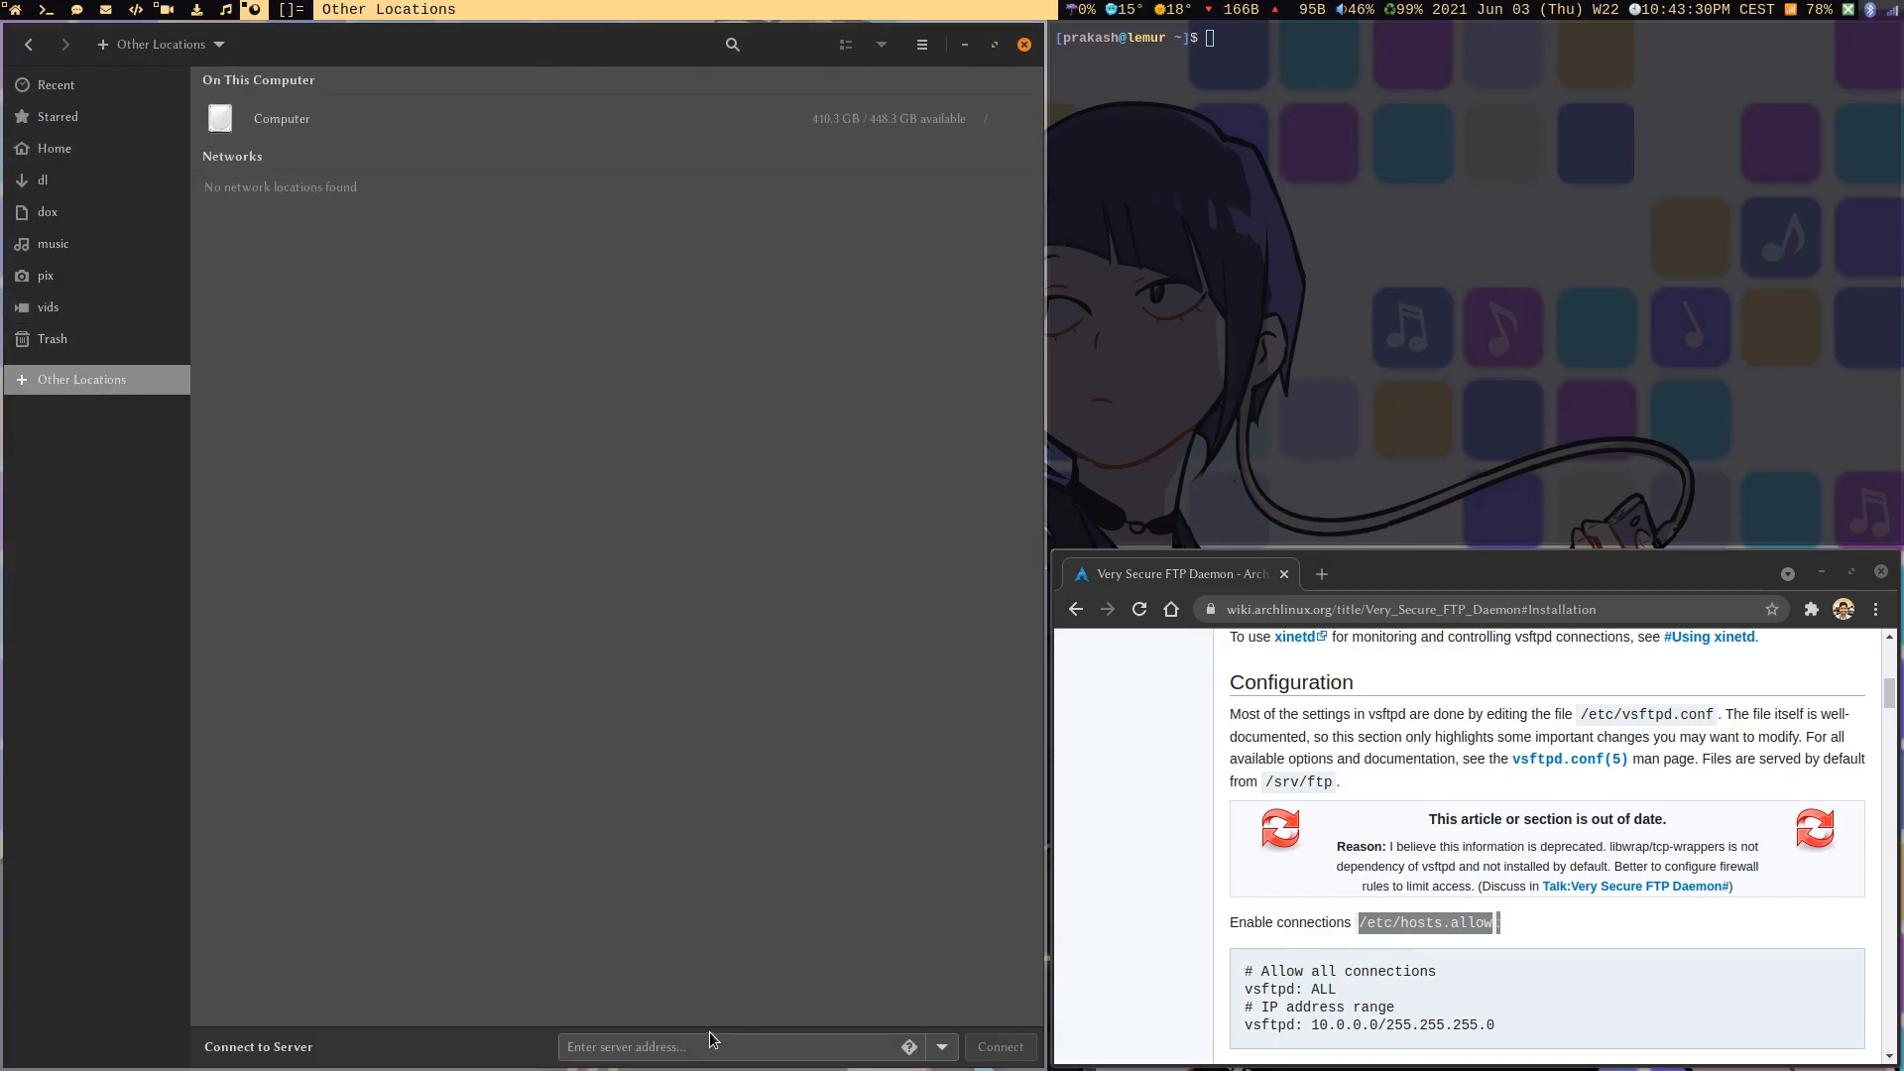
type("ftp://lemur")
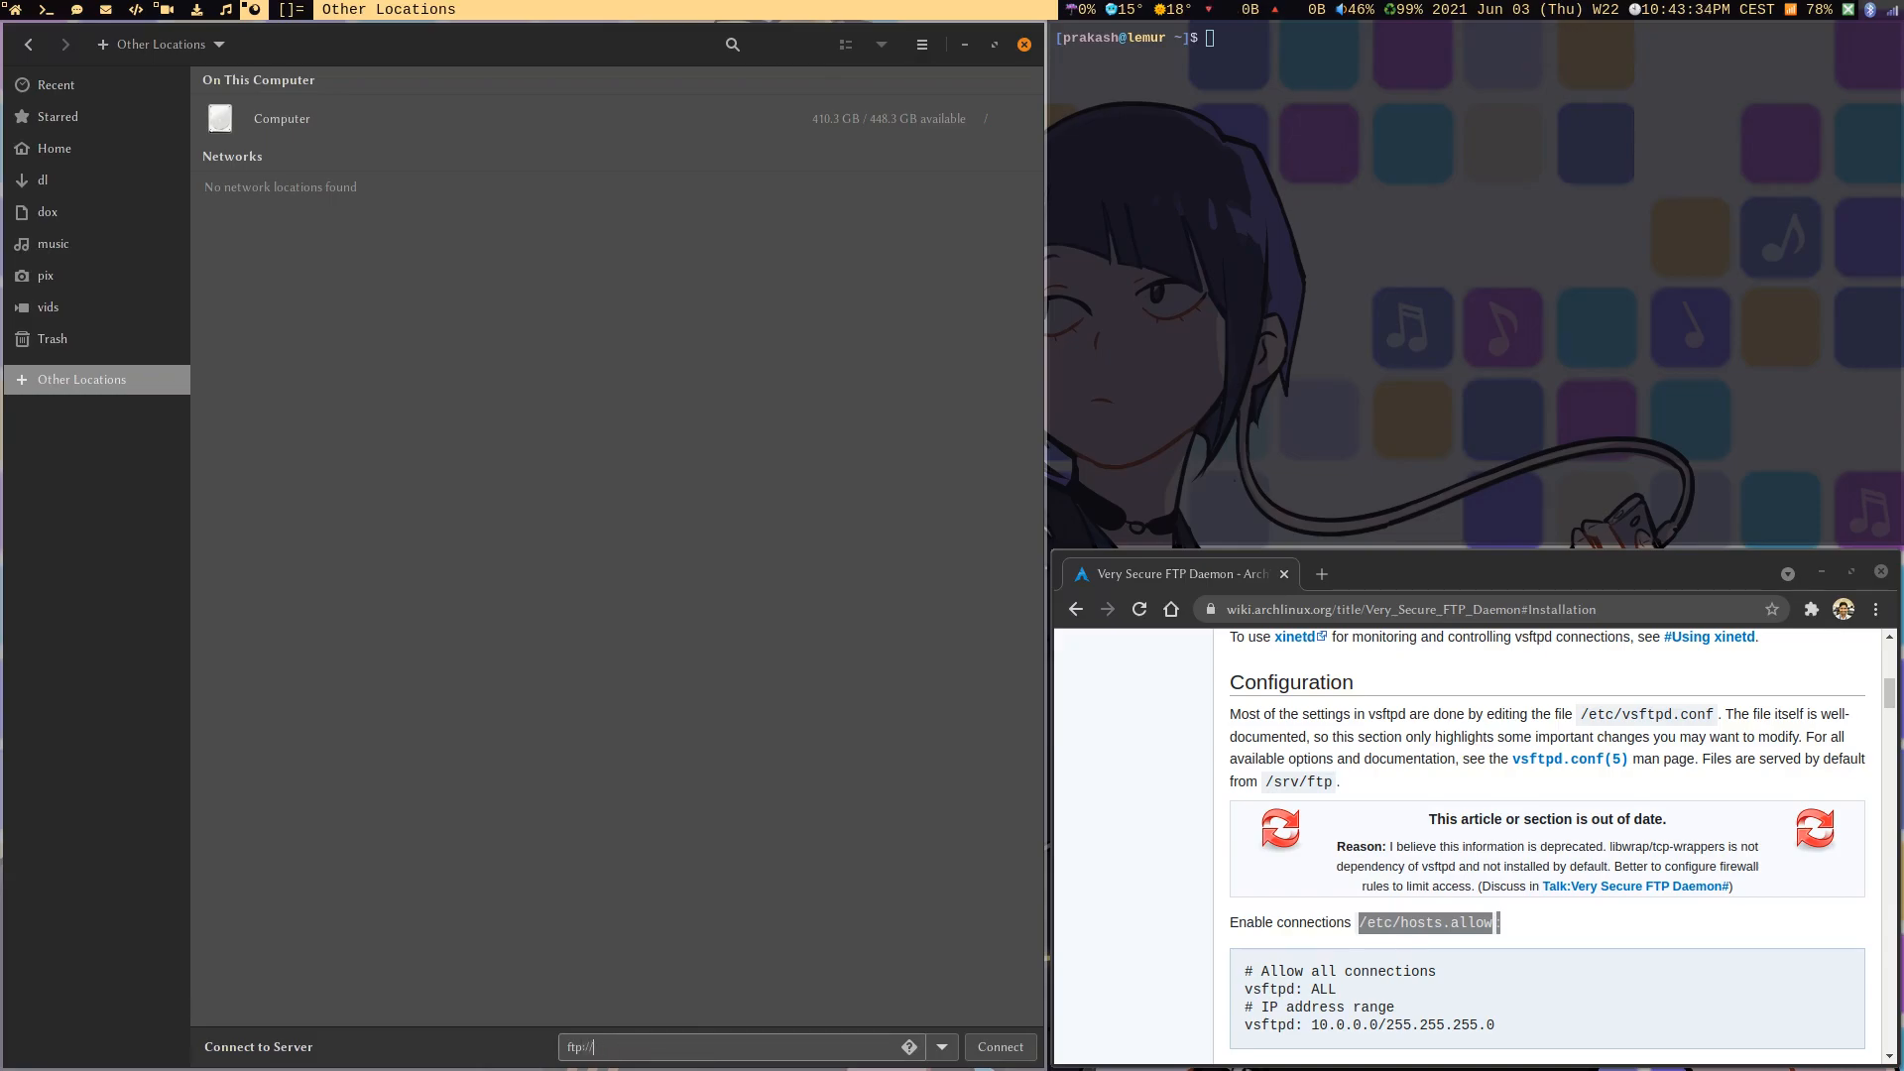
type("192")
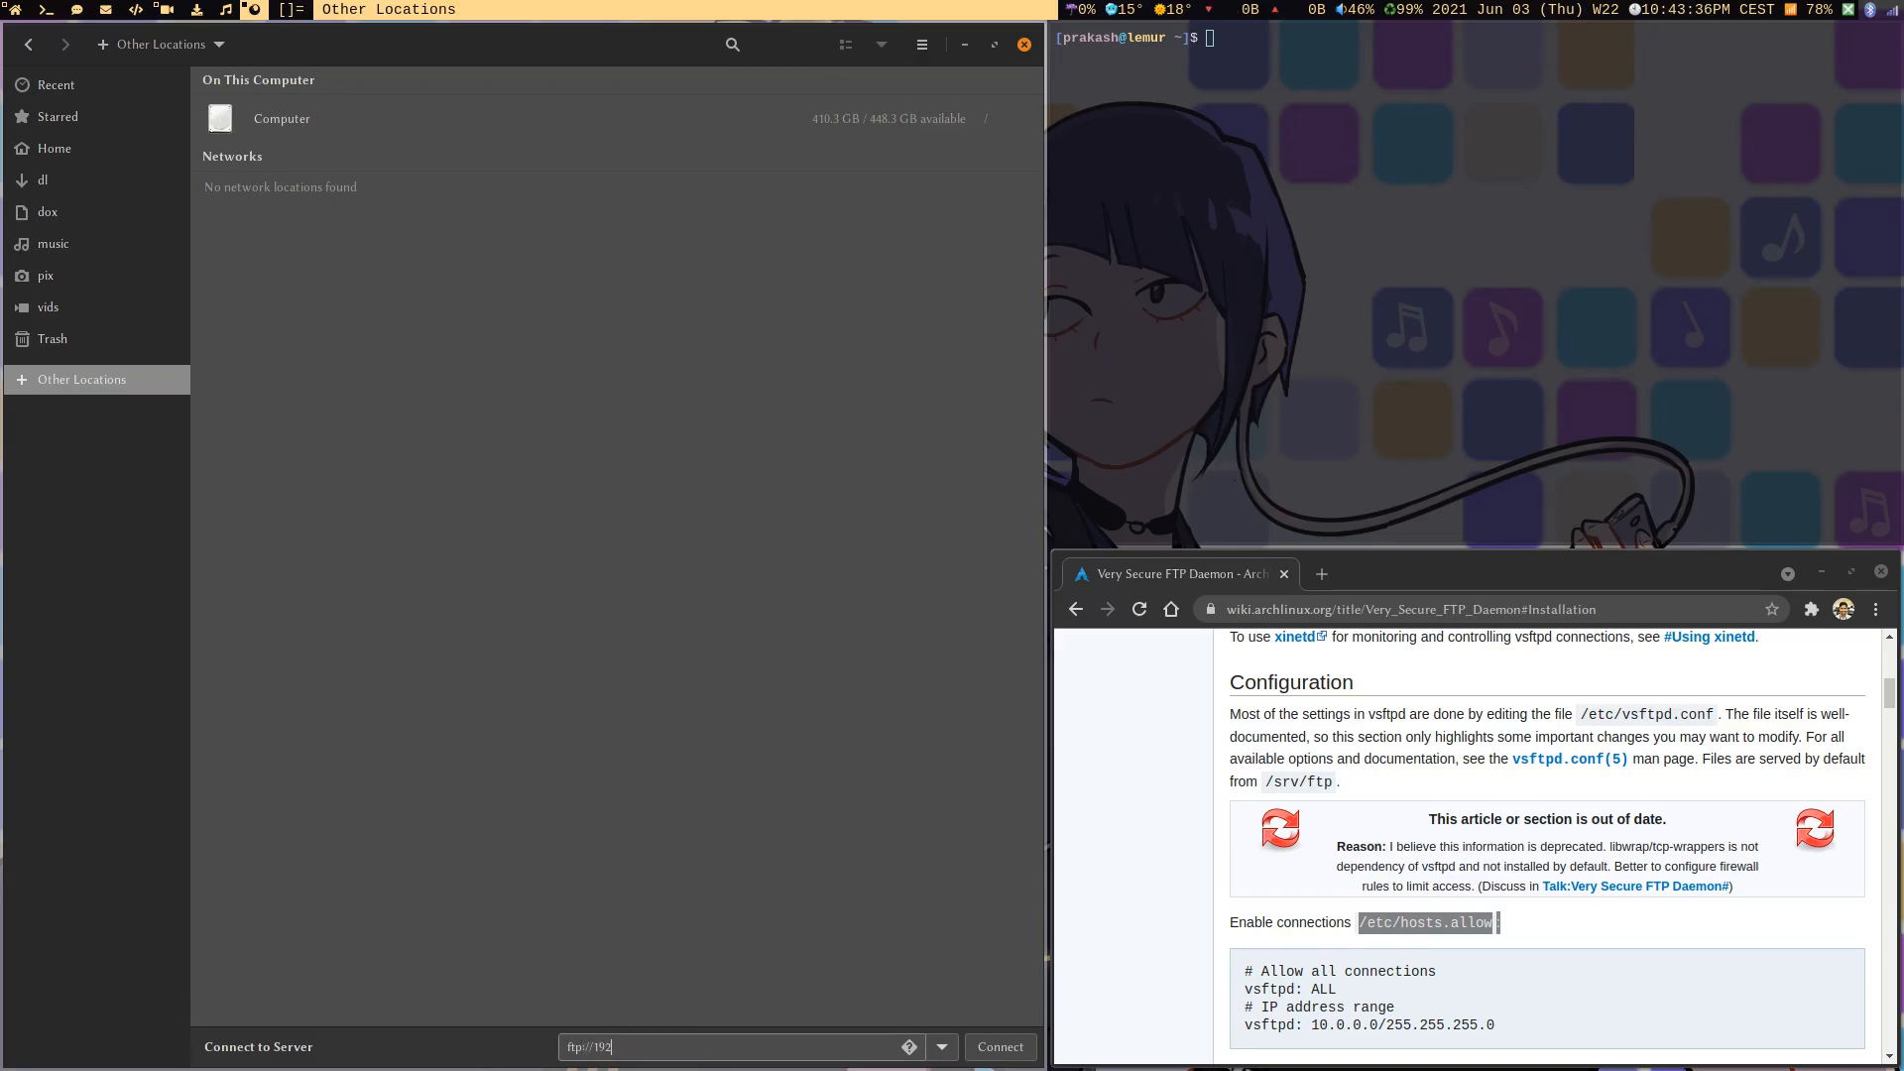
type(".169")
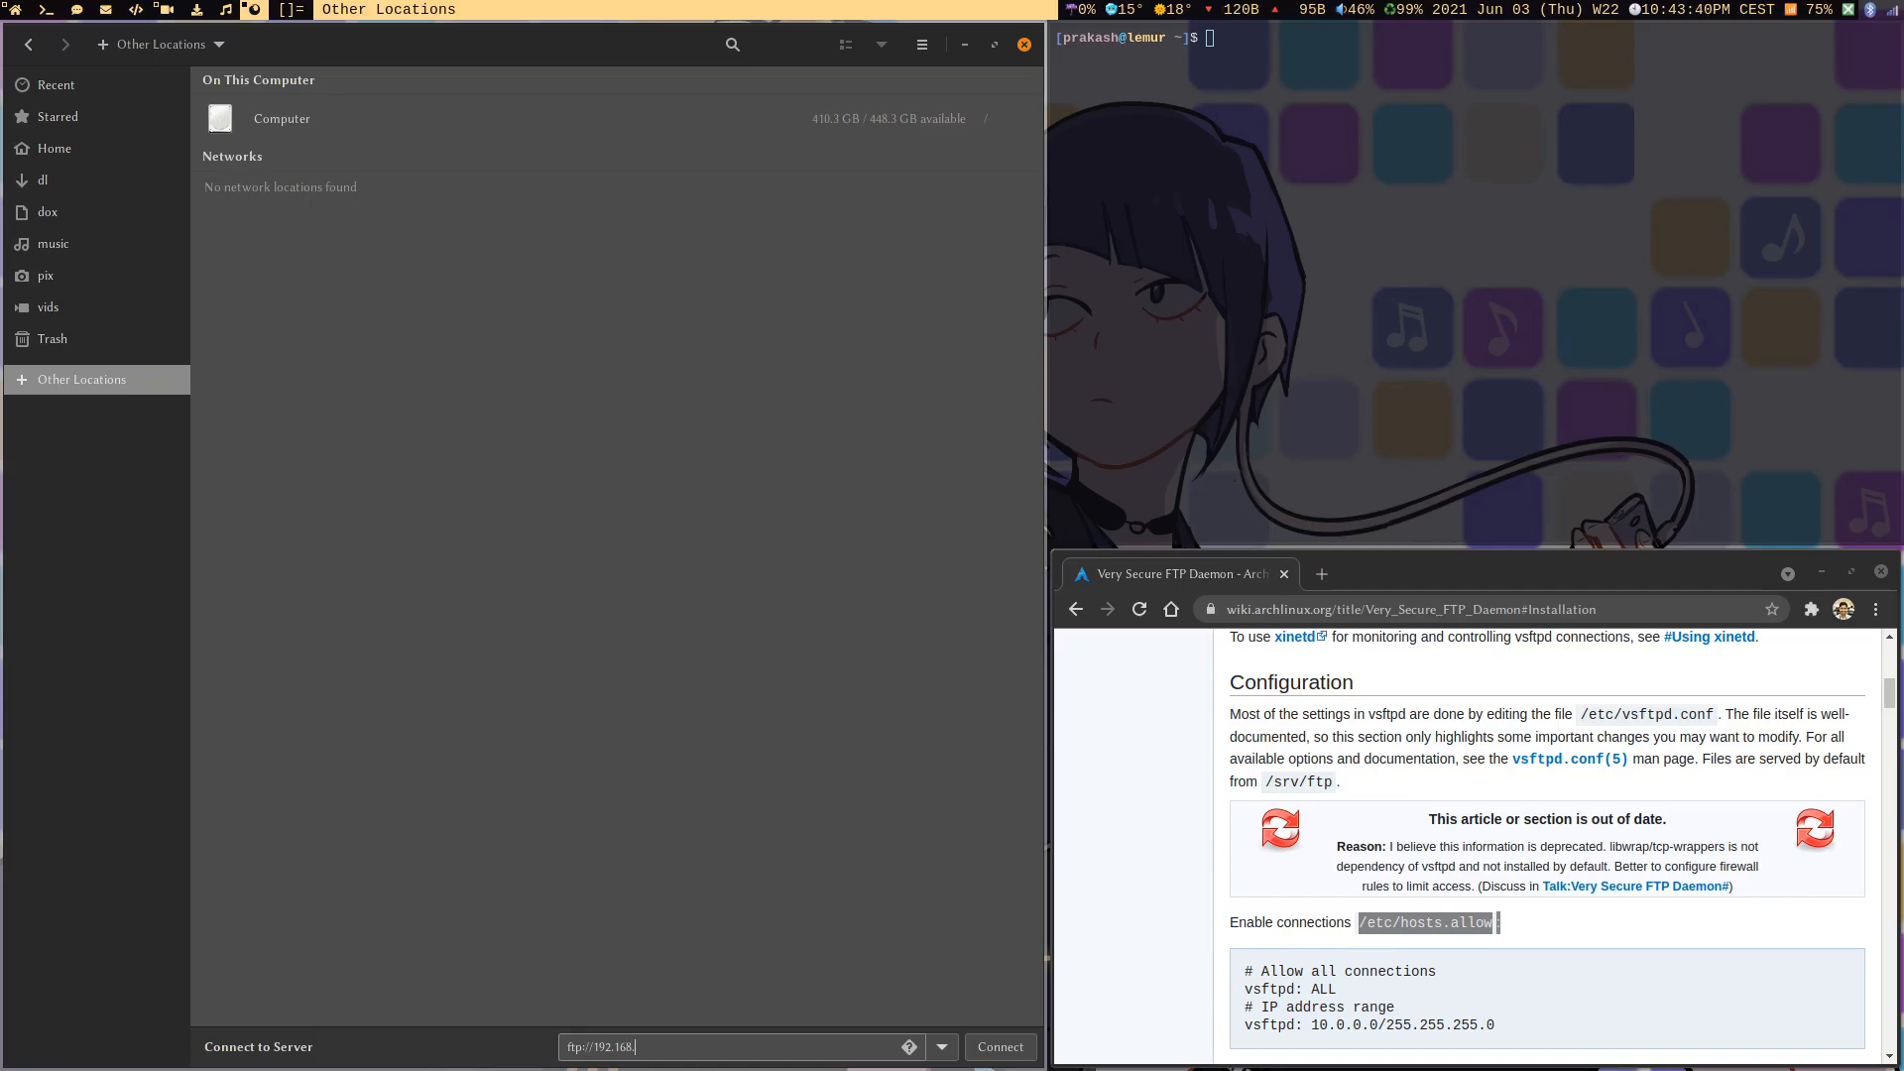
left_click(1000, 1047)
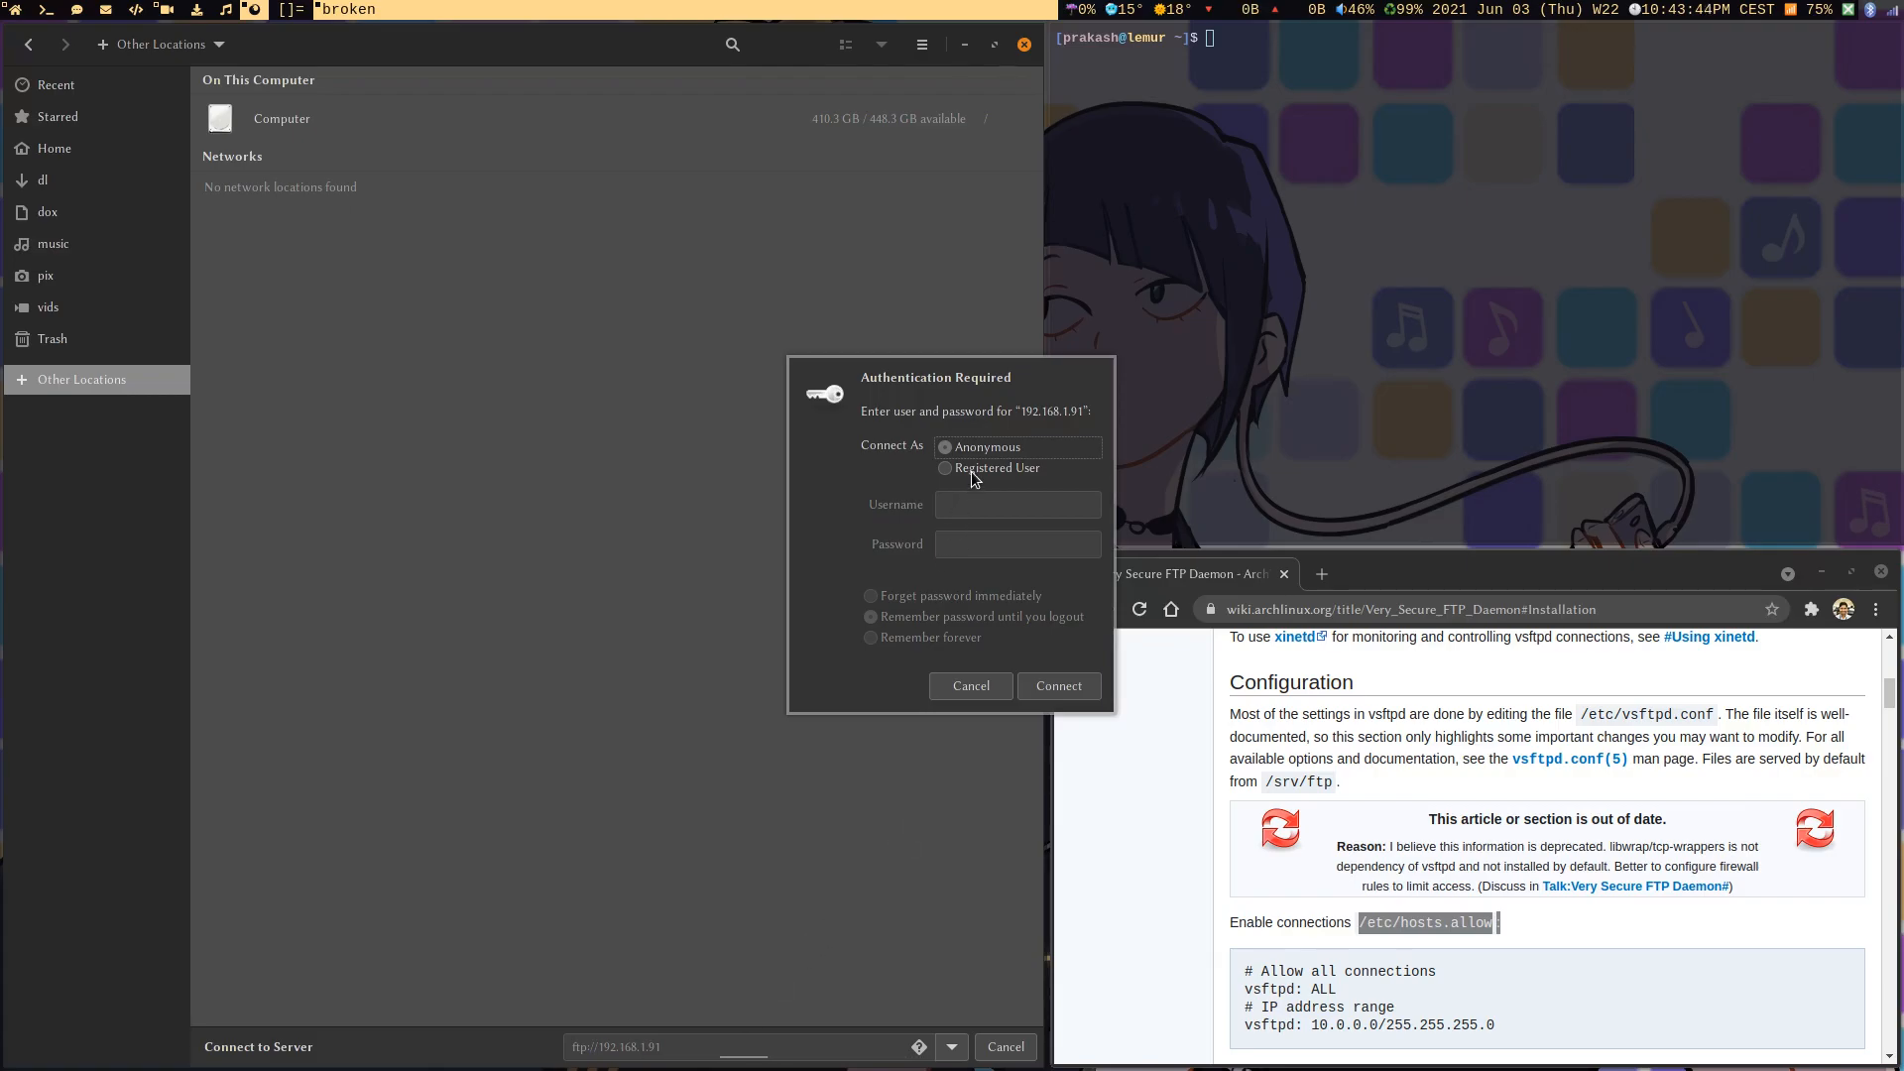
Log in as Registered User prak with the password, forgetting it immediately, and connect
type("prak")
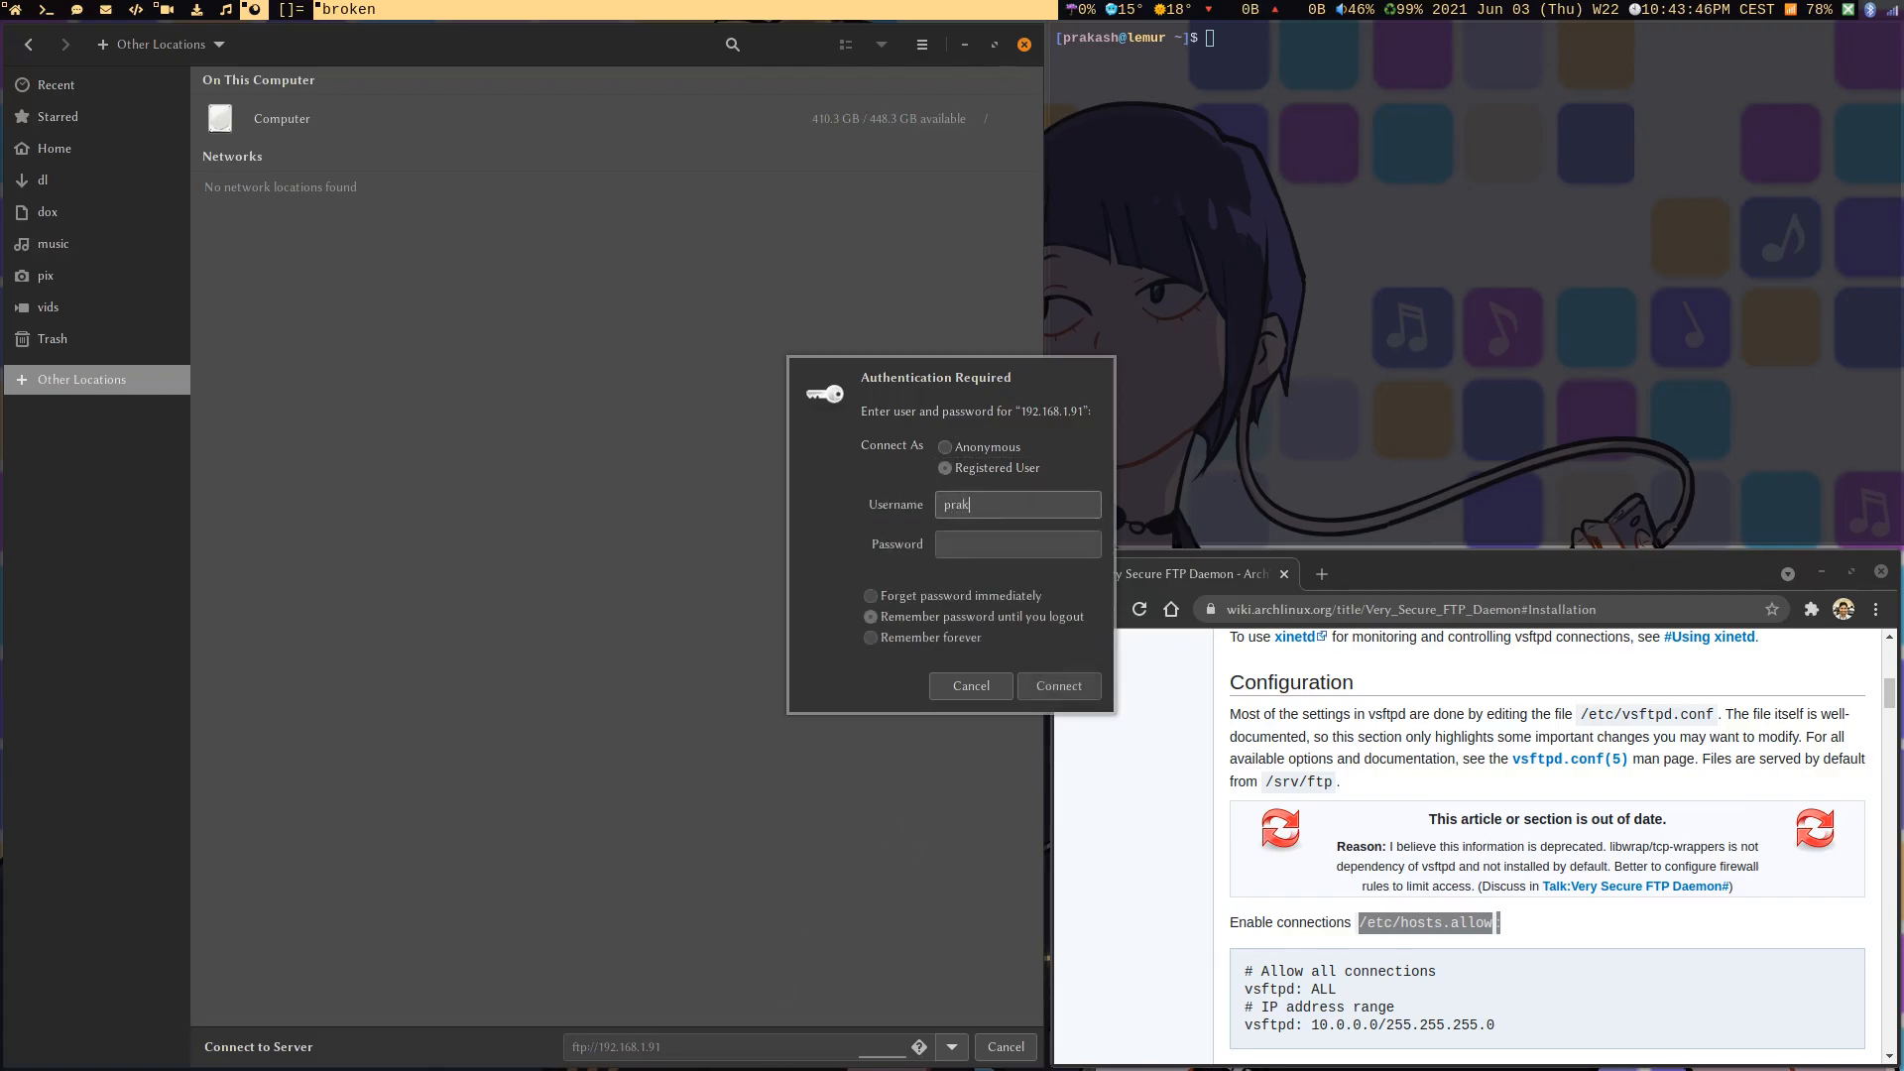
left_click(1018, 543)
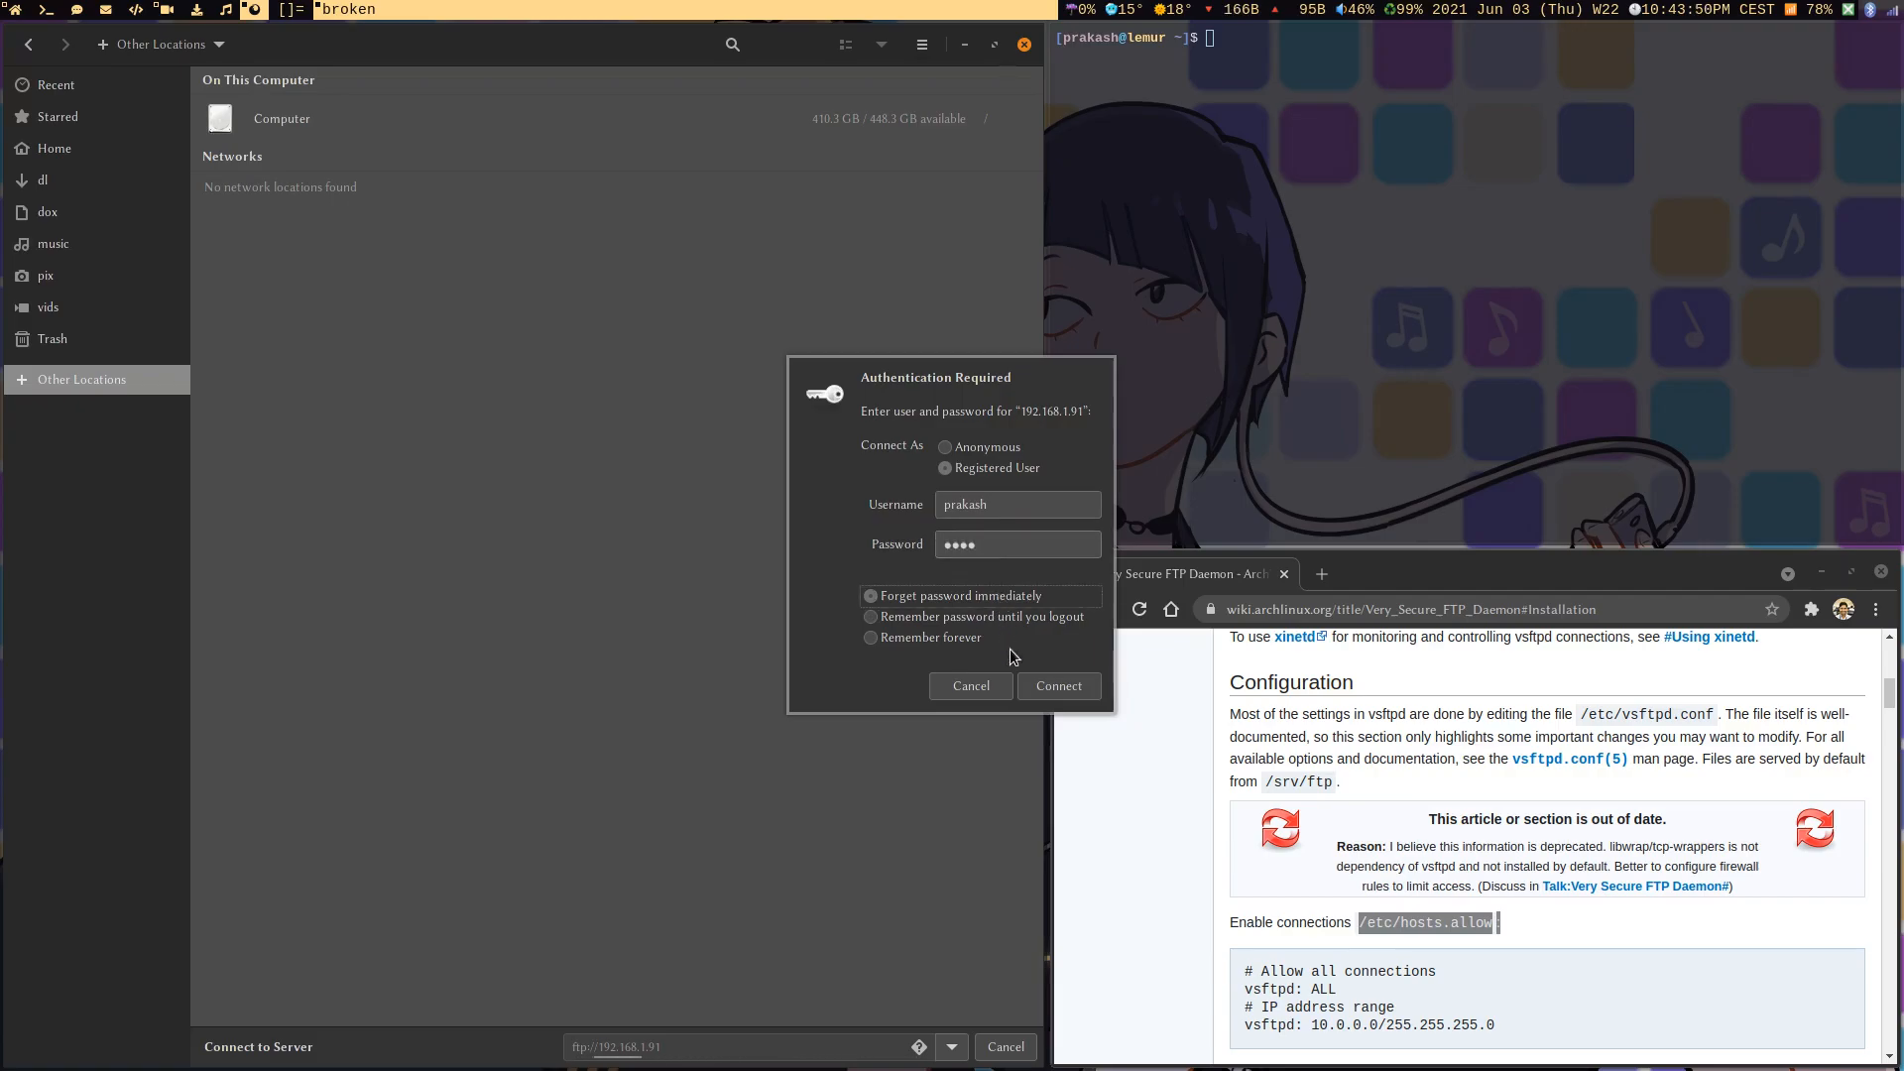
left_click(1060, 685)
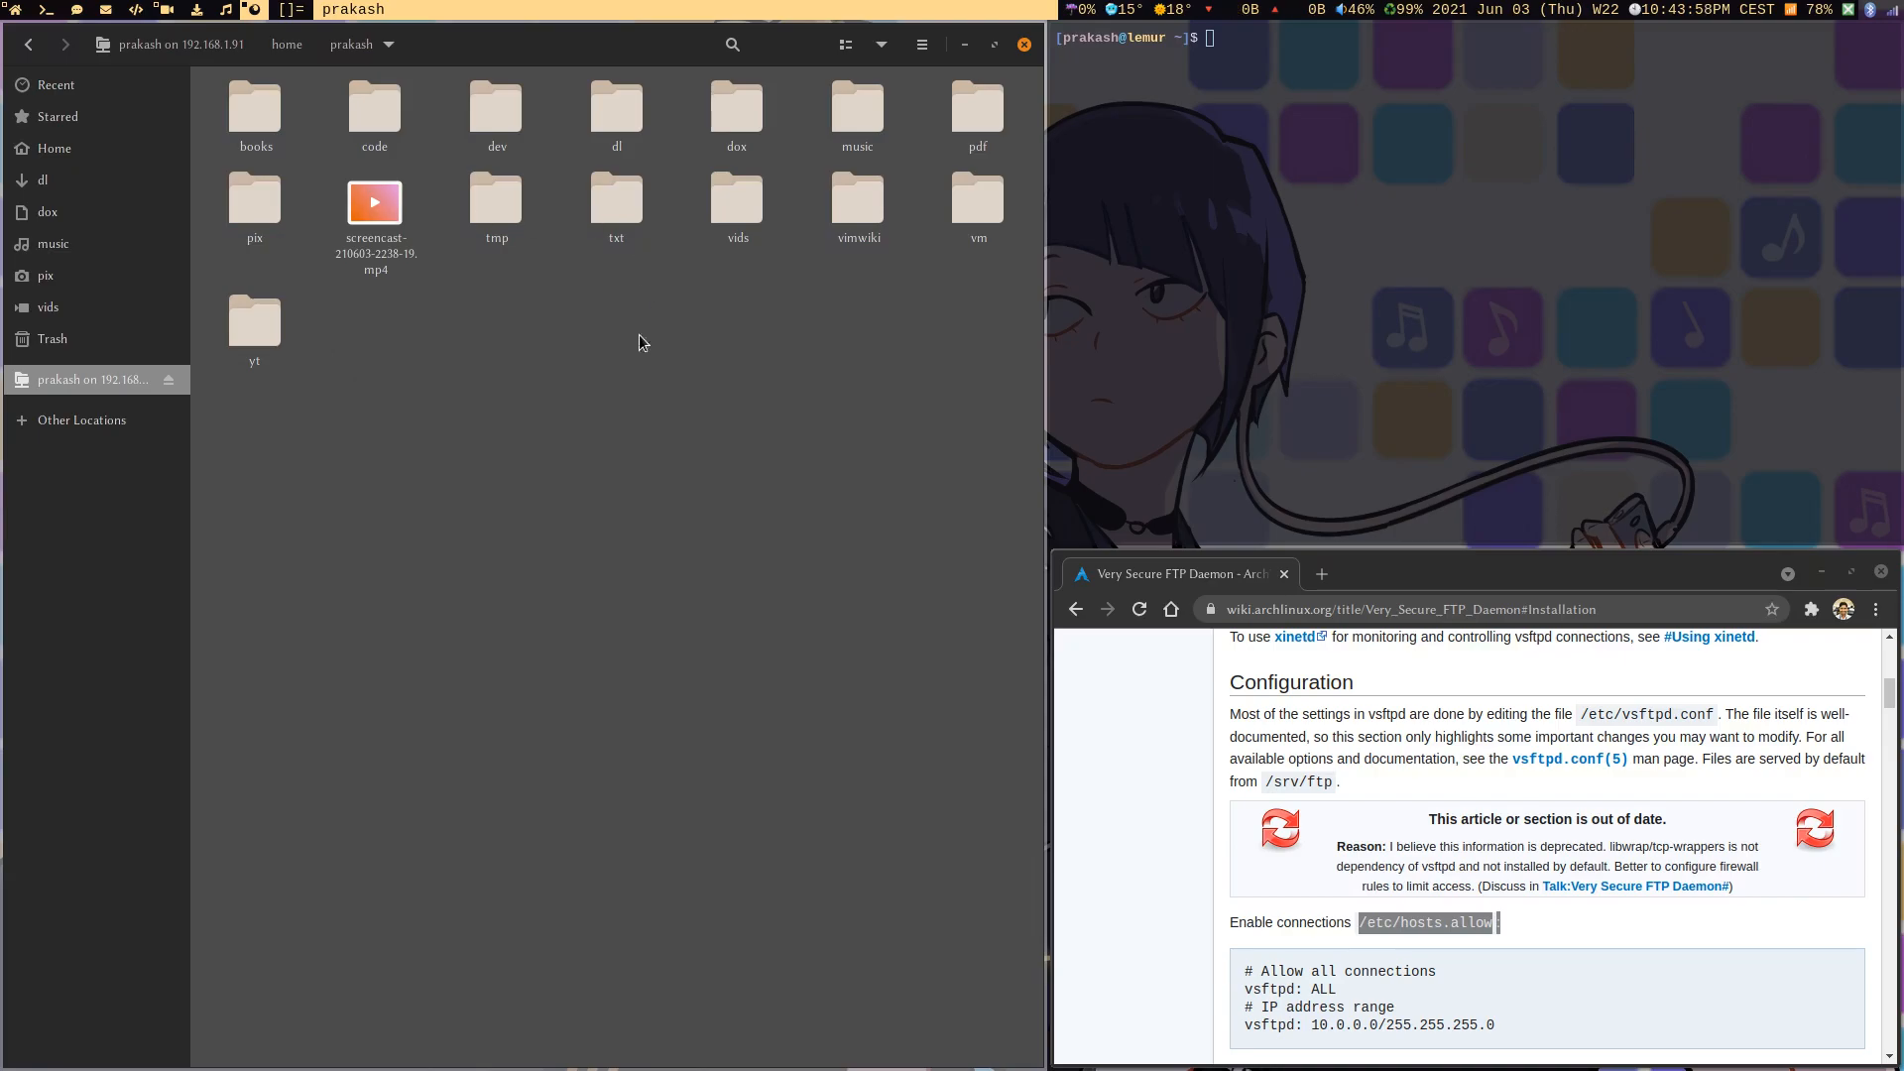
mouse_move(631, 389)
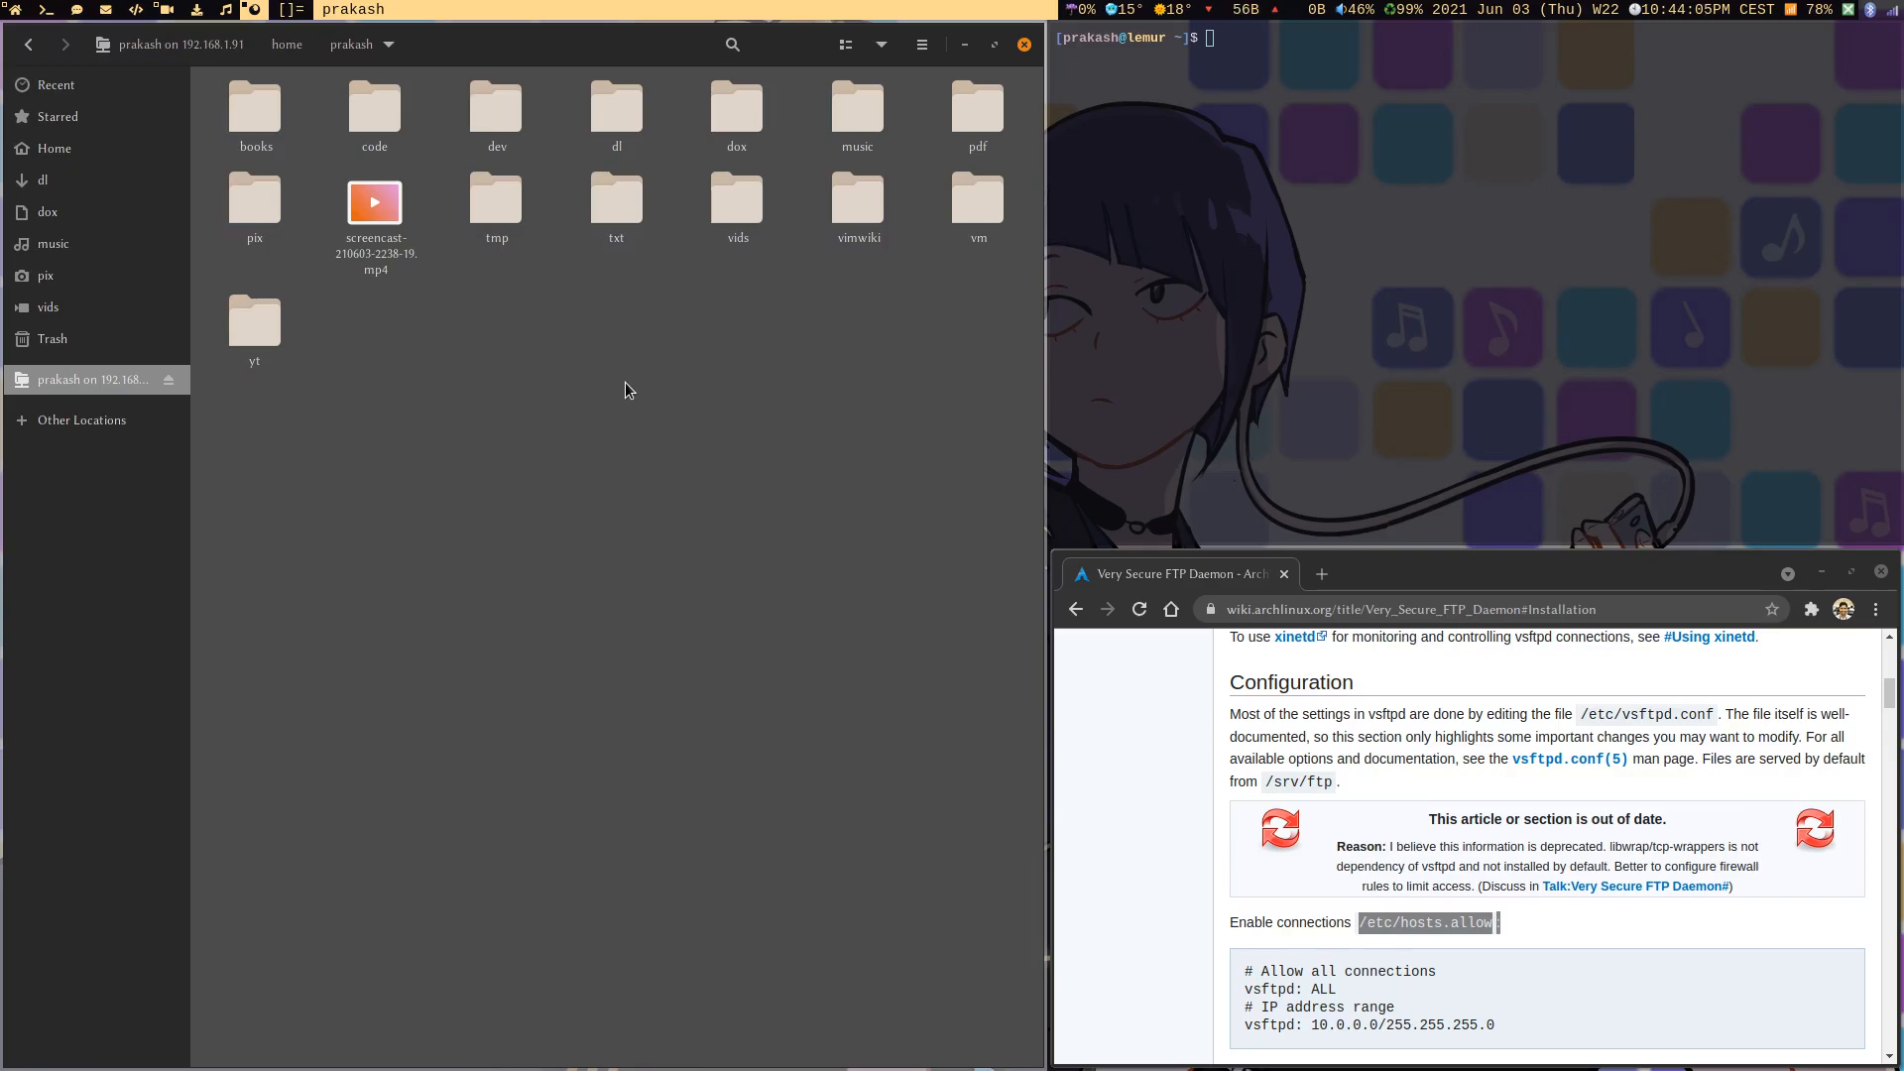
mouse_move(683, 325)
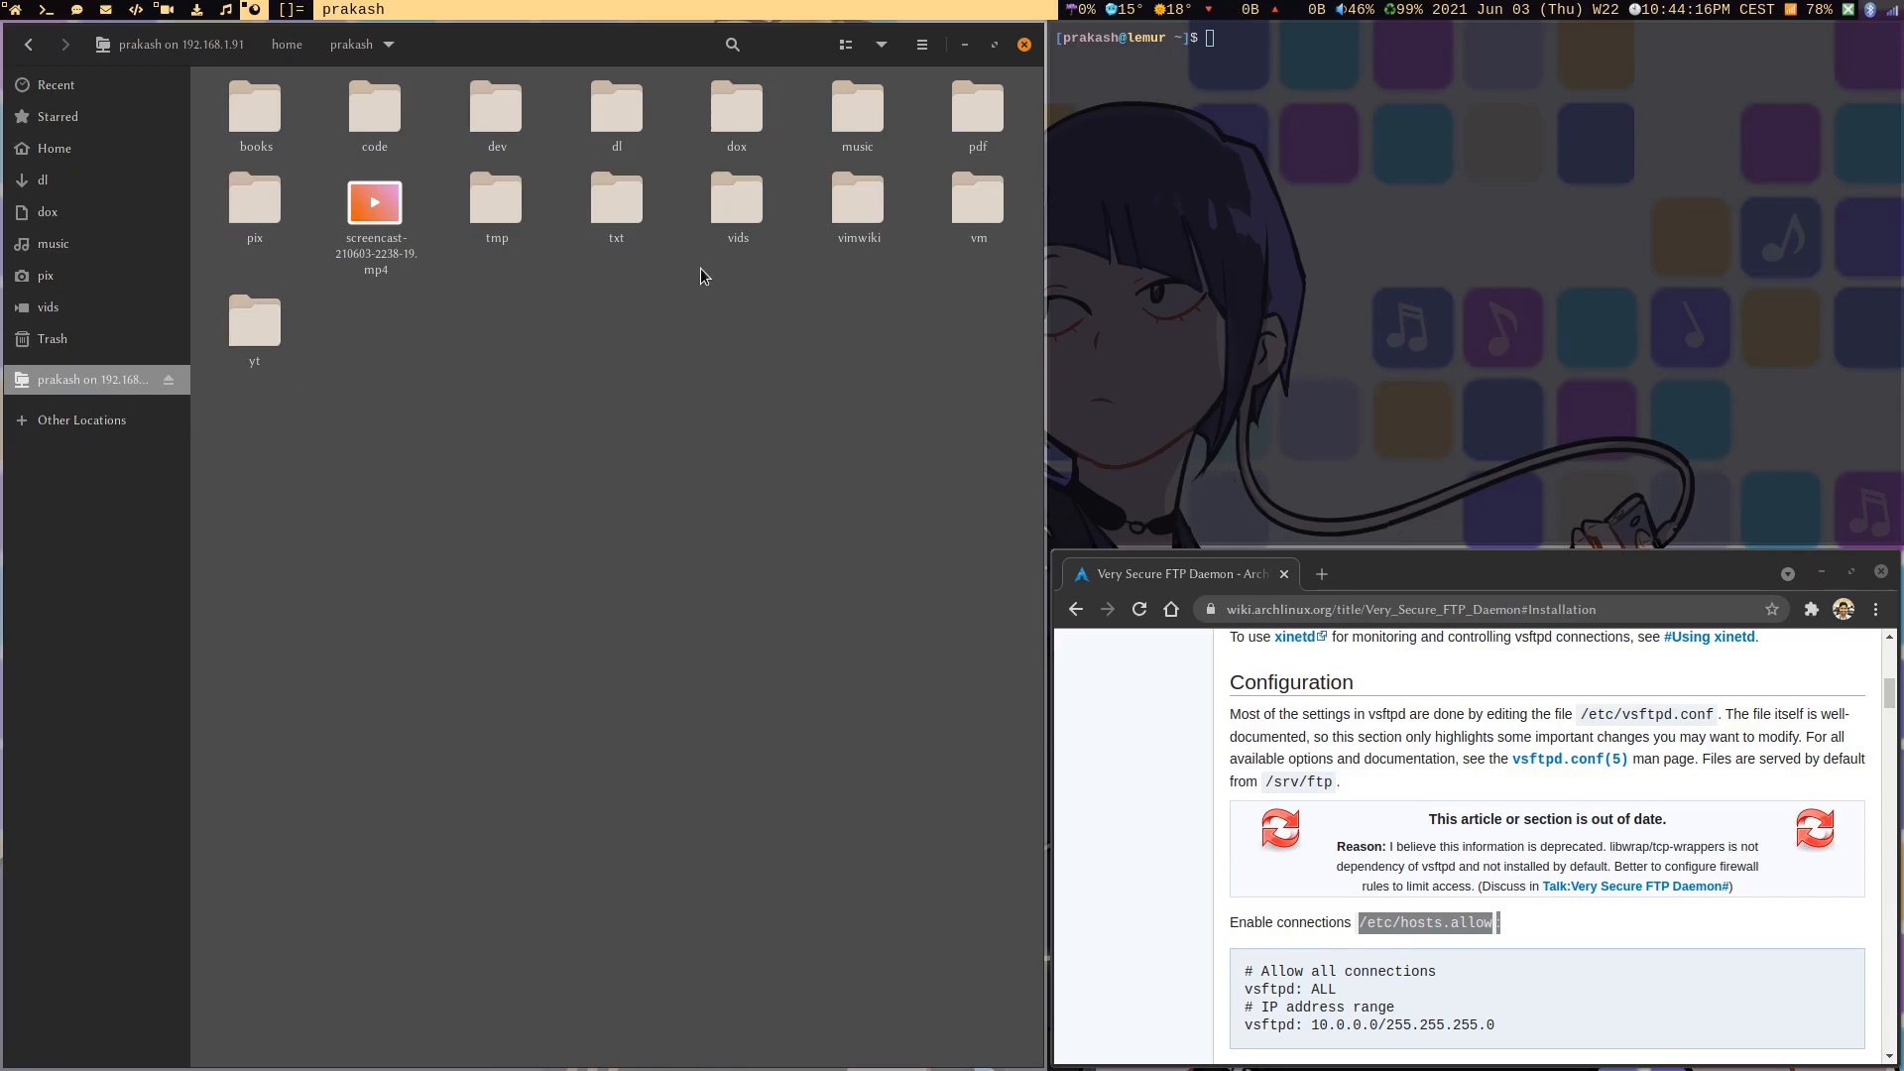
mouse_move(645, 335)
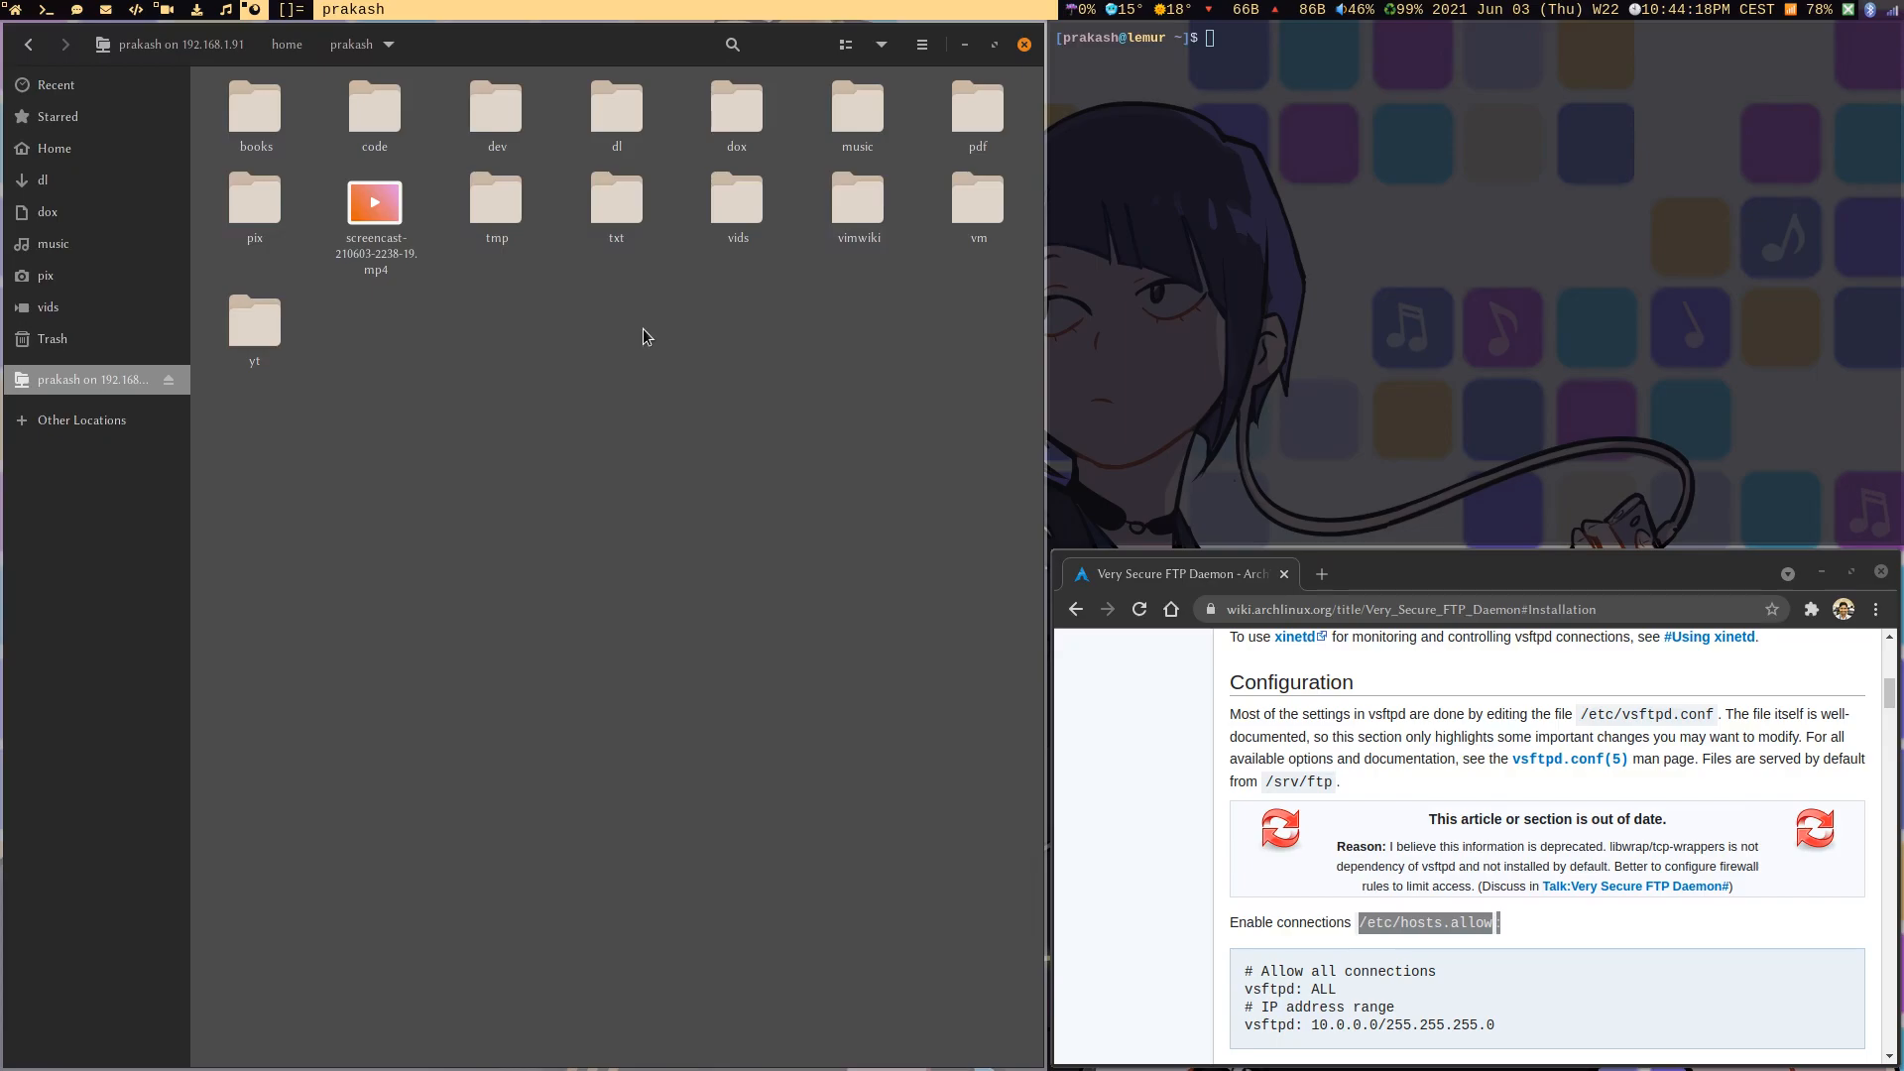
mouse_move(619, 377)
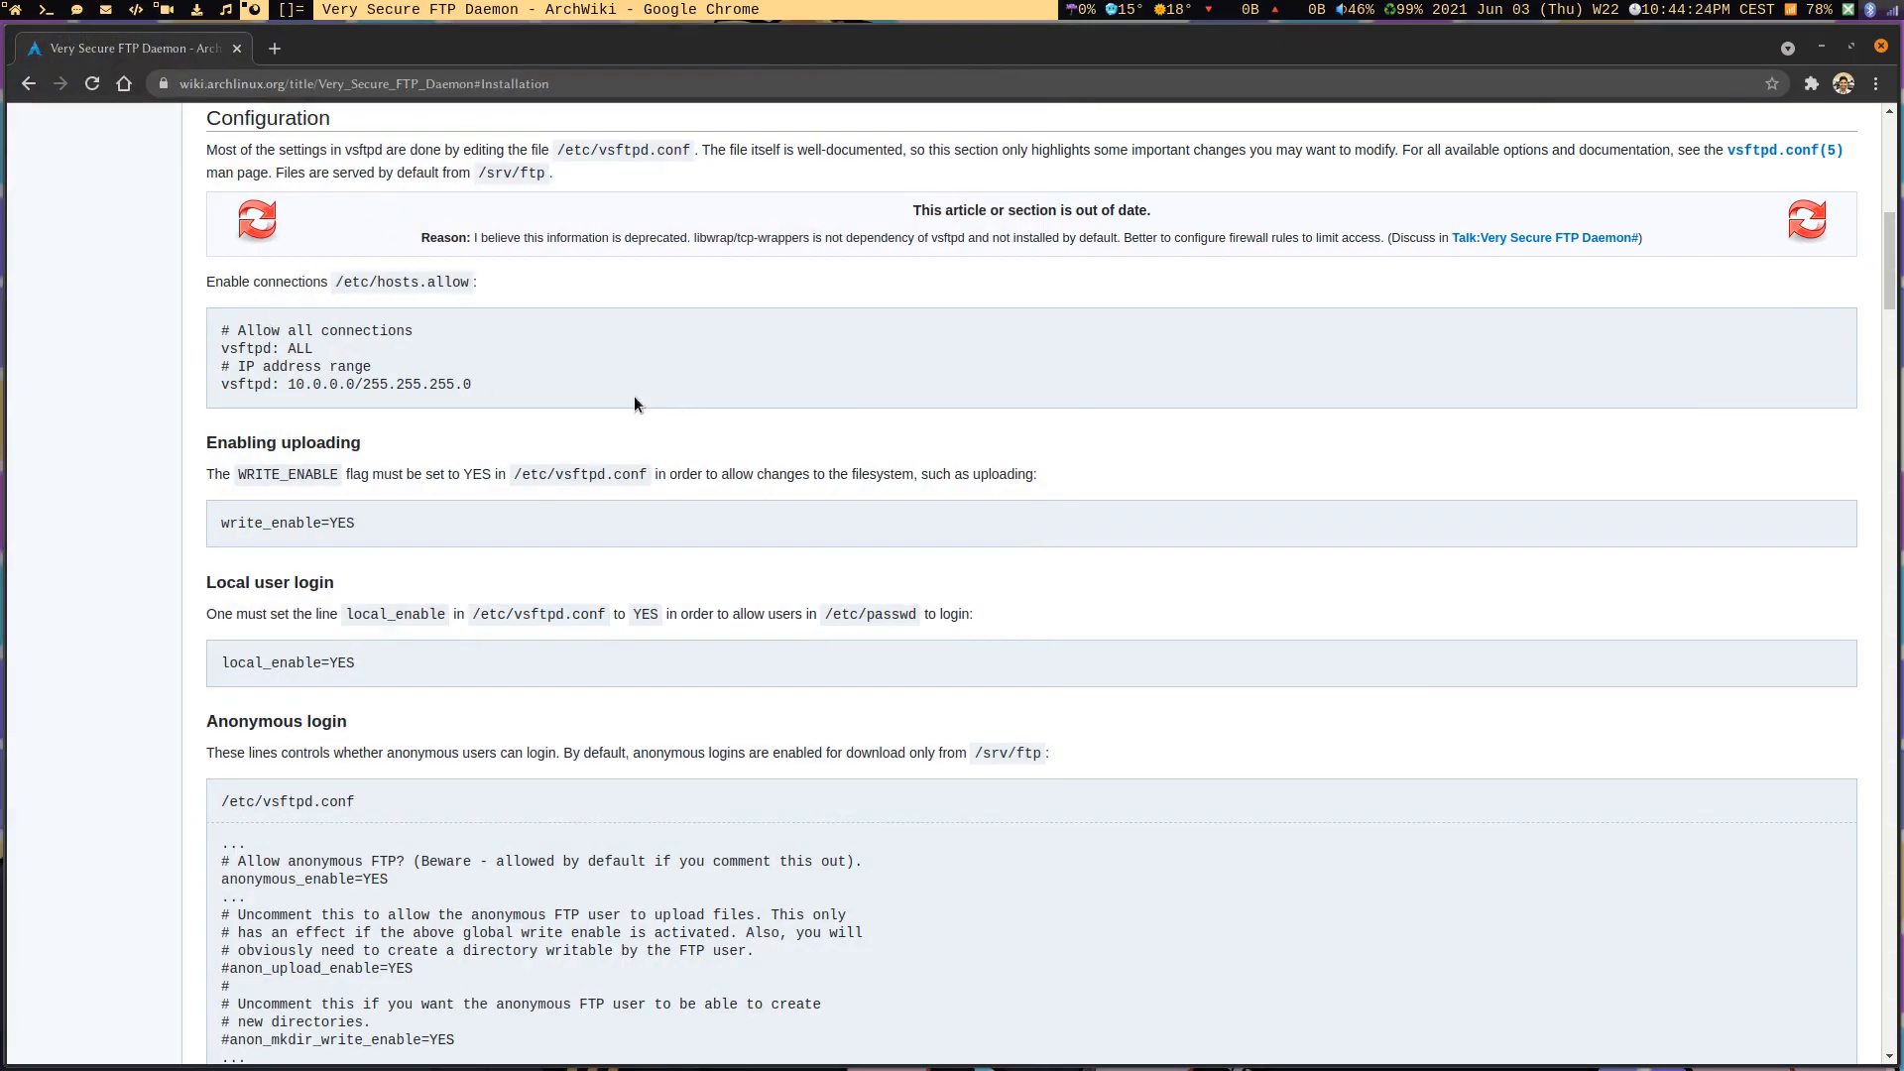
Scroll through the ArchWiki vsftpd article and return to its top
scroll("down", 3)
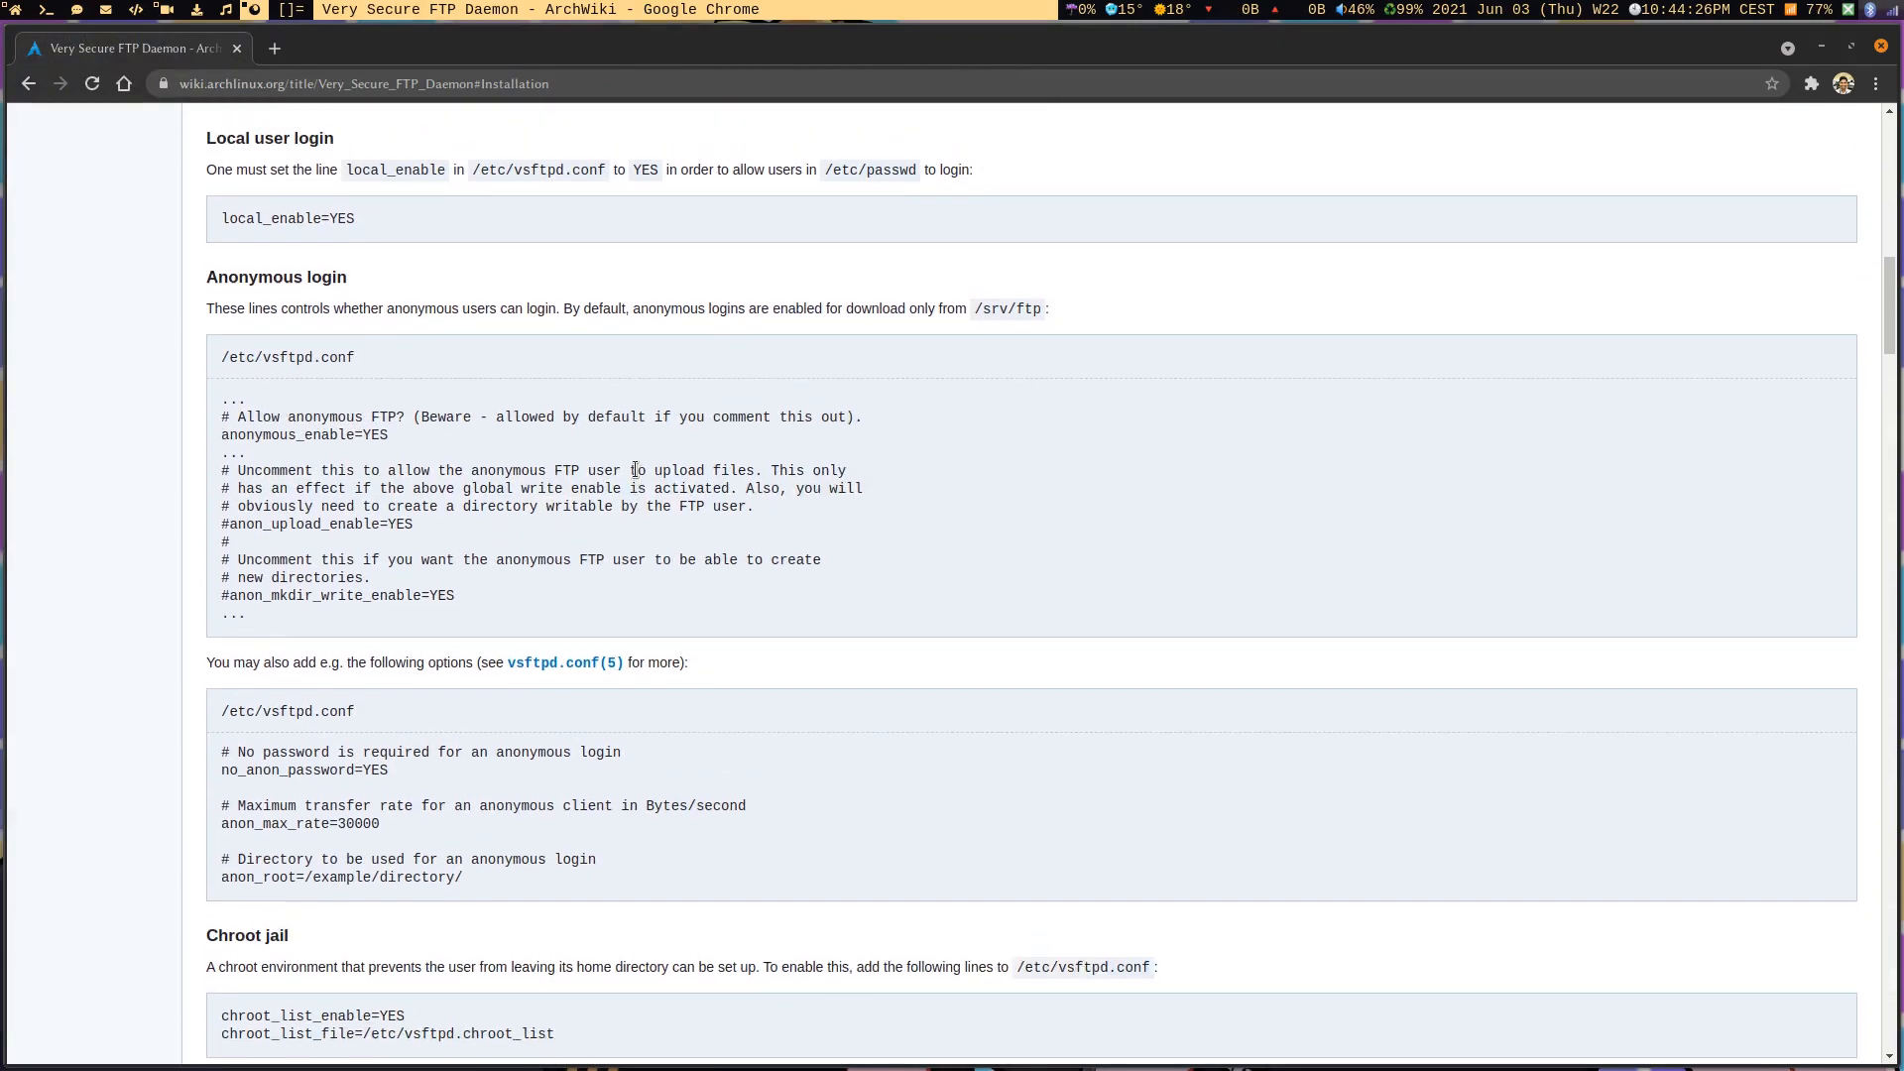
scroll("up", 3)
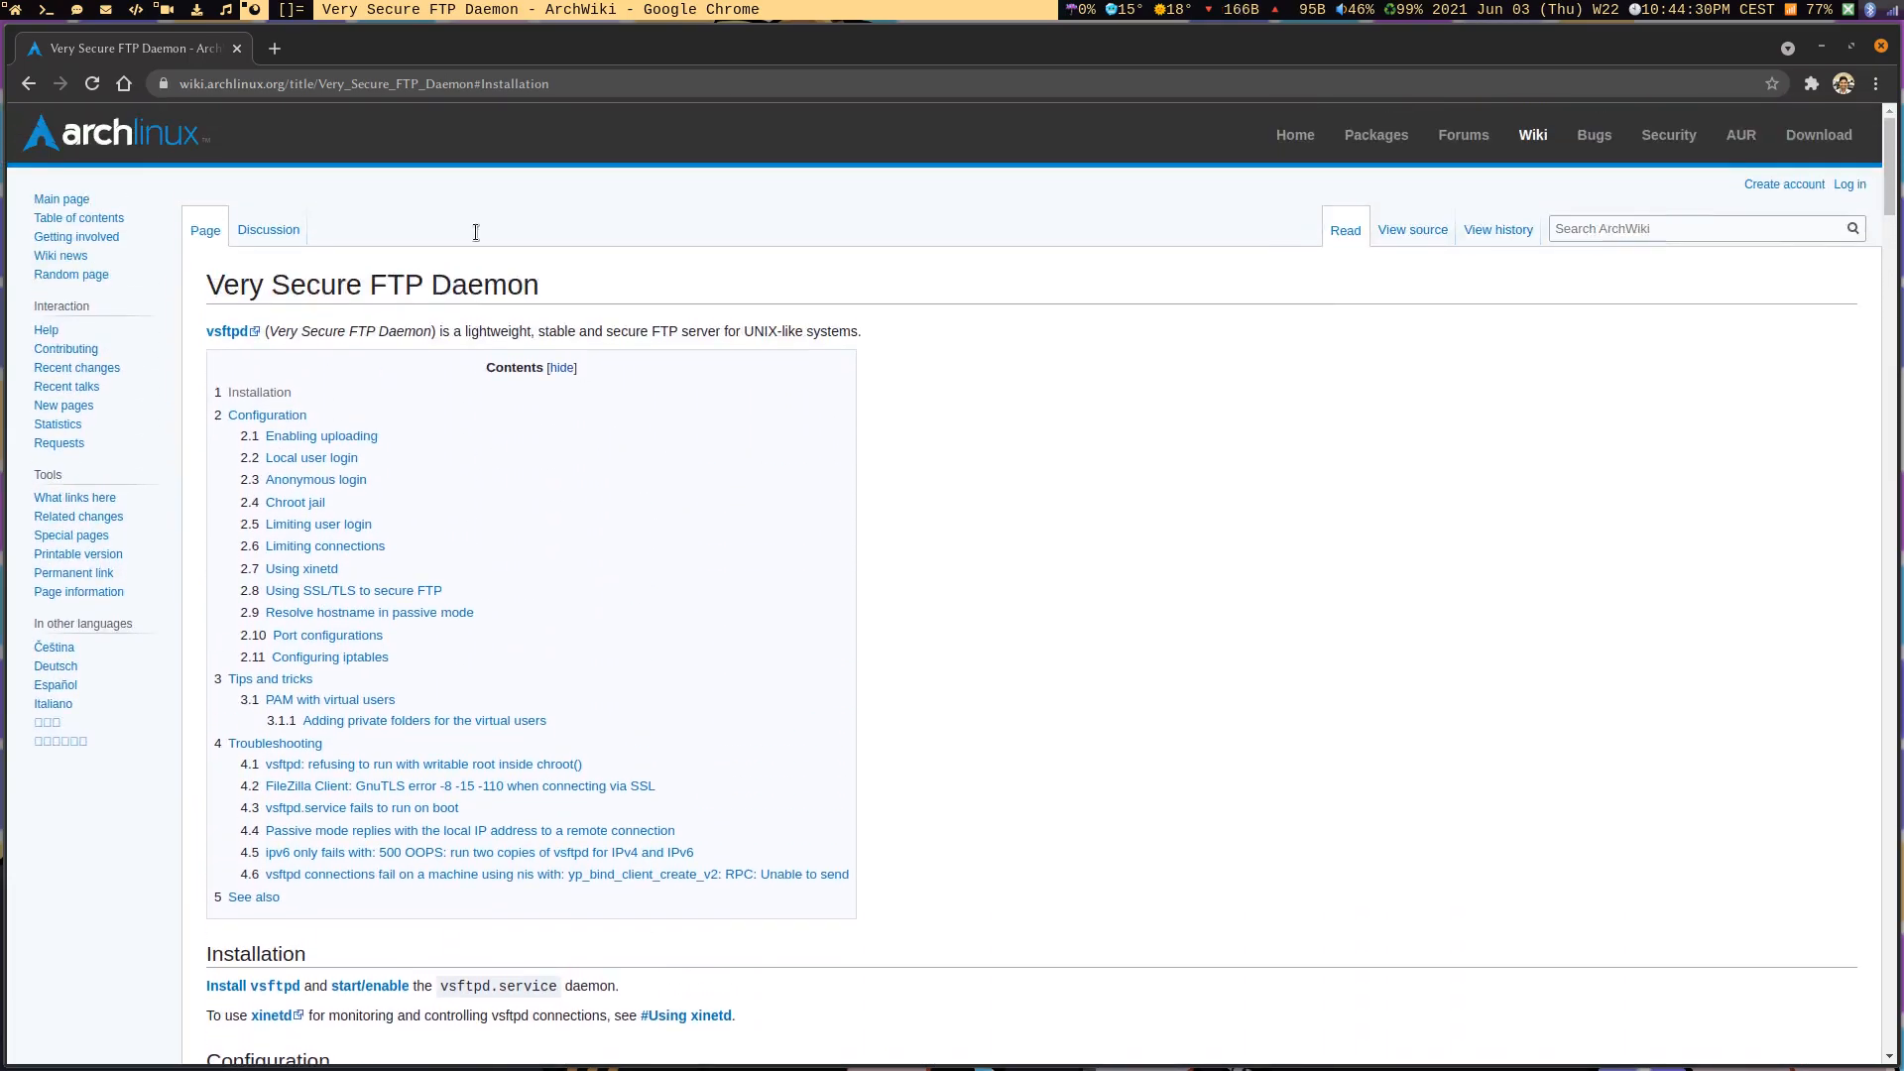
scroll("down", 3)
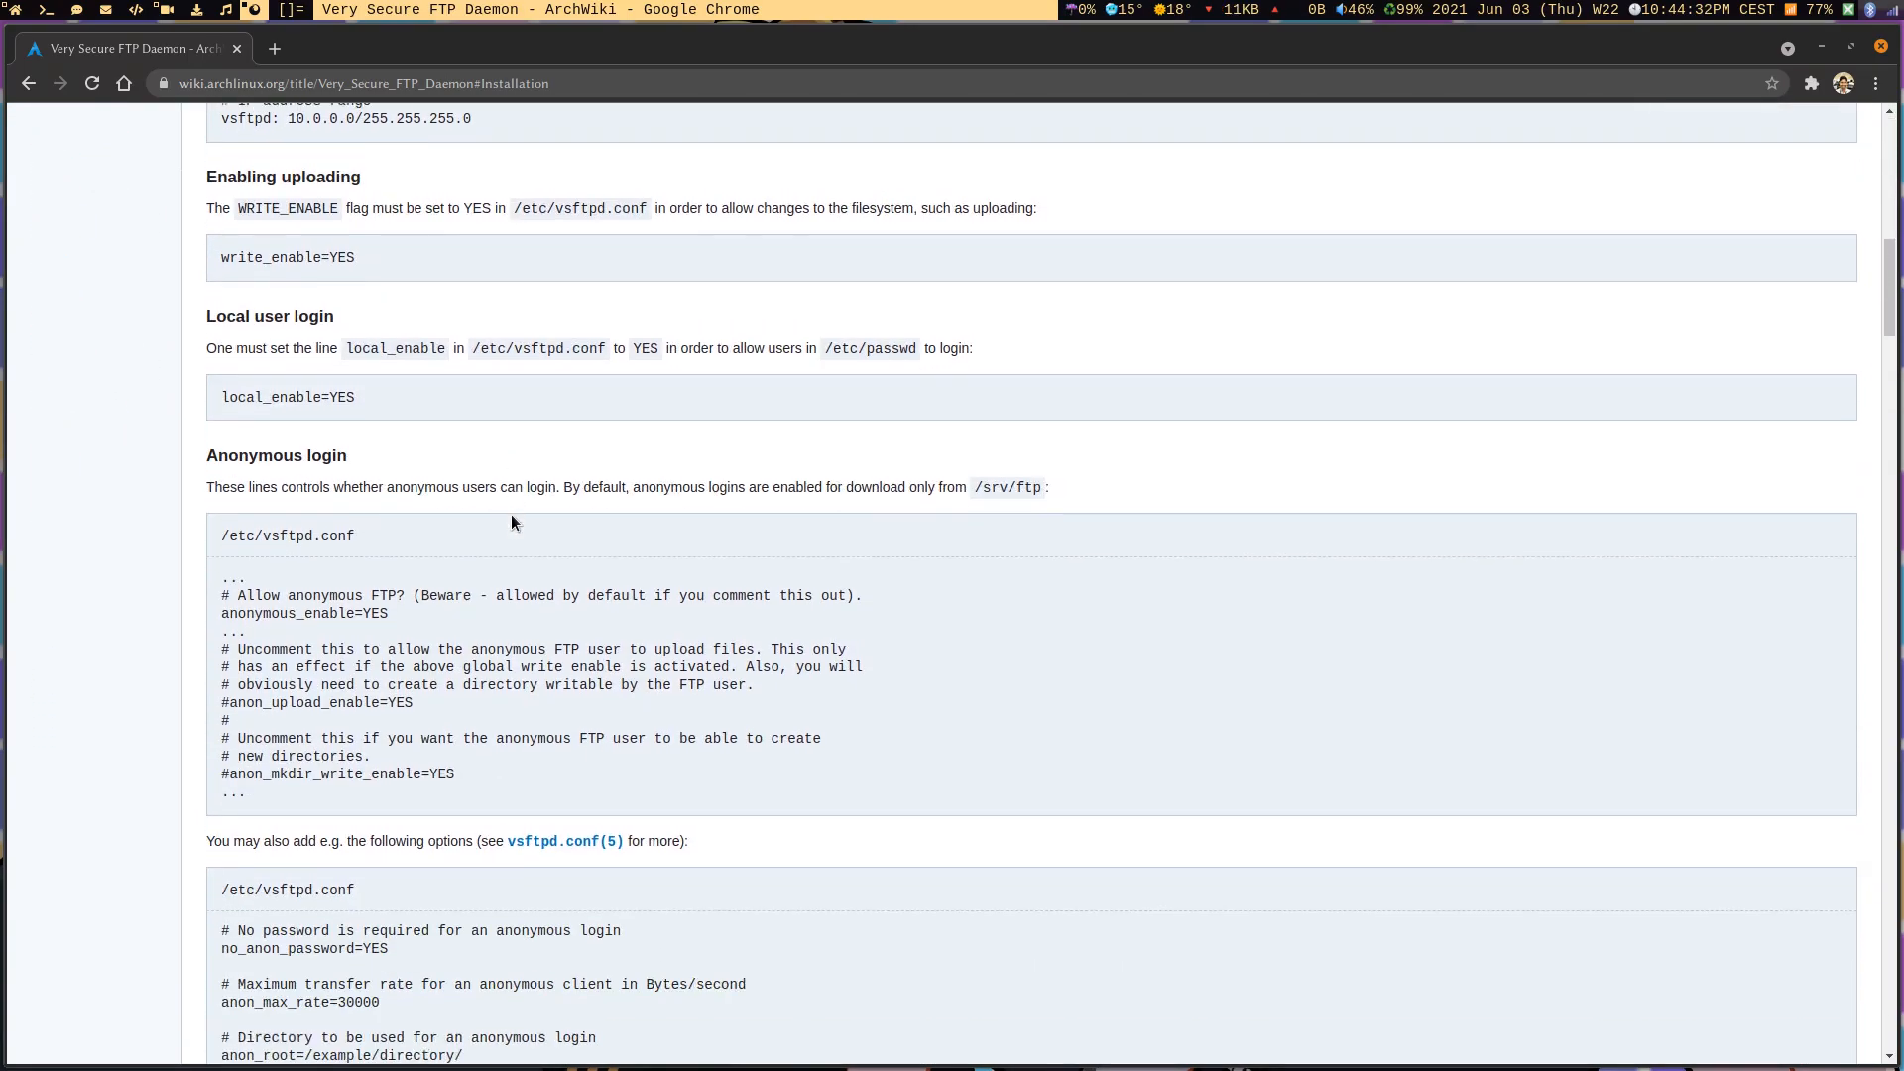
scroll("down", 3)
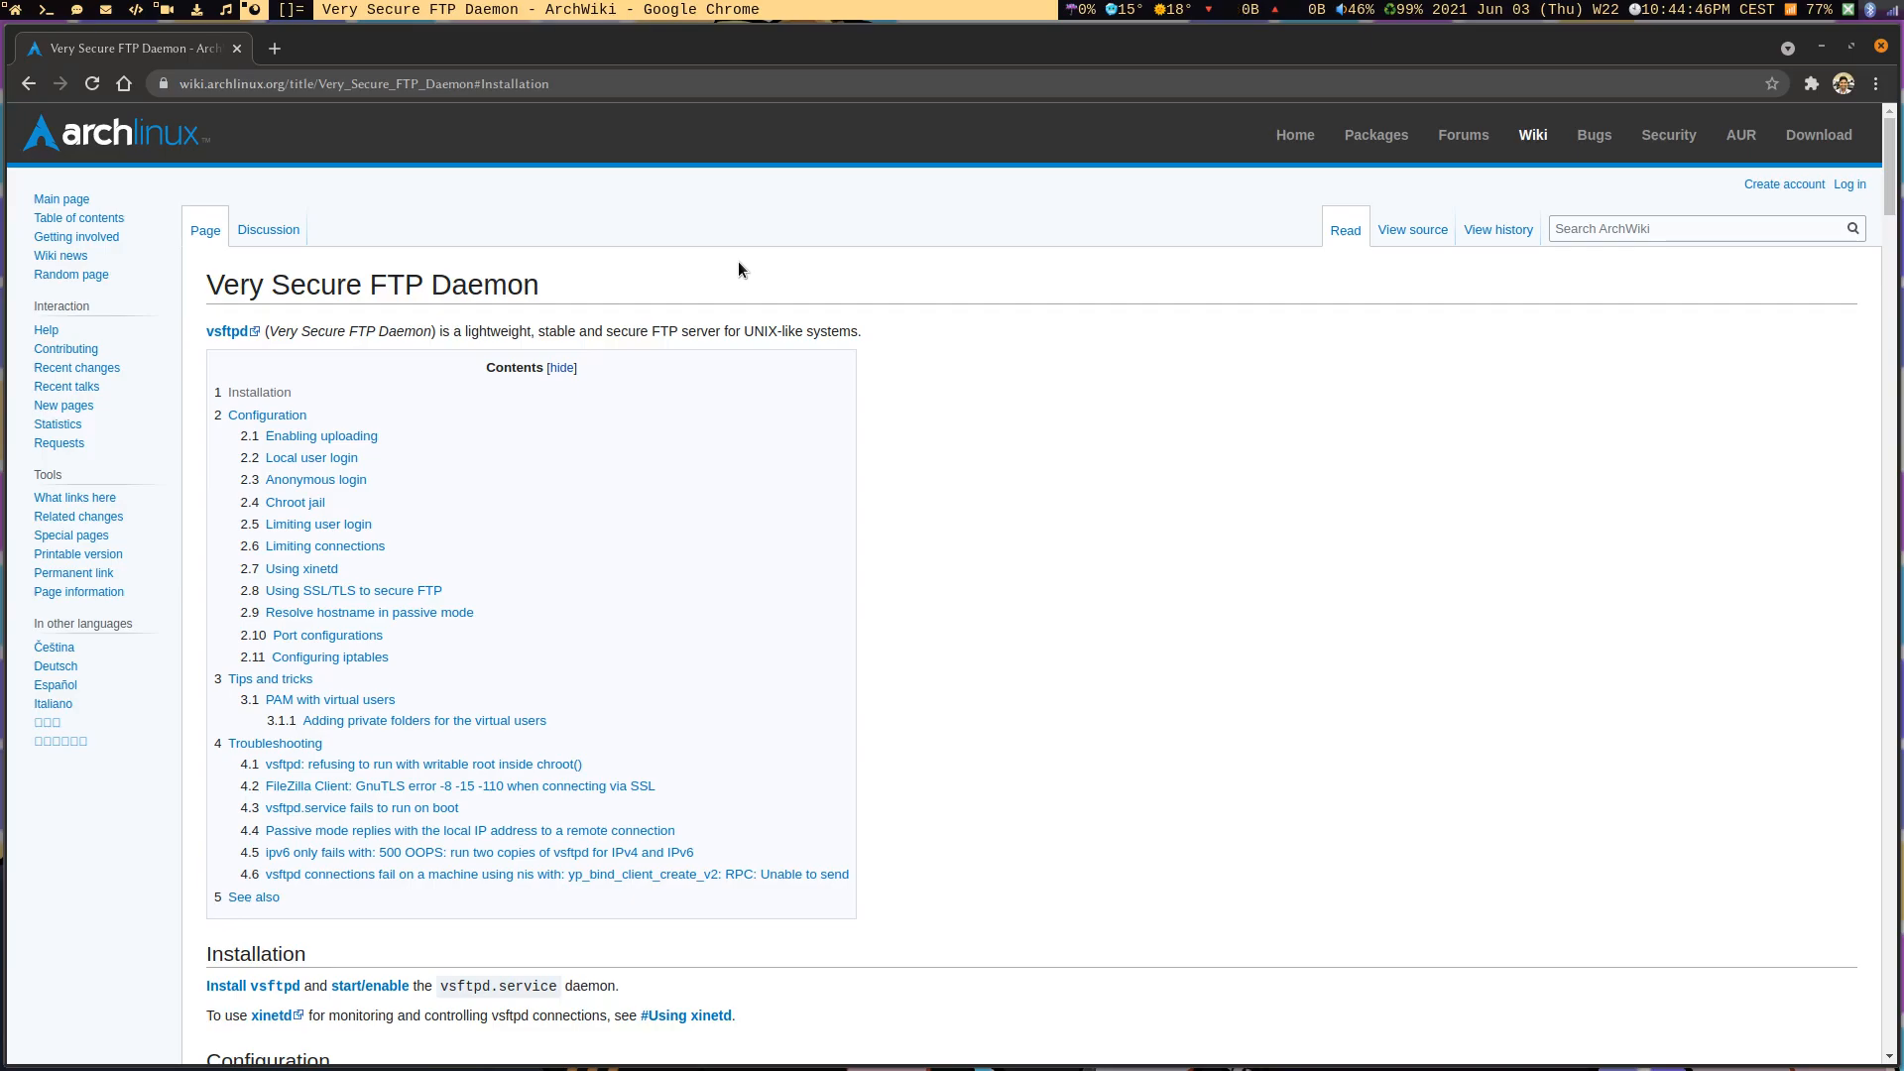
mouse_move(754, 468)
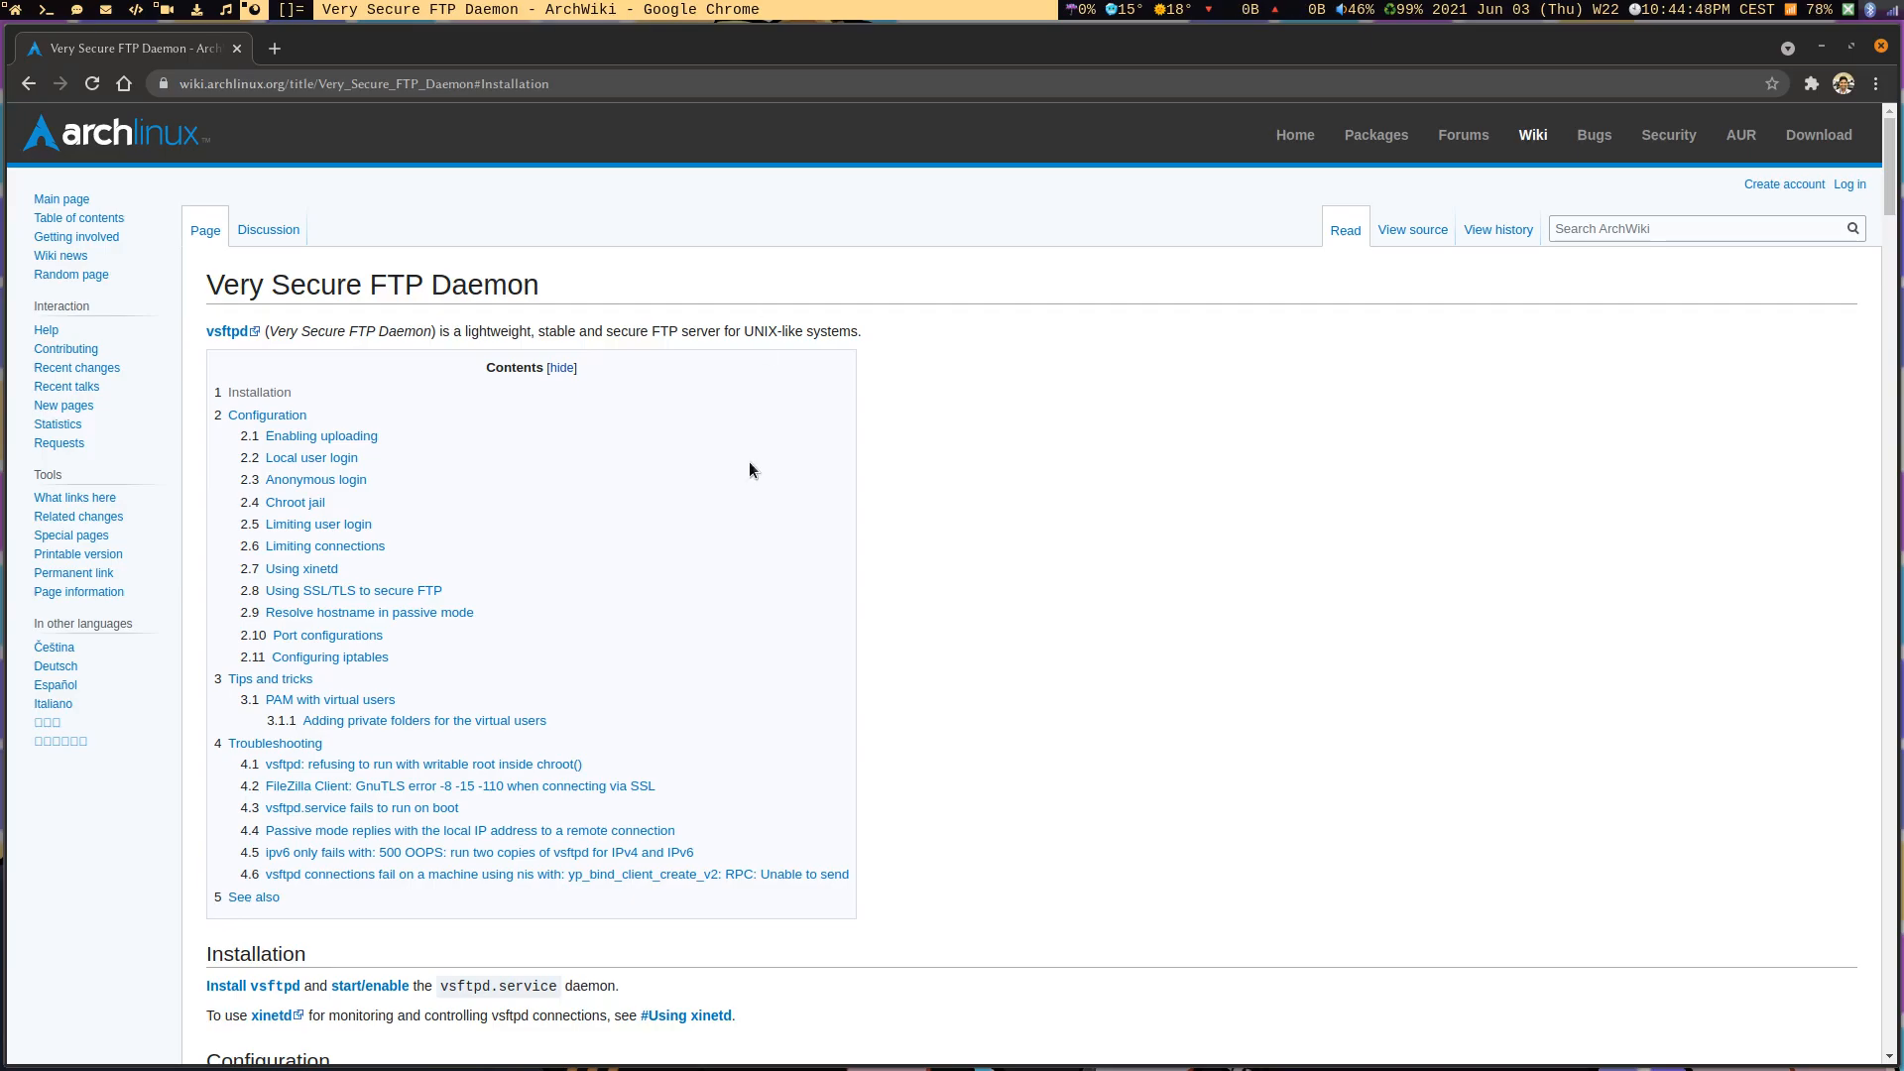